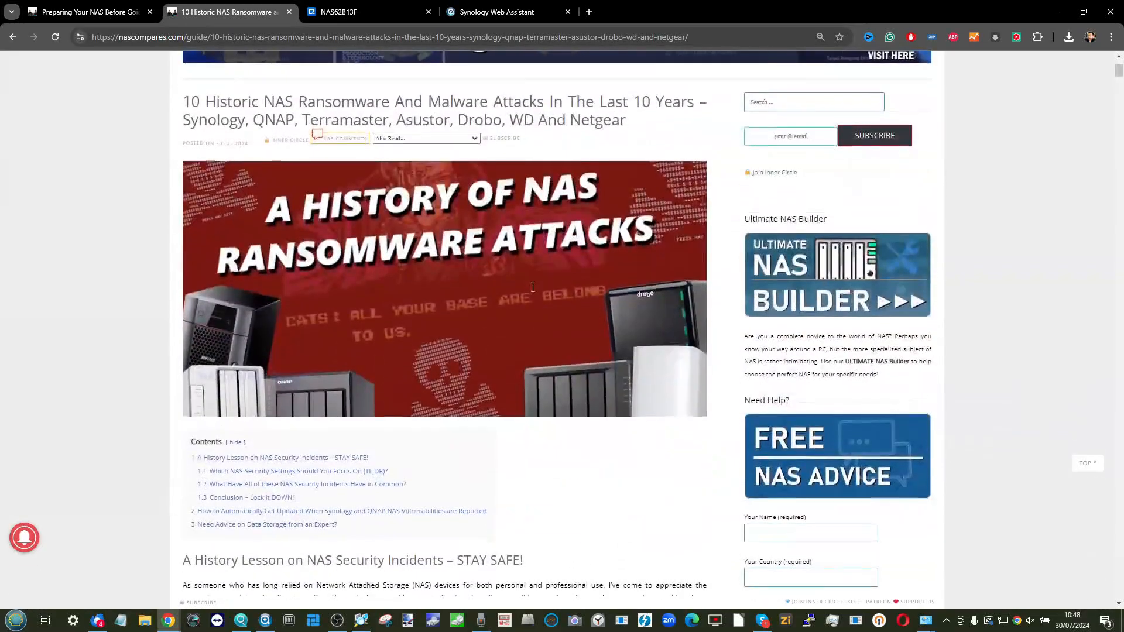
# Read the NAS ransomware history article, then the holiday NAS preparation guide.
pyautogui.scroll(-3)
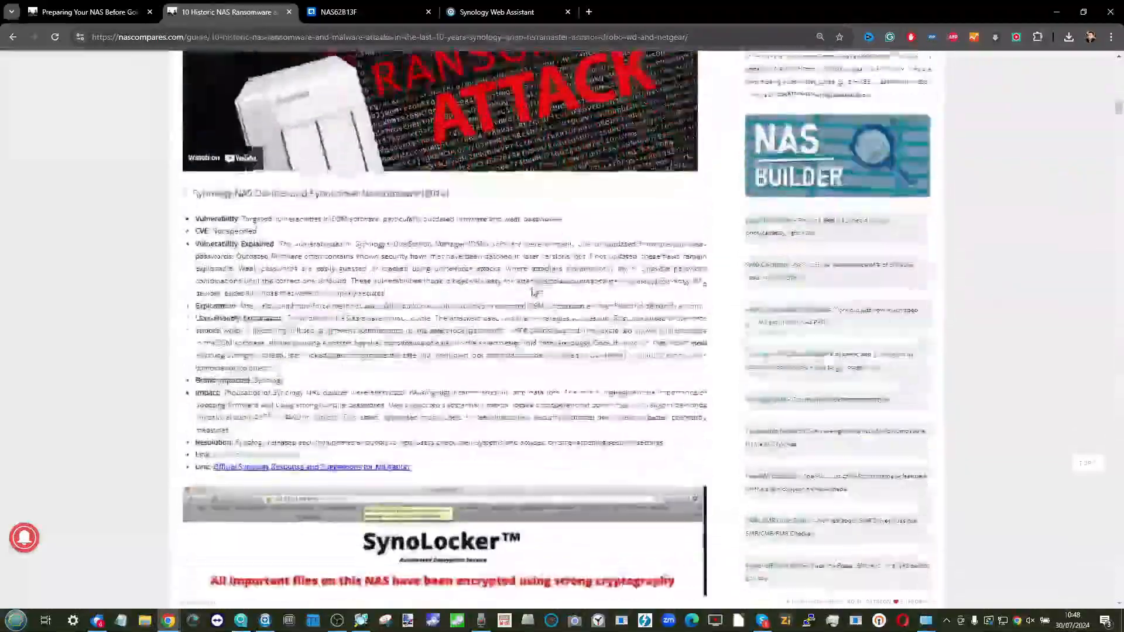
pyautogui.scroll(-3)
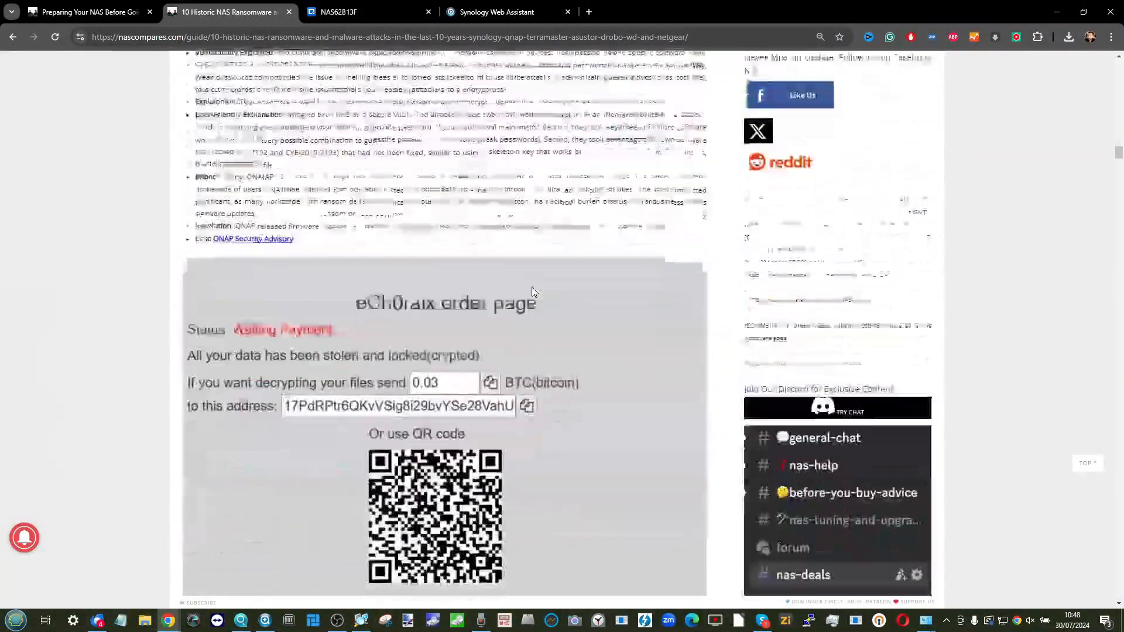
pyautogui.scroll(-3)
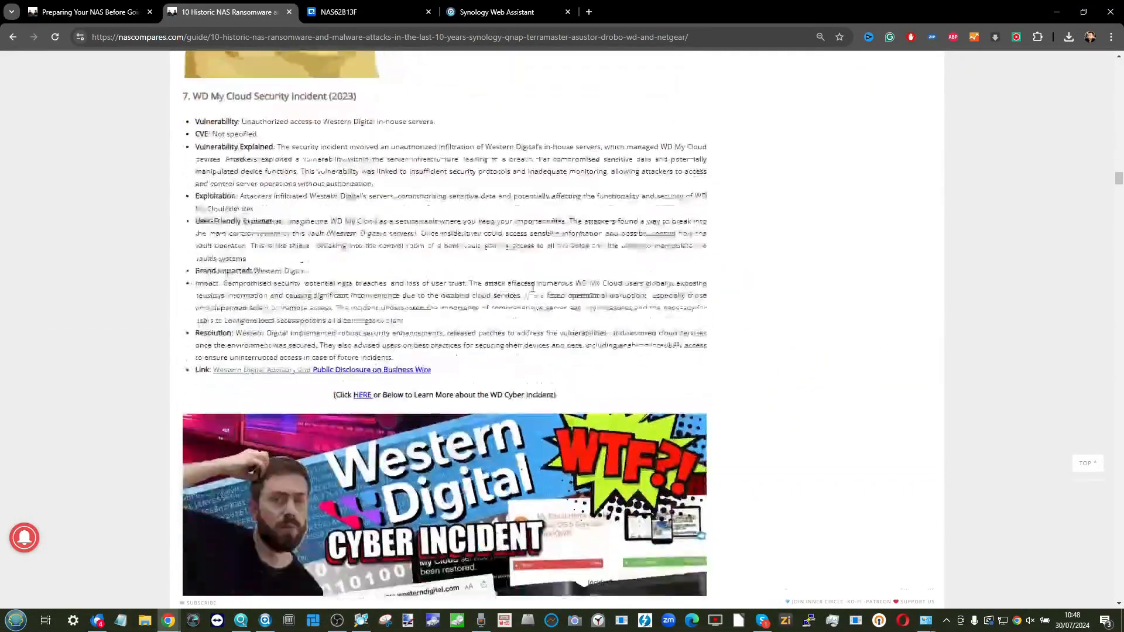
pyautogui.scroll(-3)
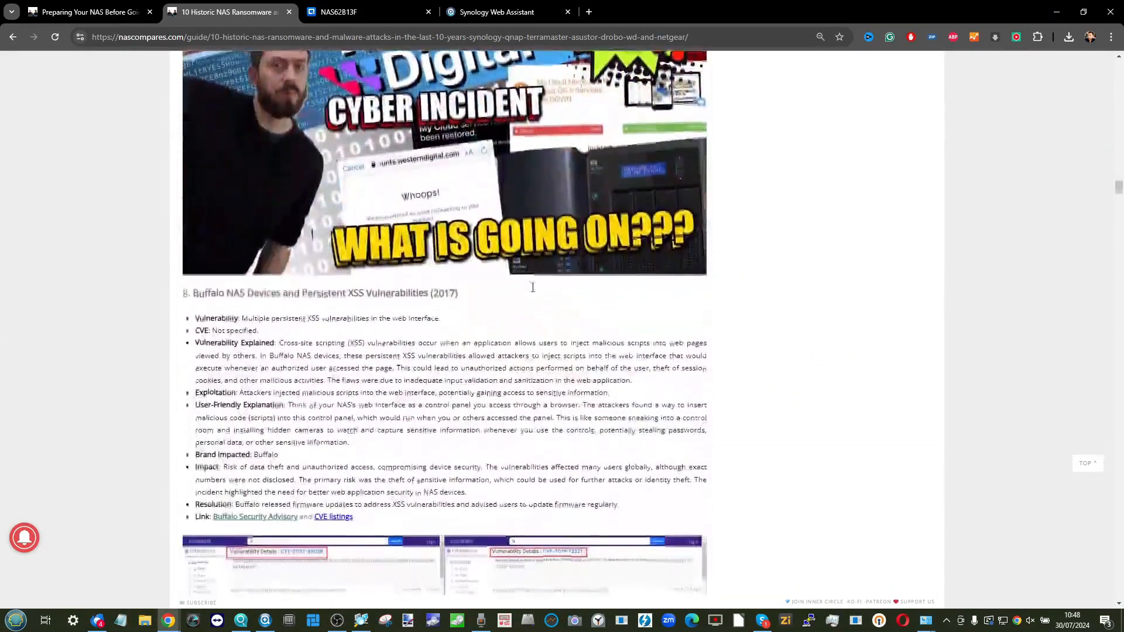
pyautogui.click(86, 13)
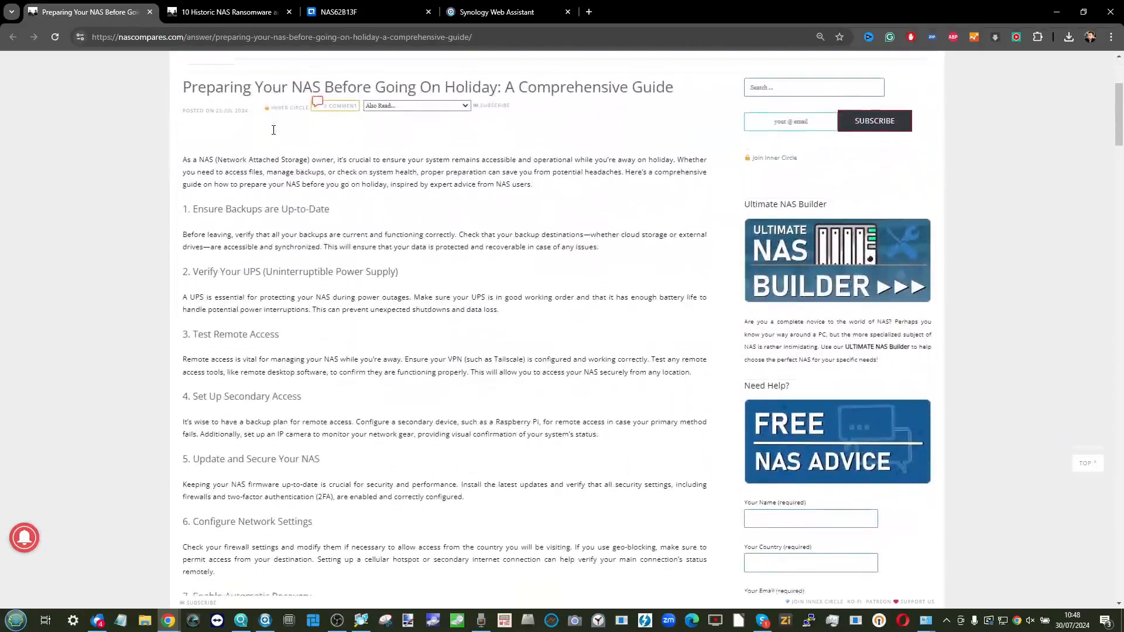
pyautogui.scroll(-3)
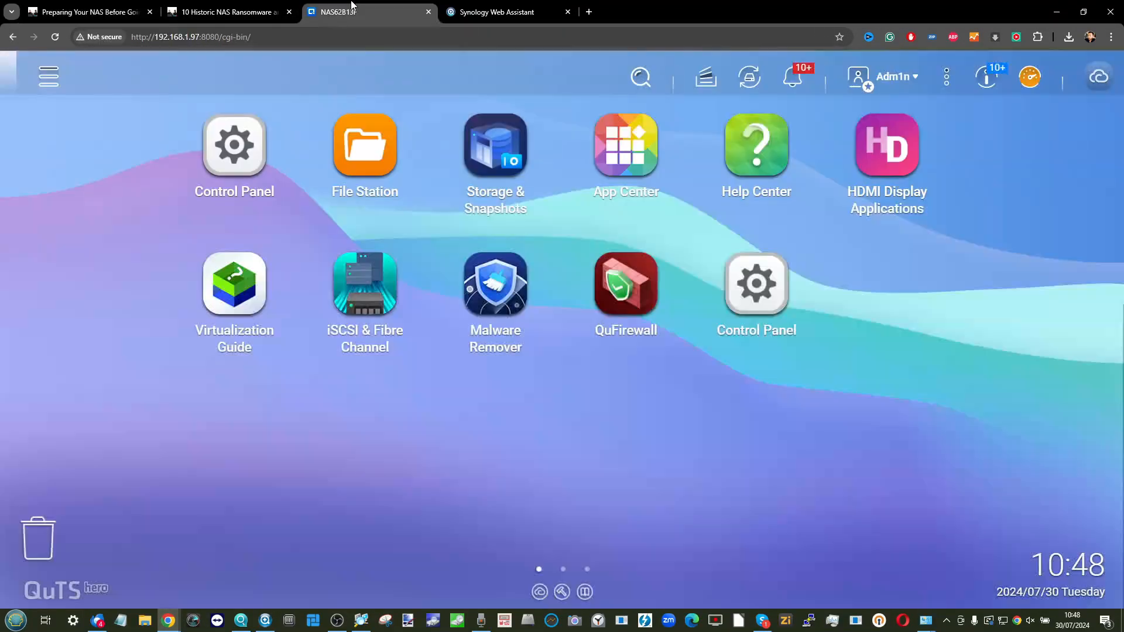
# Run a QuTS hero firmware update check and view the automatic update options.
pyautogui.click(233, 144)
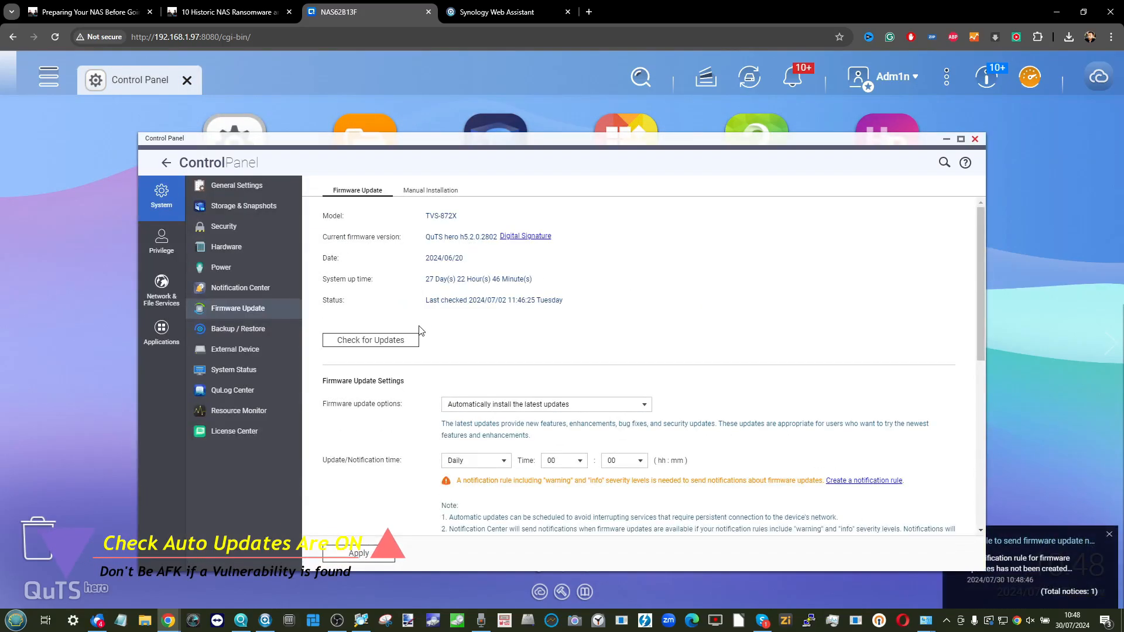
pyautogui.click(371, 339)
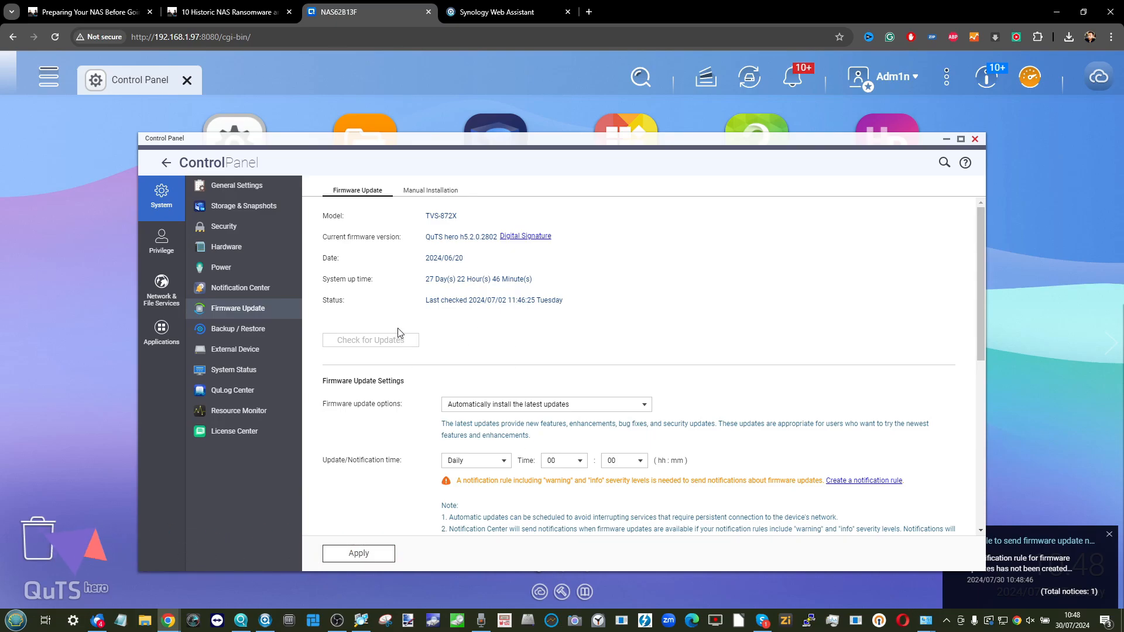
pyautogui.click(370, 340)
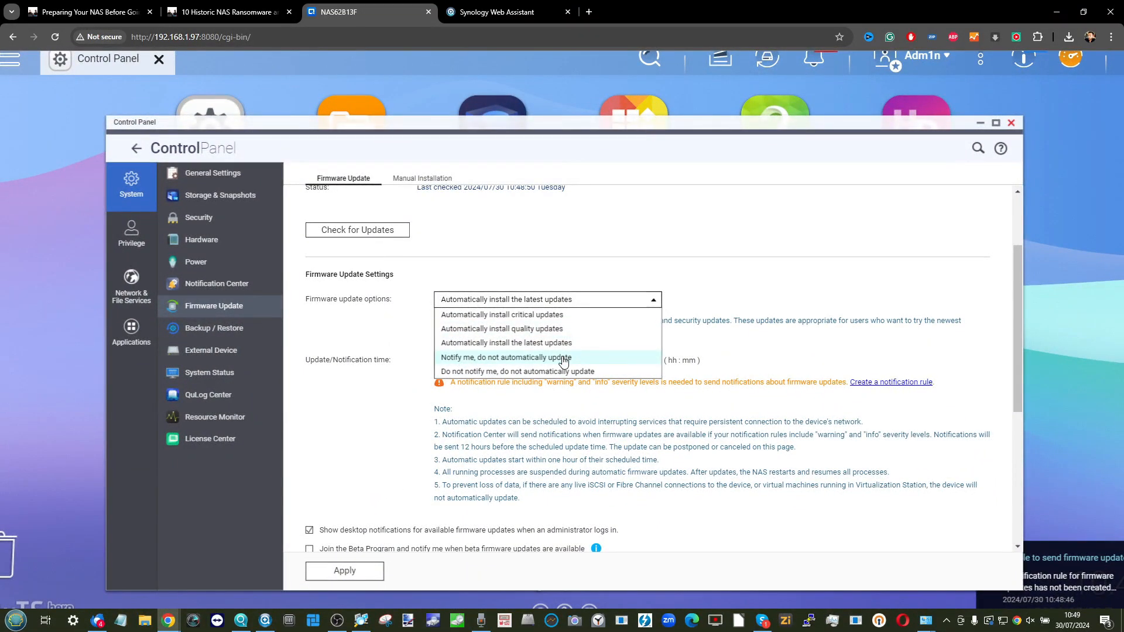
pyautogui.moveTo(509, 371)
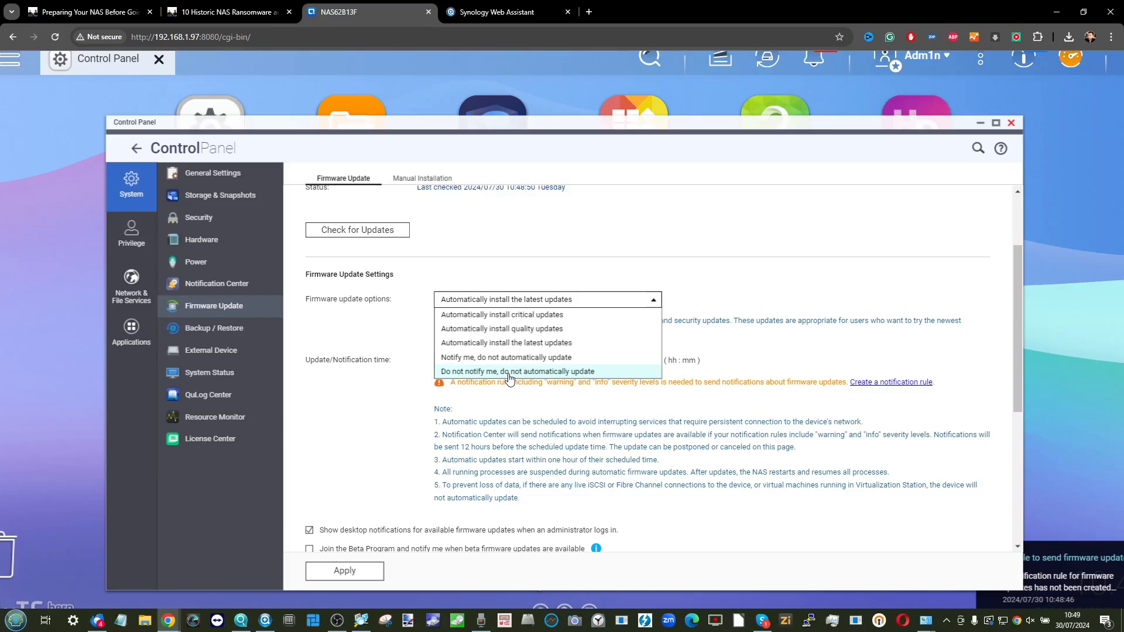
# Open DSM Package Center, check its auto-update settings and list the installed packages.
pyautogui.click(507, 11)
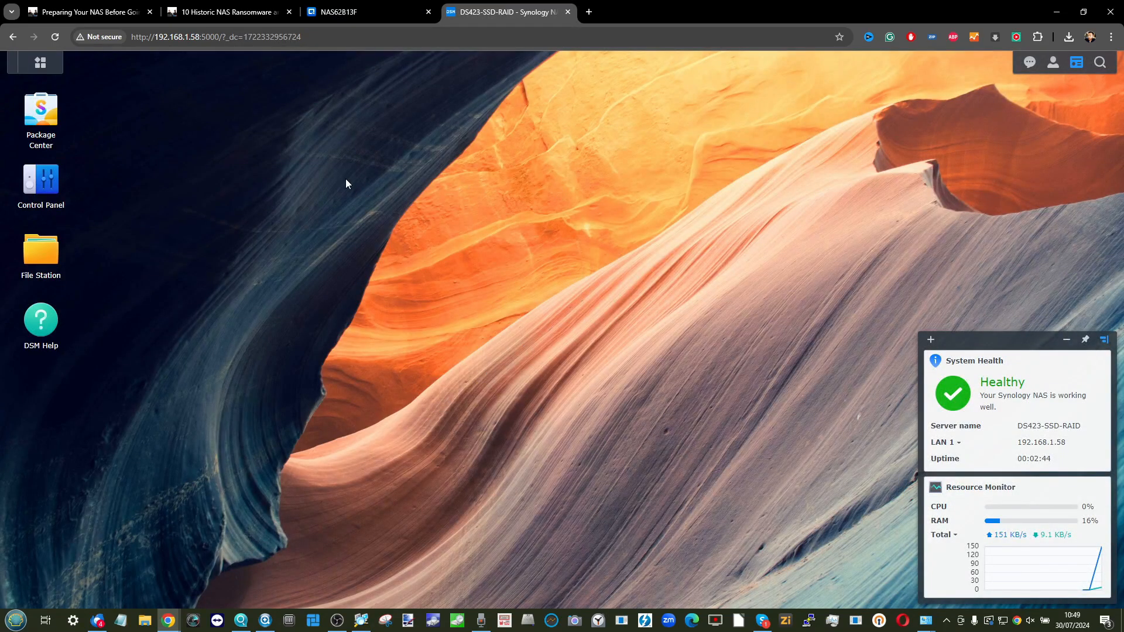
pyautogui.moveTo(41, 178)
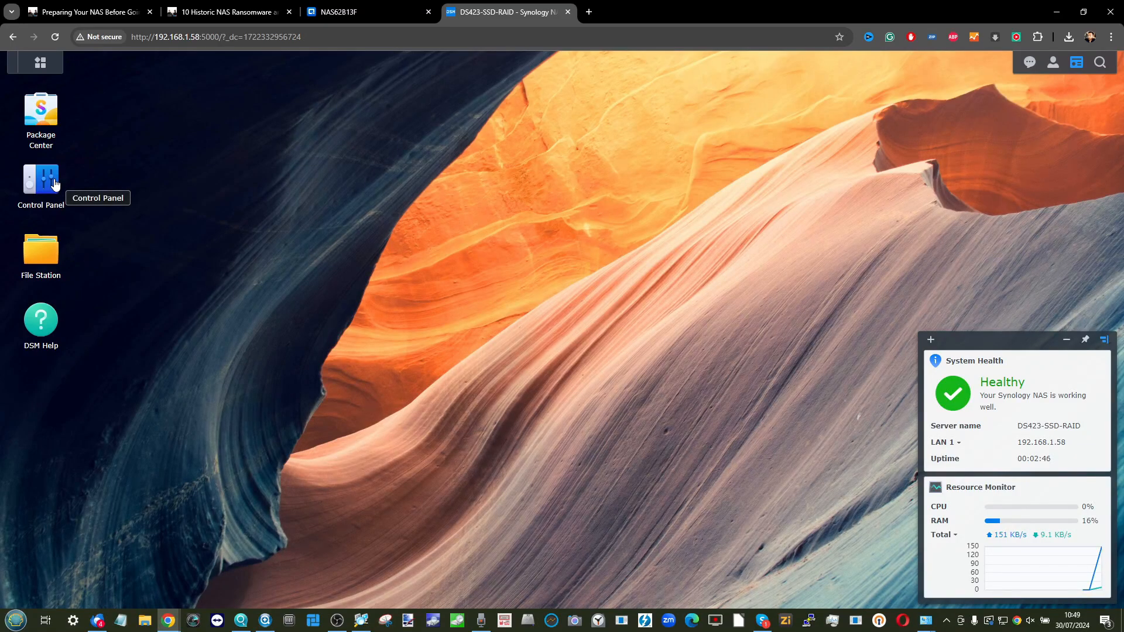
pyautogui.doubleClick(41, 108)
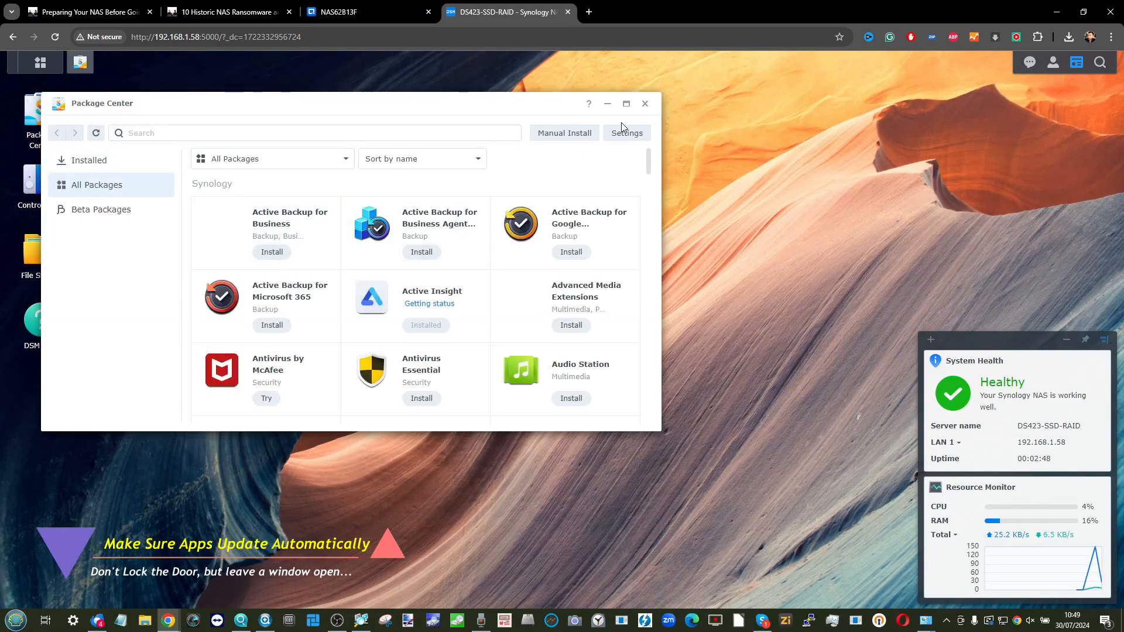
pyautogui.click(625, 132)
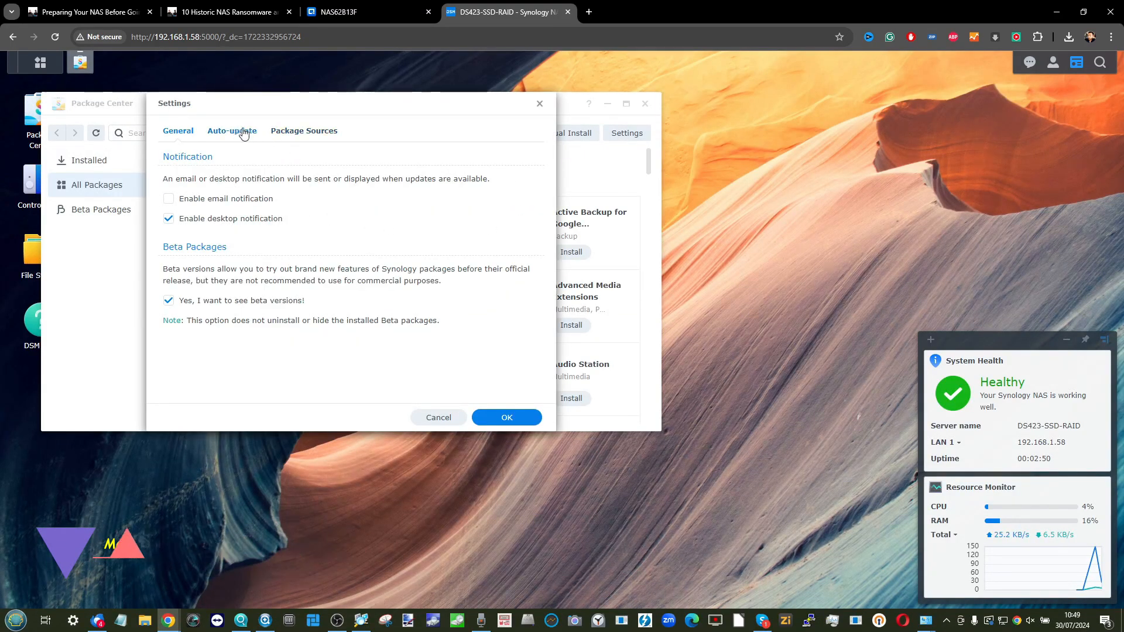
pyautogui.click(232, 131)
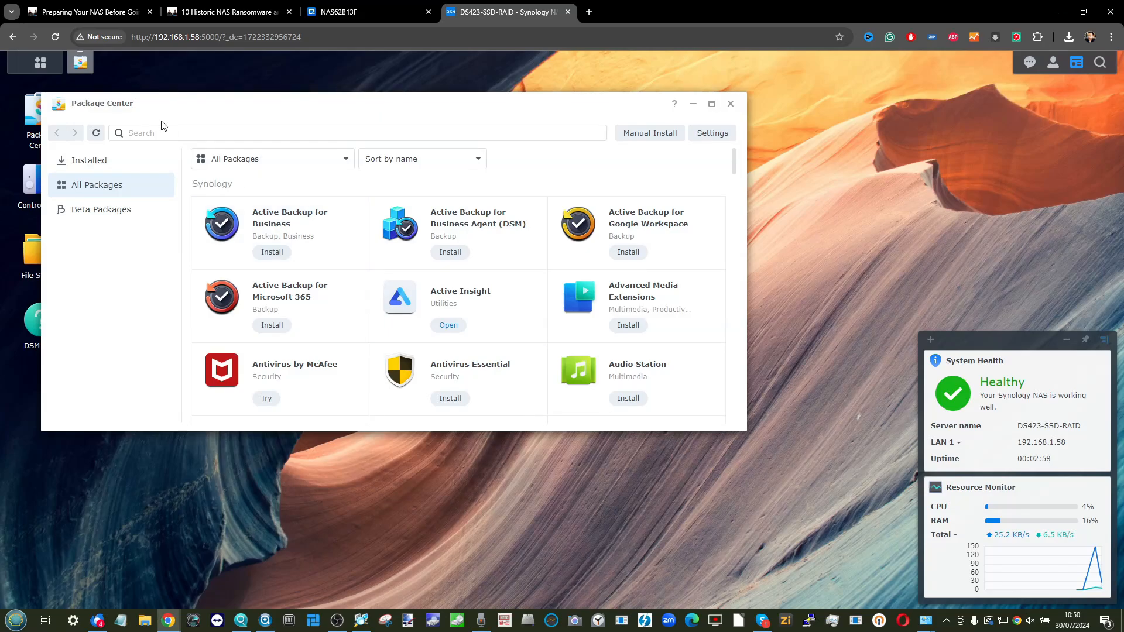
pyautogui.click(89, 160)
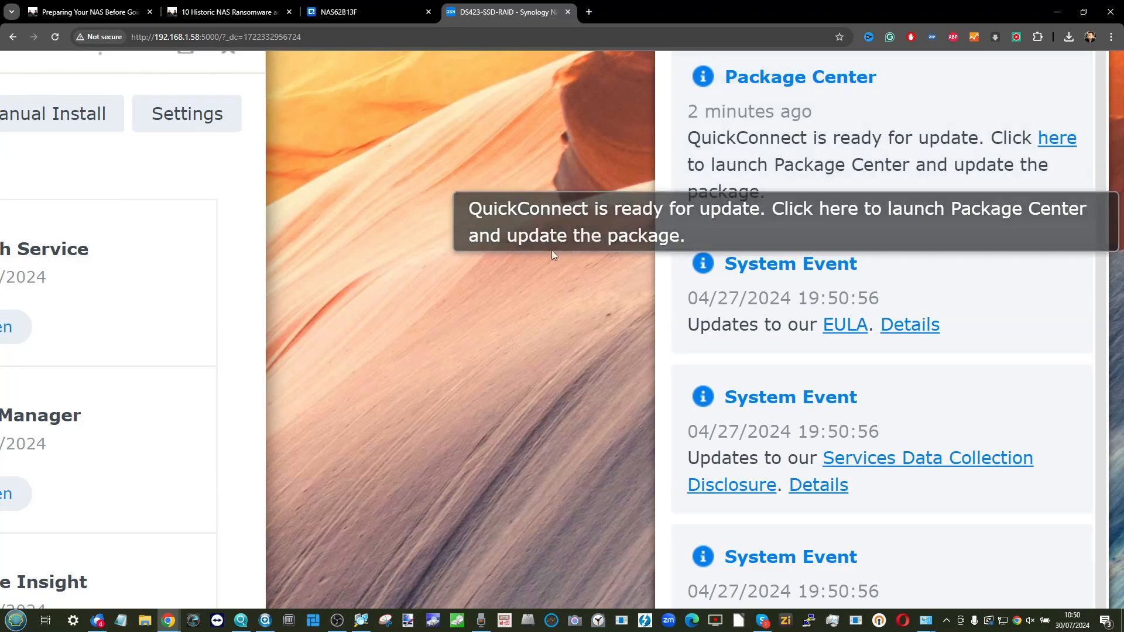
# Browse the beta packages available in Package Center.
pyautogui.click(1056, 137)
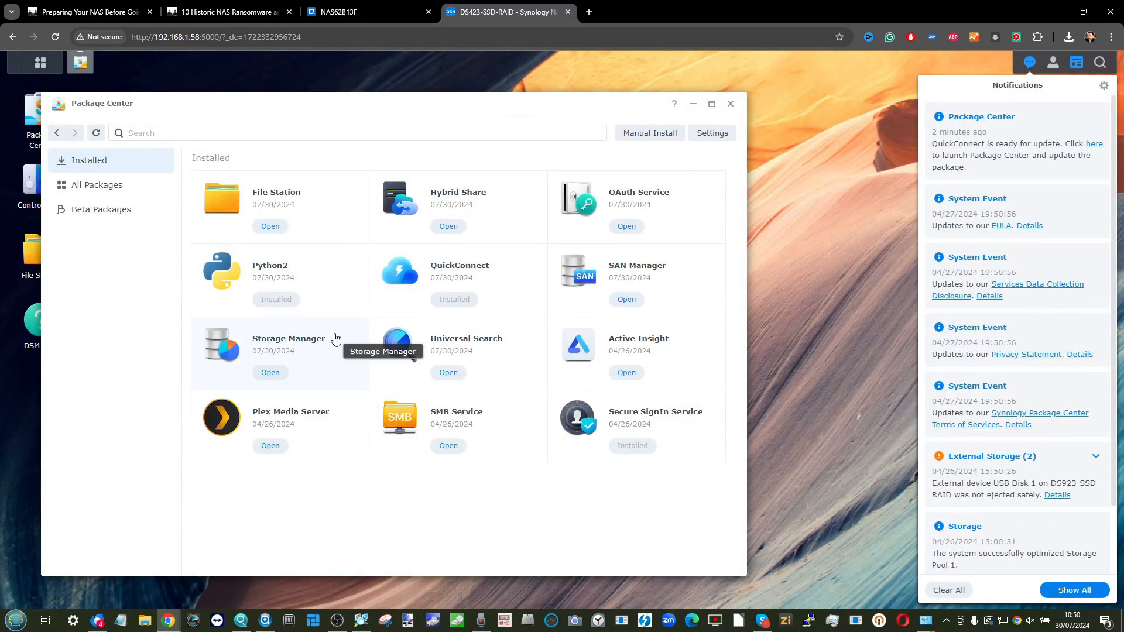
pyautogui.click(101, 209)
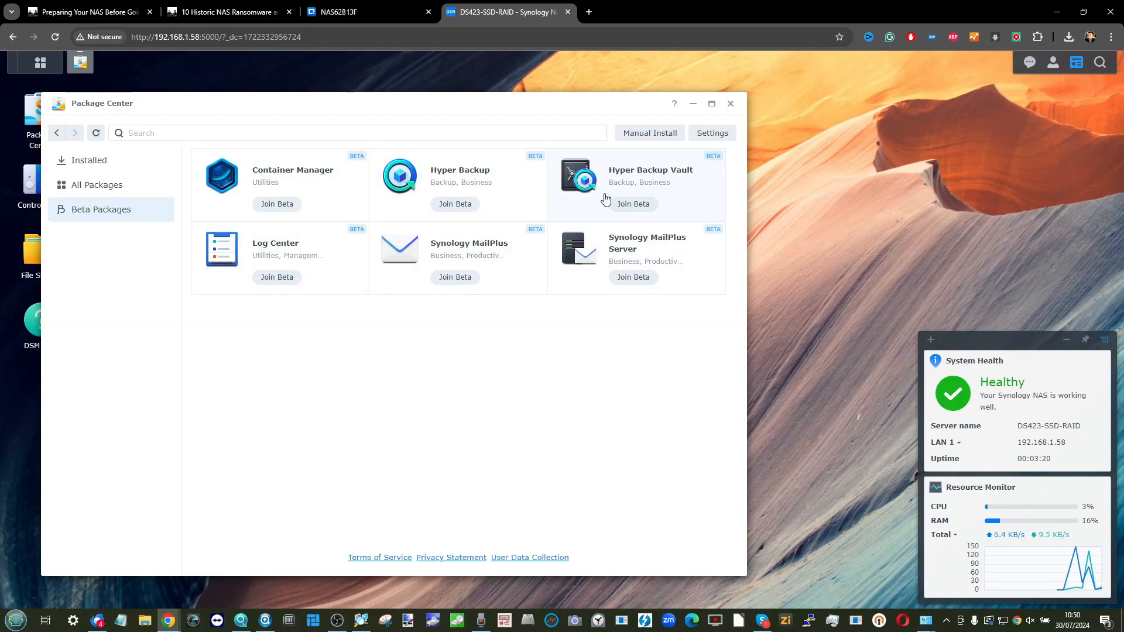
pyautogui.moveTo(427, 188)
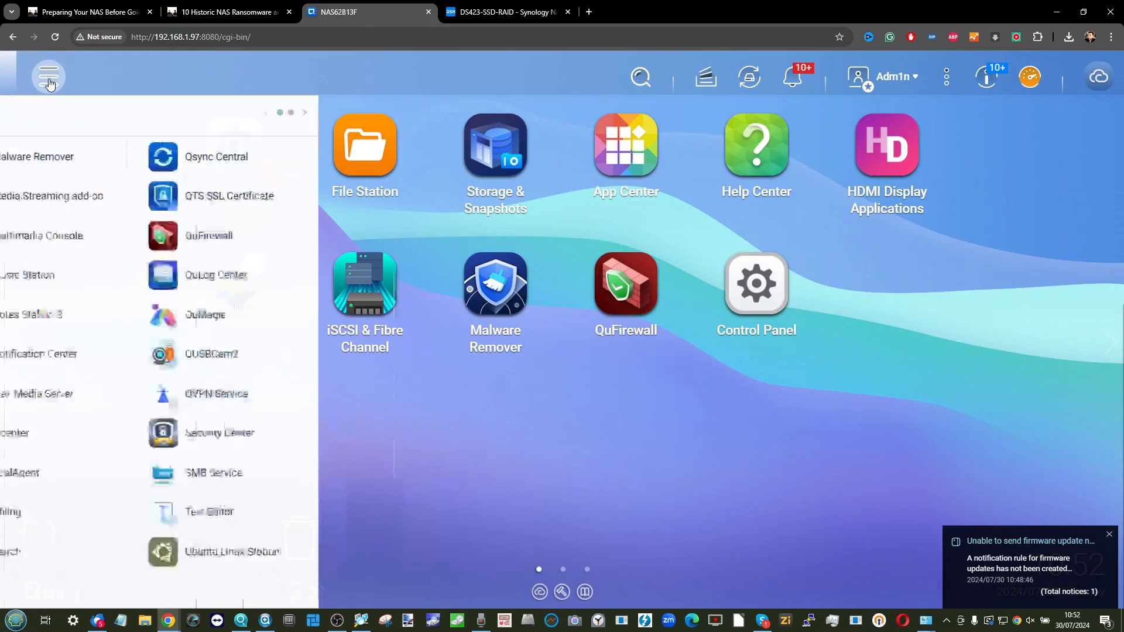
# Open Security Counselor from the QuTS hero main menu and enable Security Checkup.
pyautogui.click(48, 77)
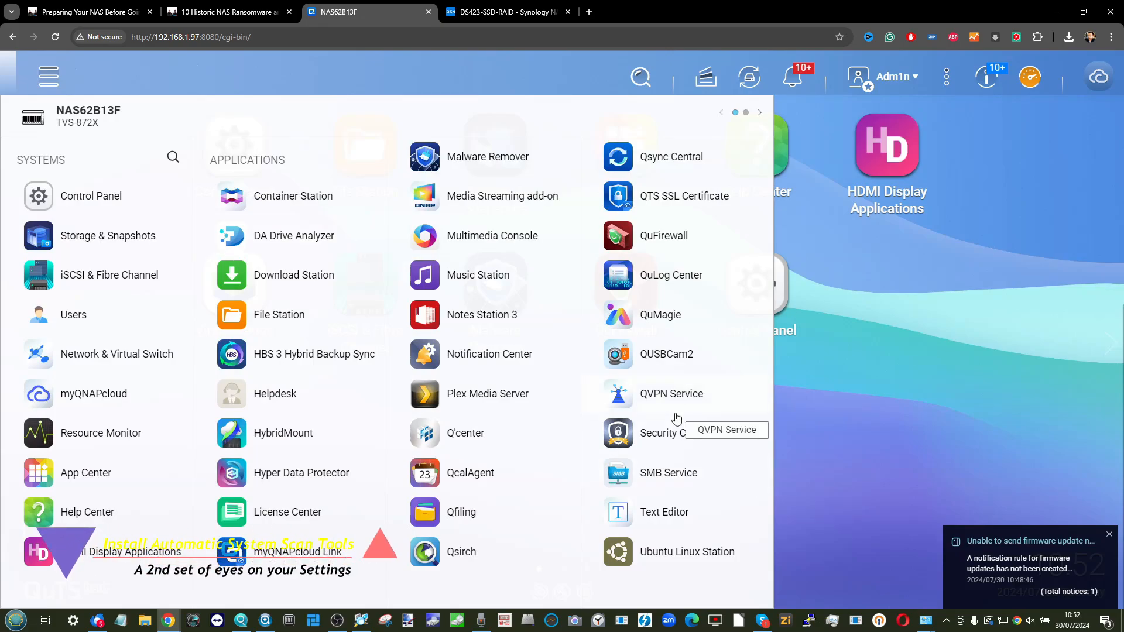
pyautogui.click(617, 432)
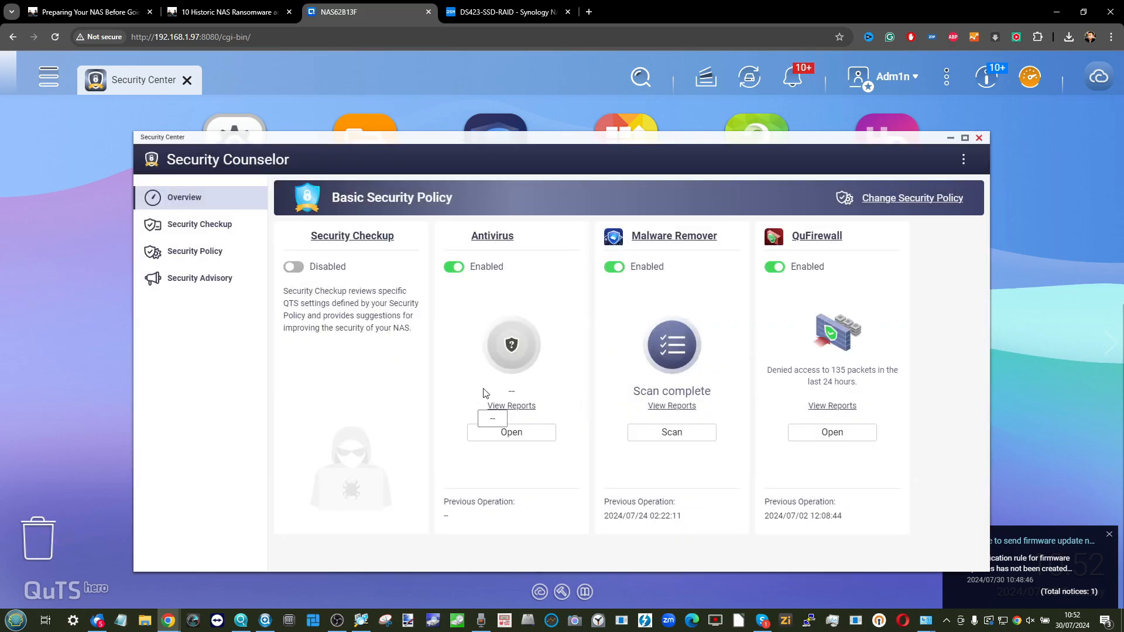
pyautogui.click(292, 266)
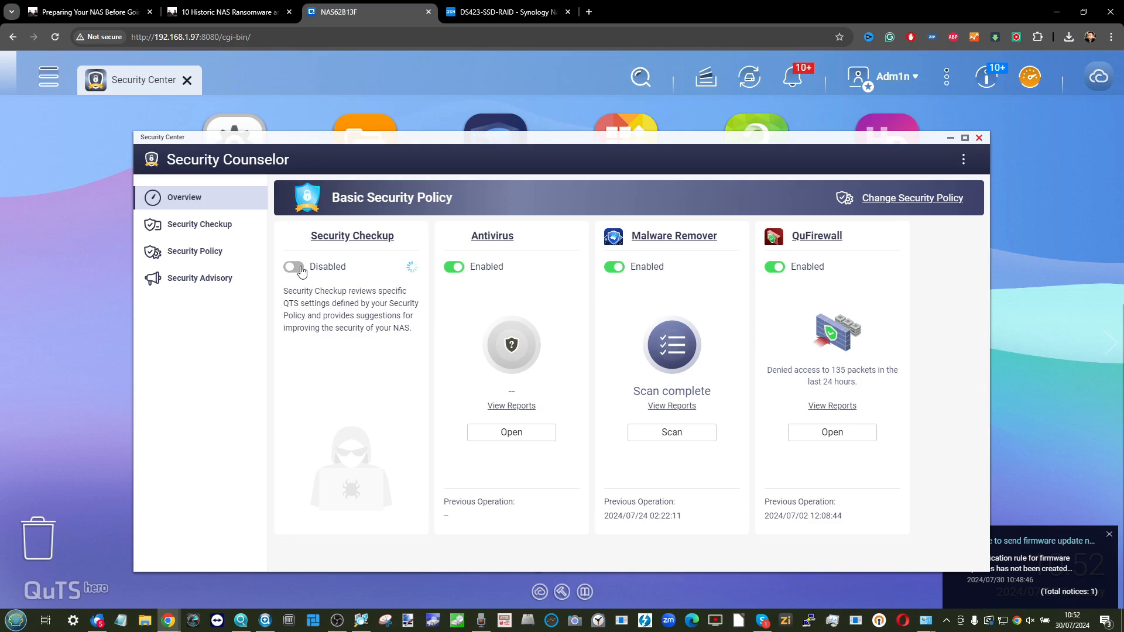
pyautogui.click(506, 12)
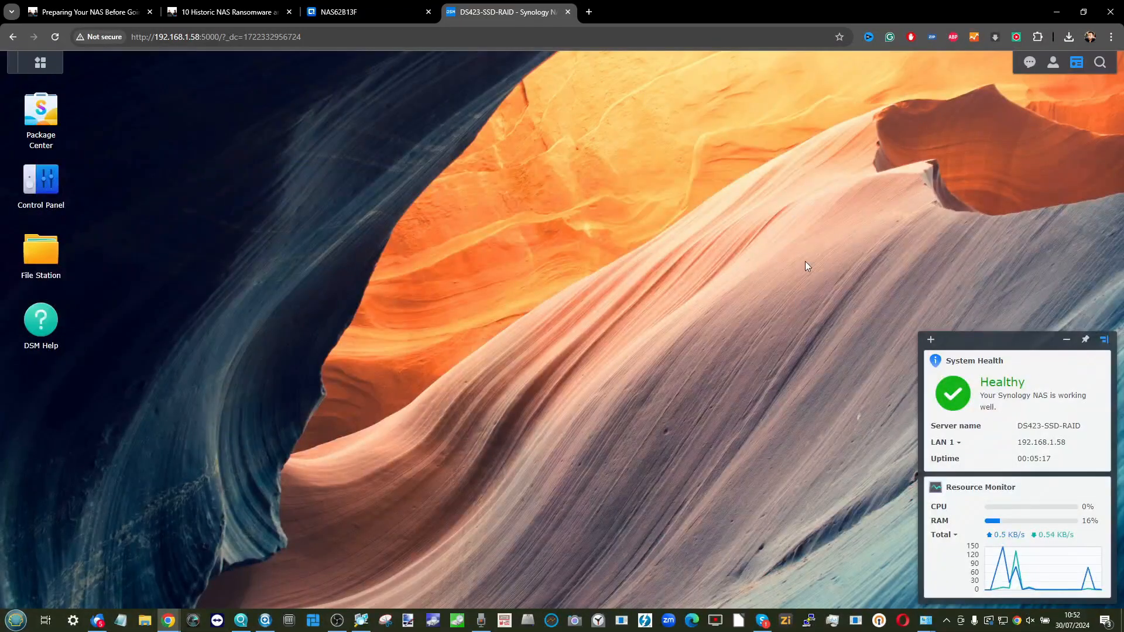
# Launch DSM Security Advisor and confirm a security baseline.
pyautogui.click(40, 63)
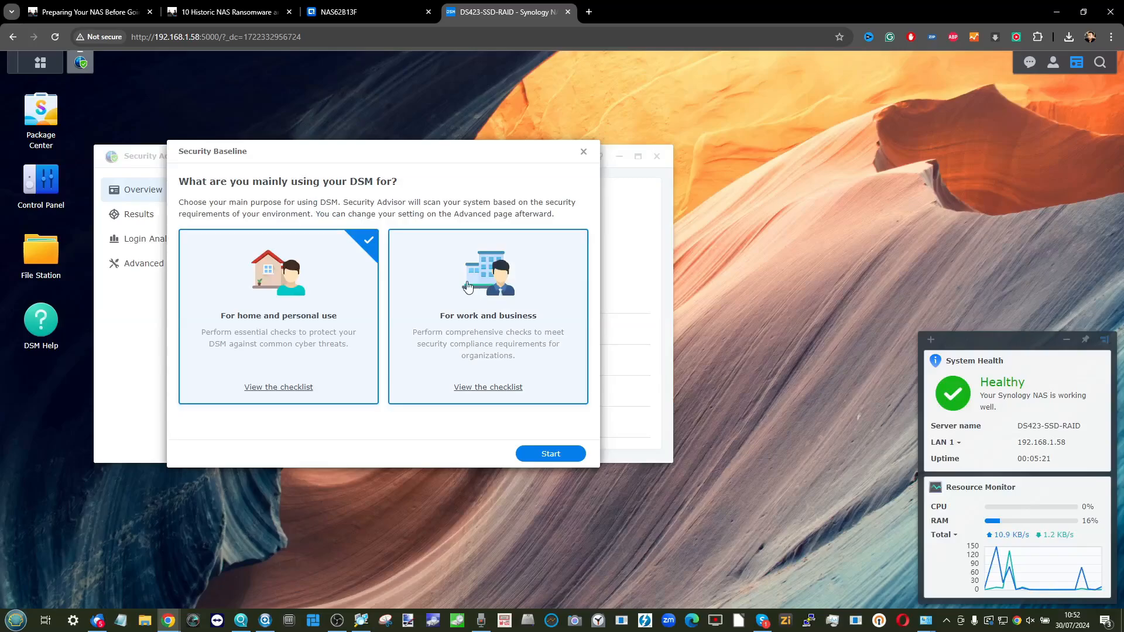
pyautogui.click(549, 454)
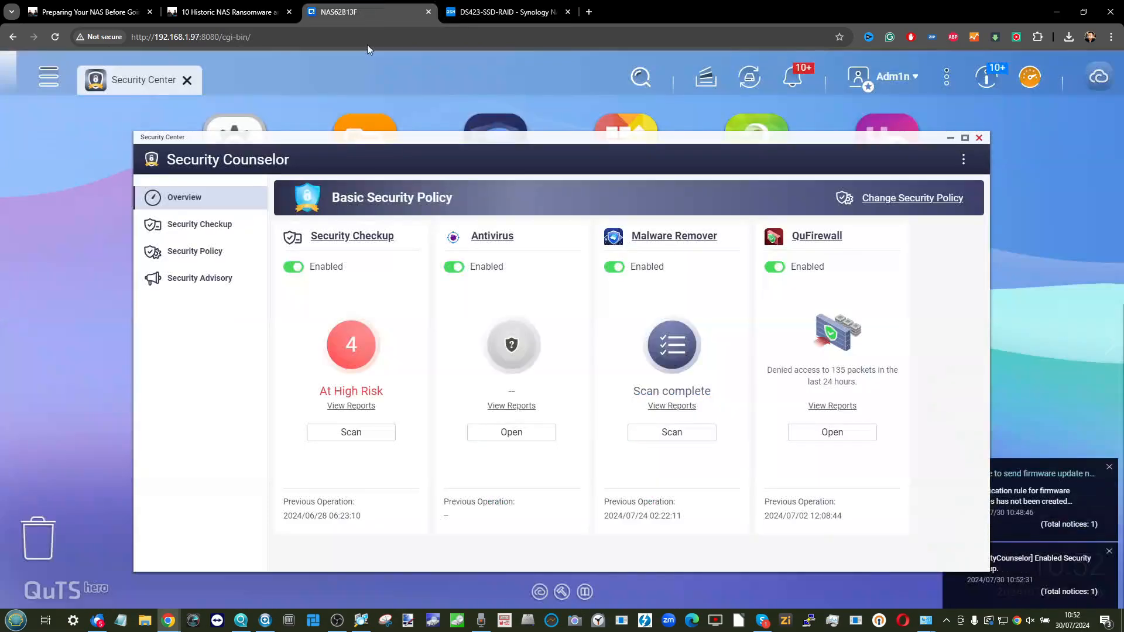
# Review the Security Checkup findings, including allowed Telnet and outdated apps.
pyautogui.click(199, 223)
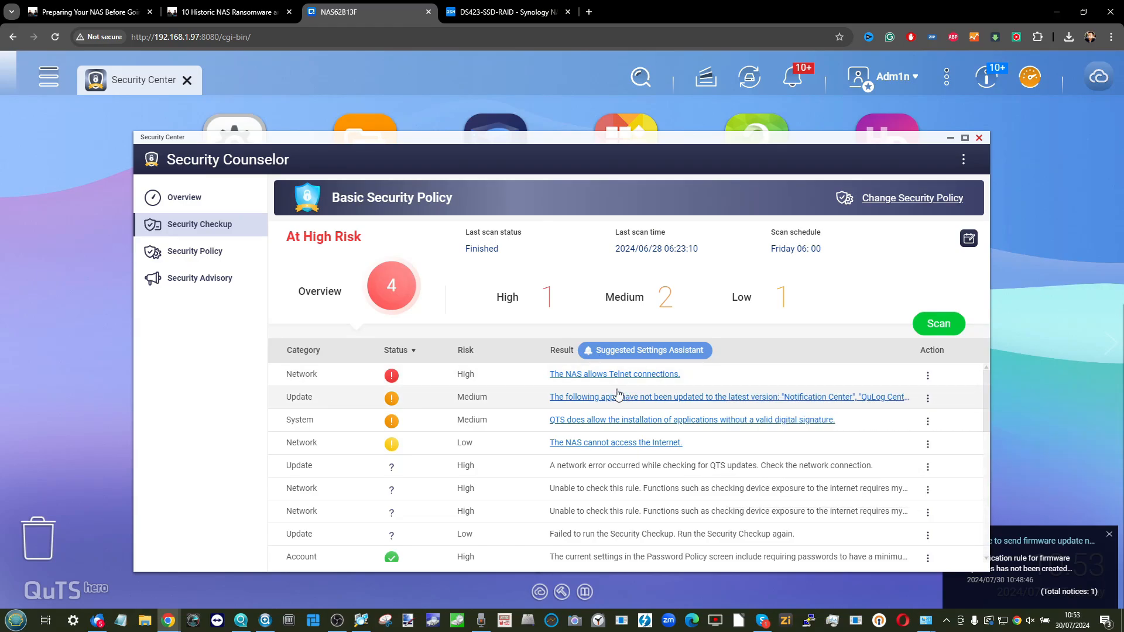
pyautogui.click(978, 138)
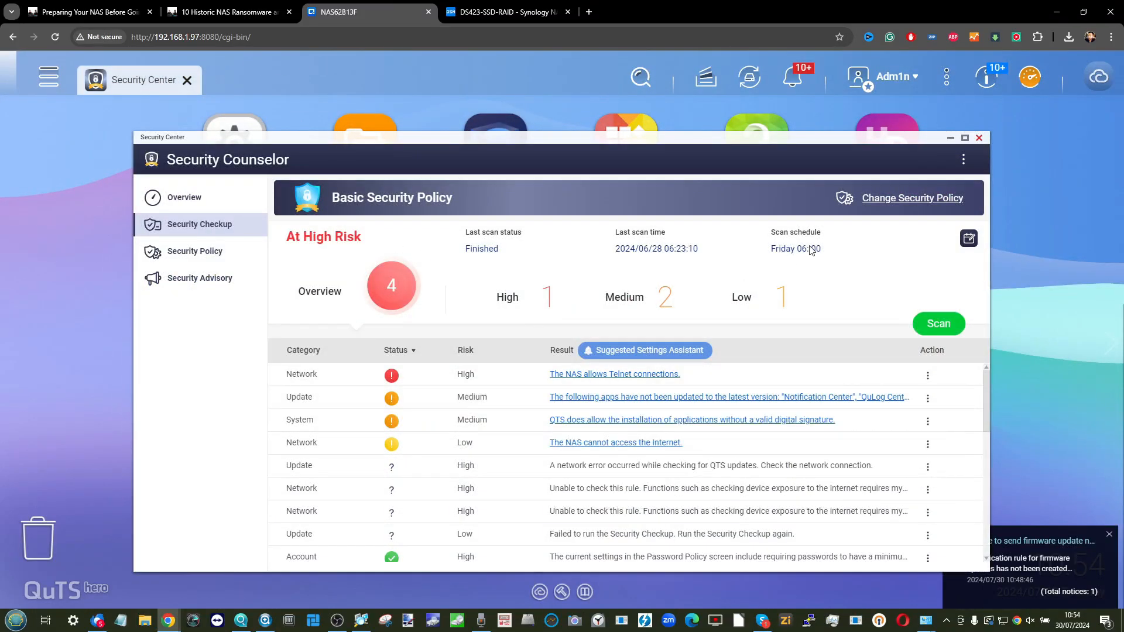
pyautogui.click(894, 77)
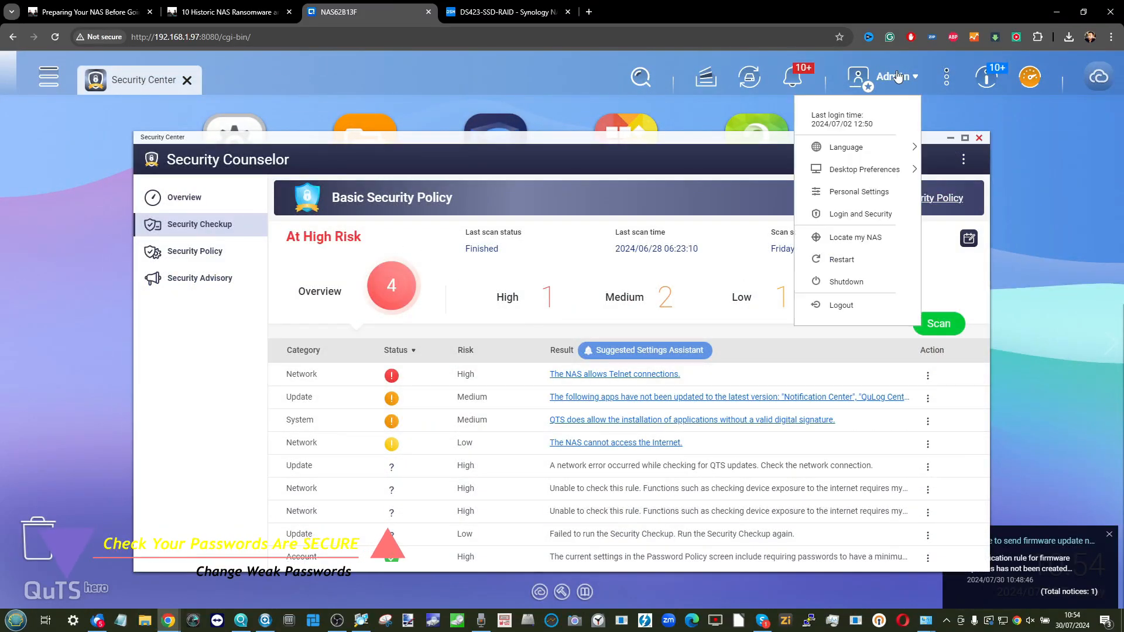
# Start the two-factor authentication wizard from your DSM account's Personal security settings.
pyautogui.click(861, 214)
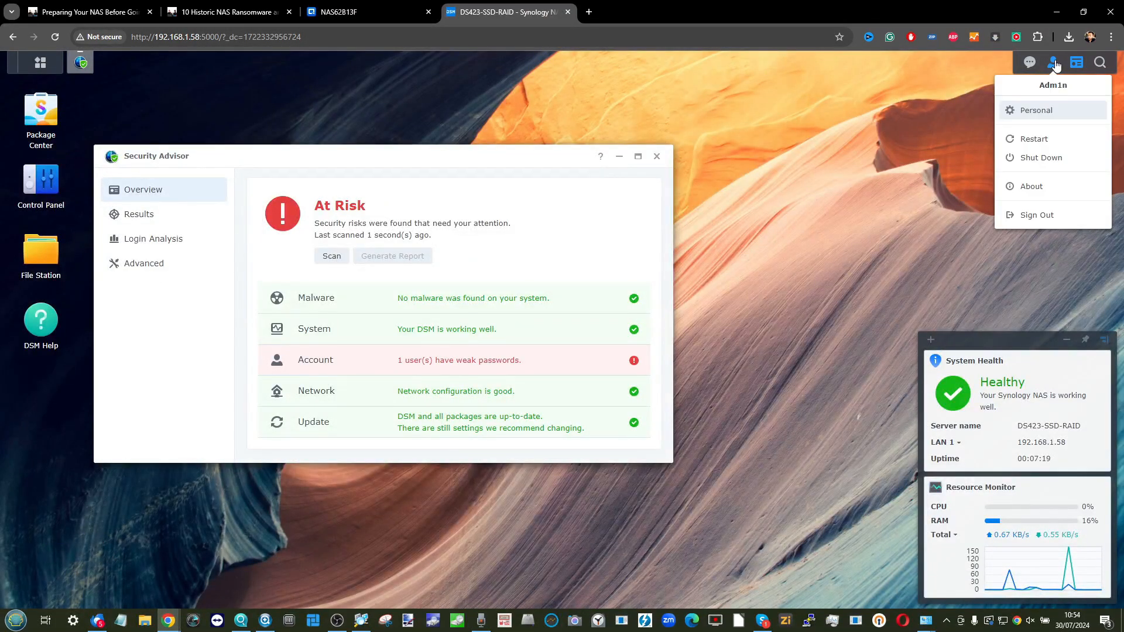
pyautogui.moveTo(1034, 117)
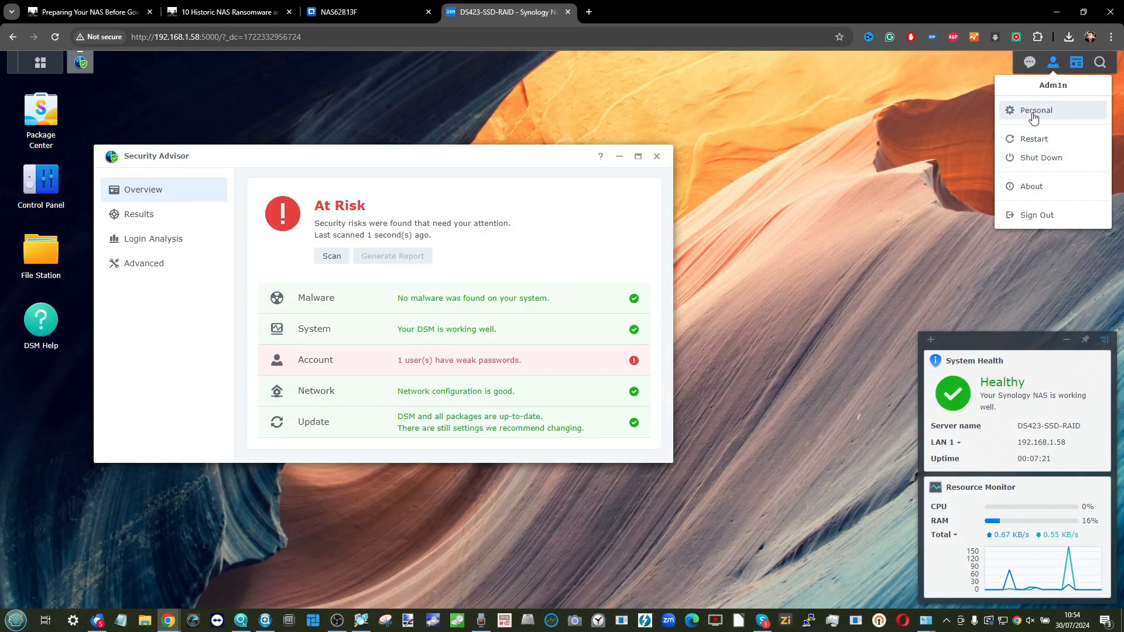
pyautogui.click(1035, 109)
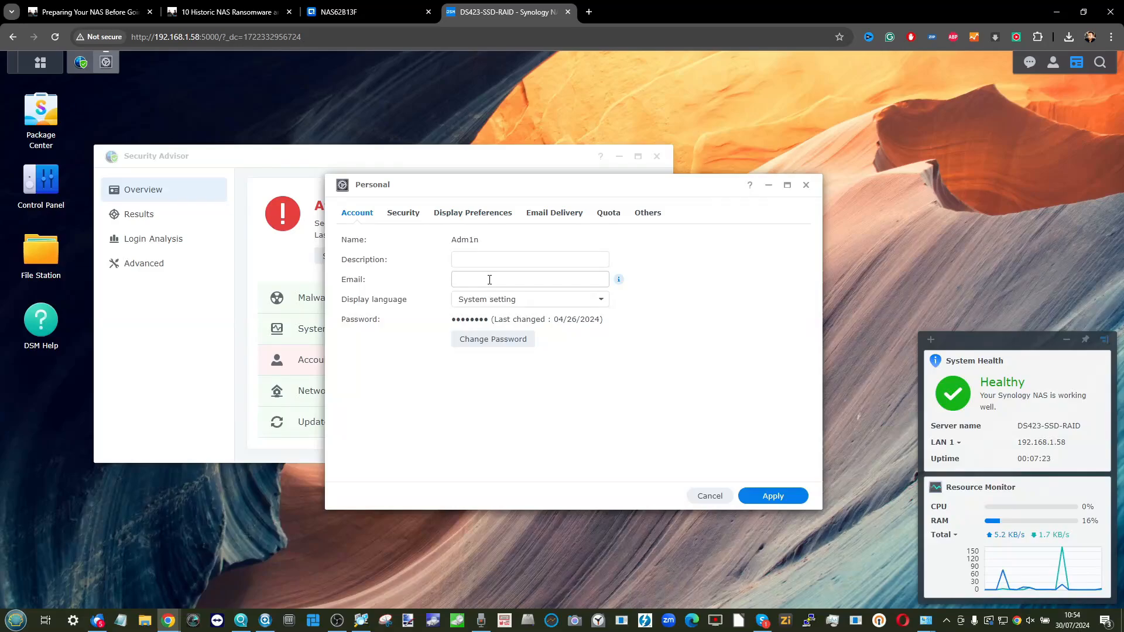
pyautogui.click(403, 212)
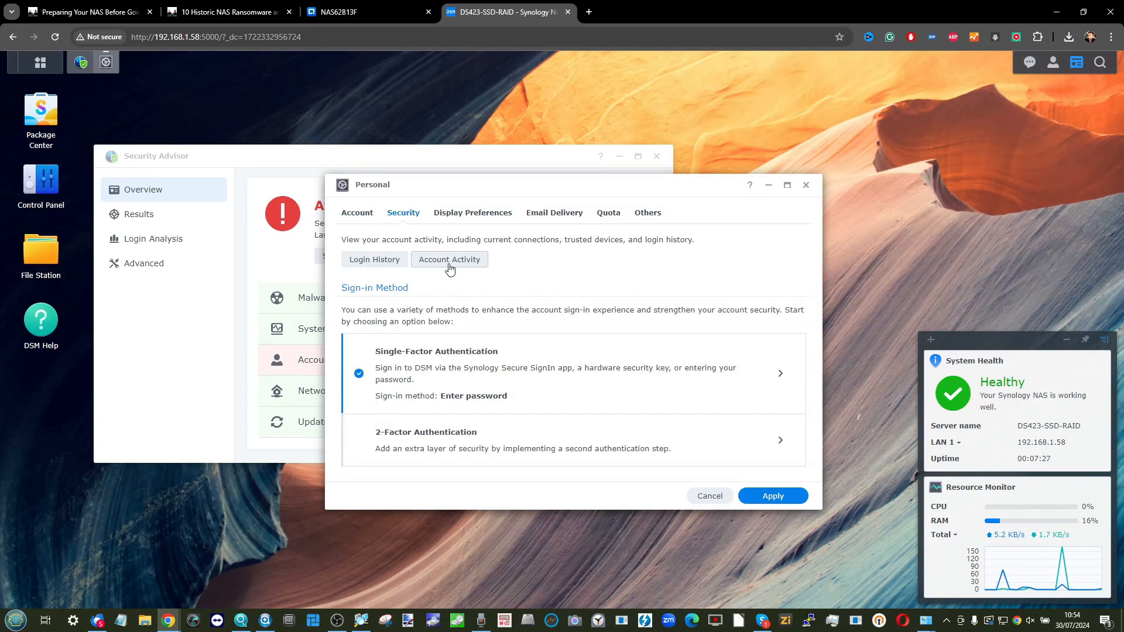
pyautogui.moveTo(434, 447)
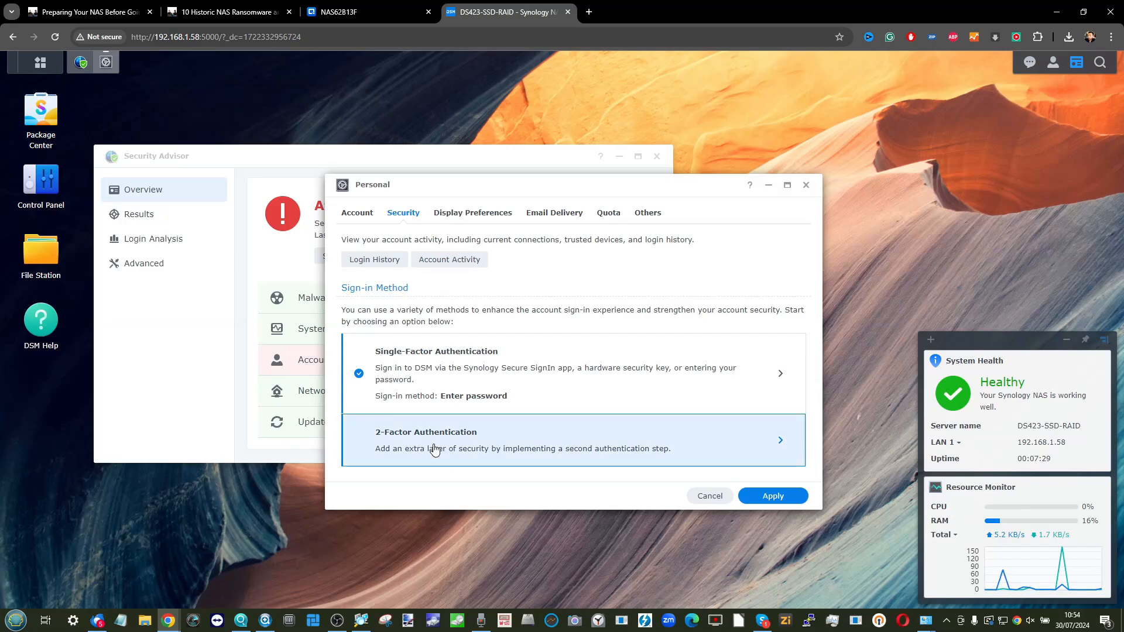
pyautogui.click(430, 440)
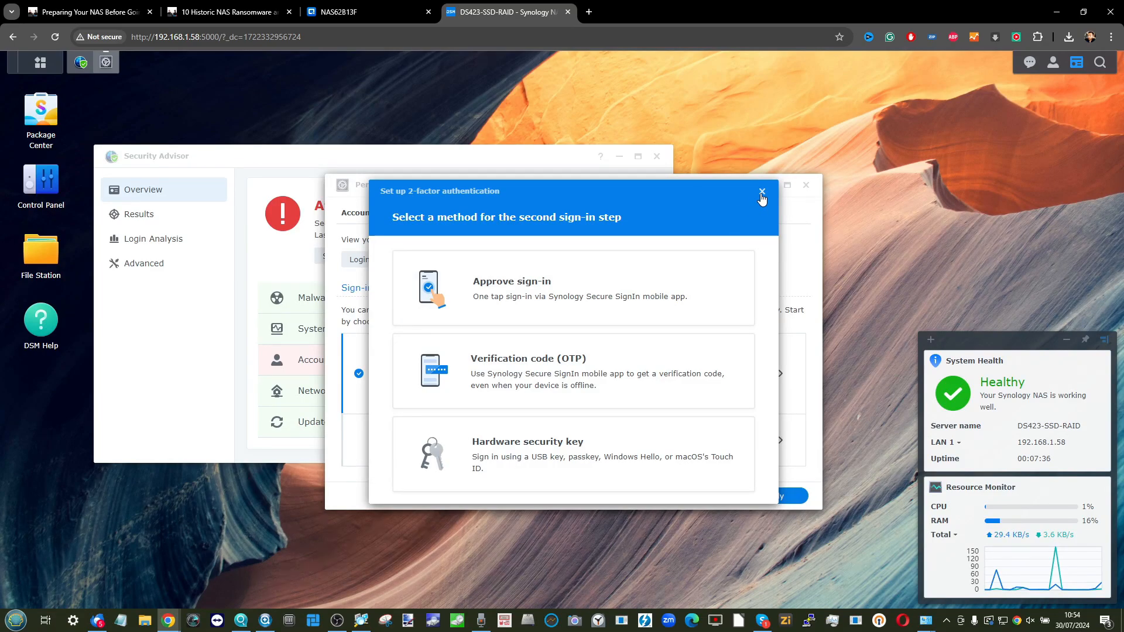
pyautogui.moveTo(433, 67)
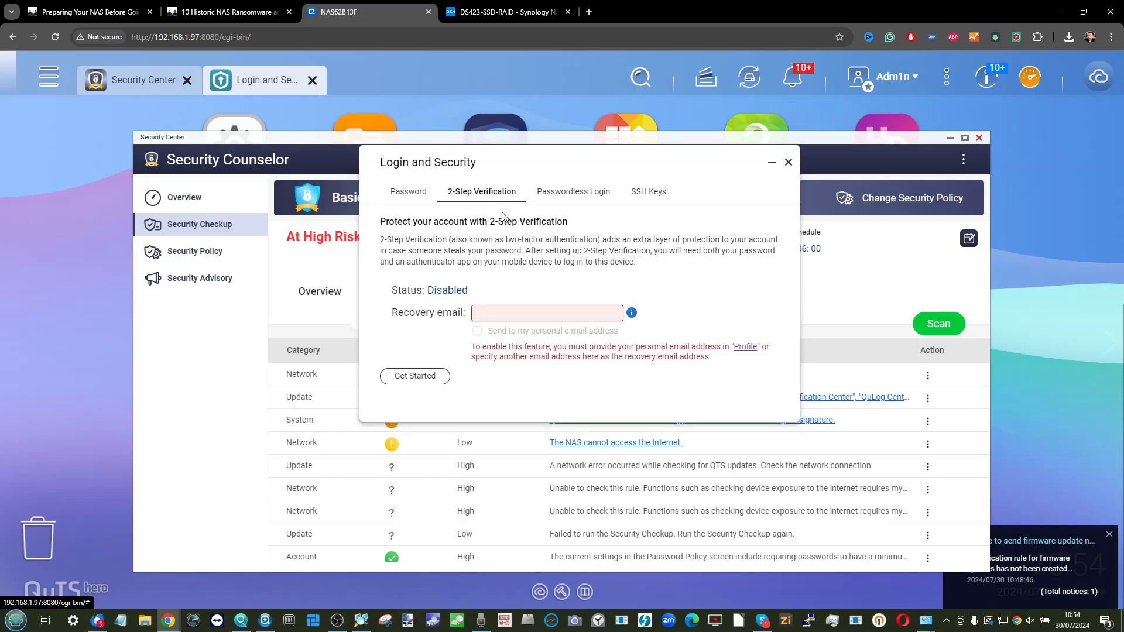
pyautogui.moveTo(508, 289)
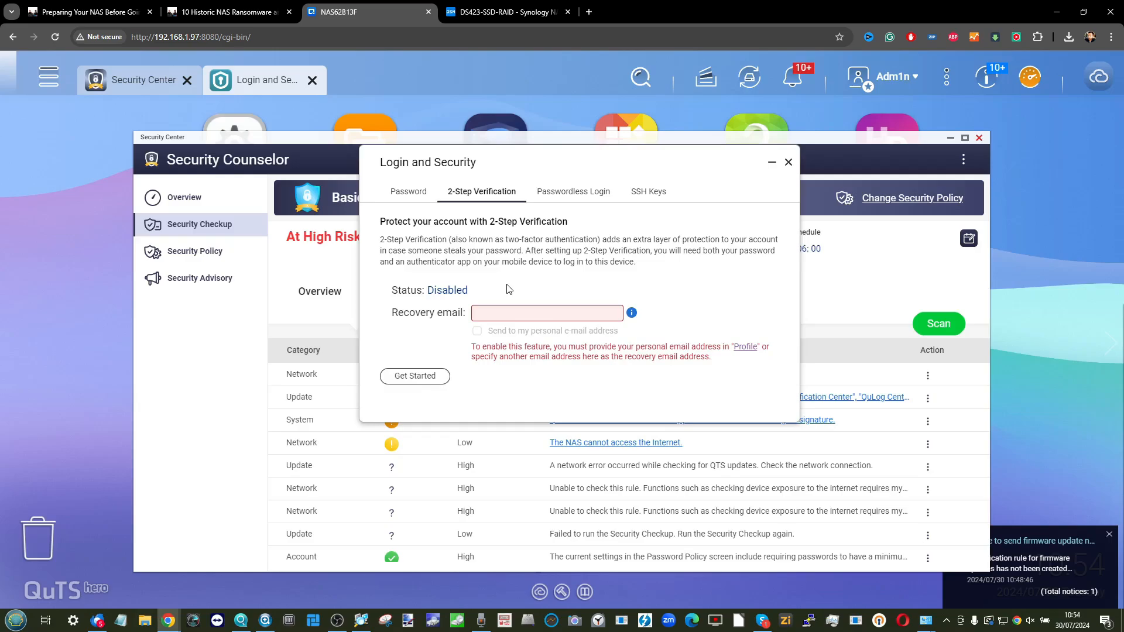
pyautogui.moveTo(789, 172)
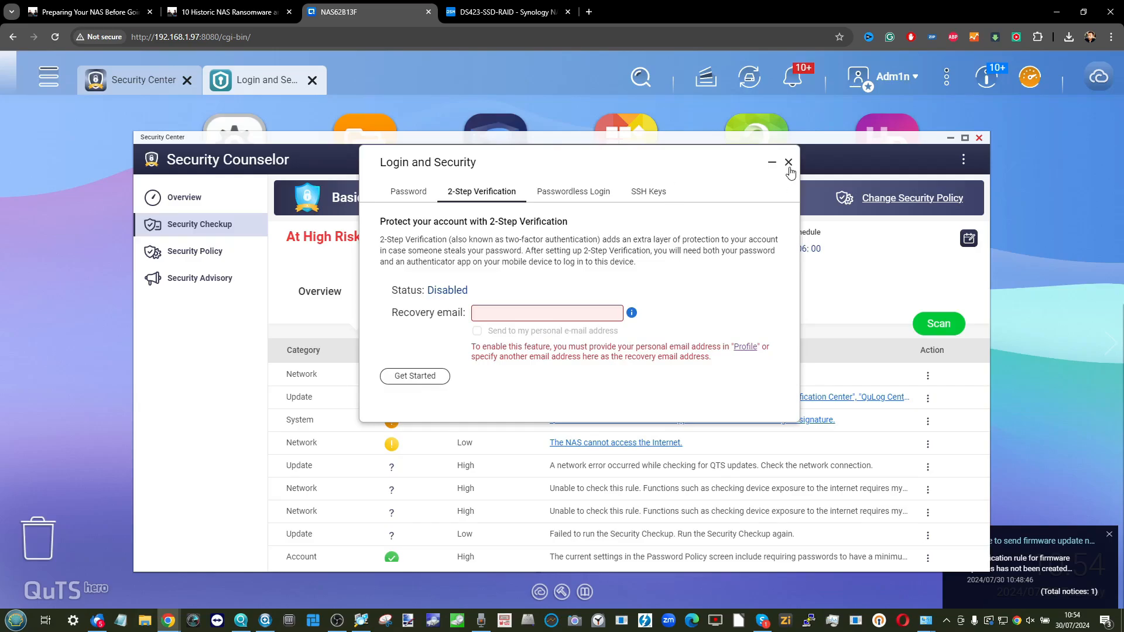
pyautogui.moveTo(755, 221)
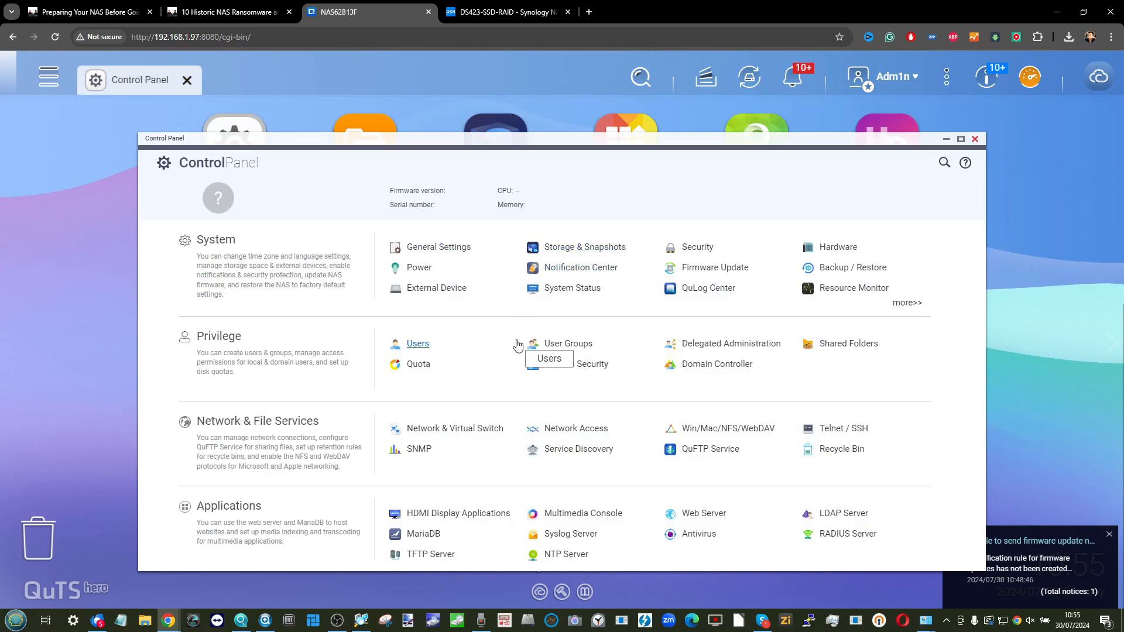
# Open the user accounts list in the QuTS hero Control Panel.
pyautogui.click(417, 343)
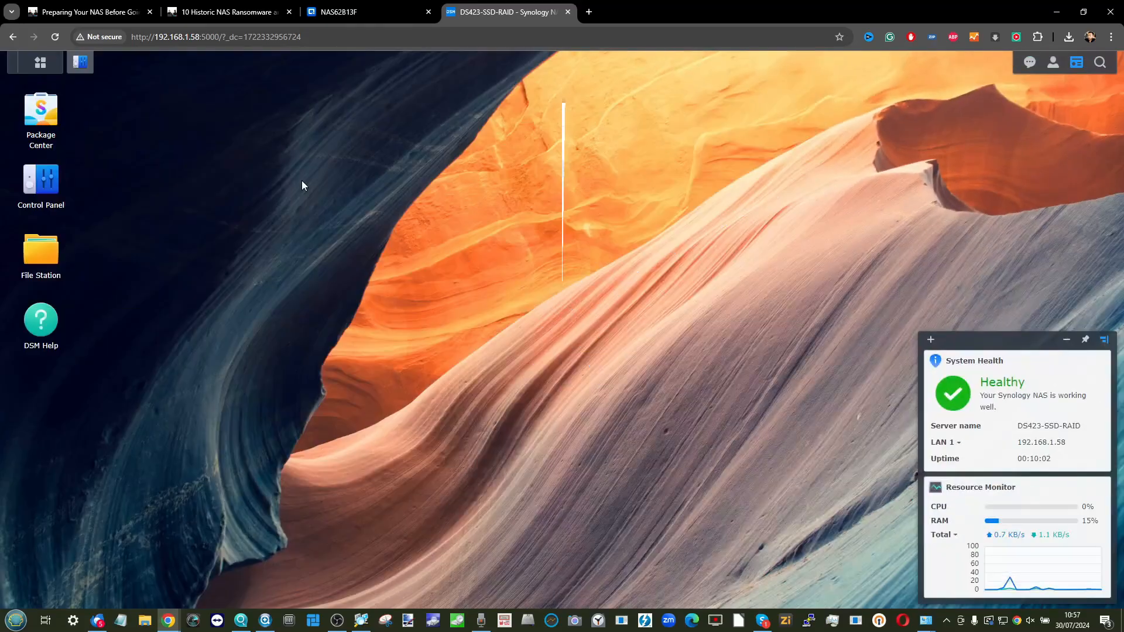
# Show the SSH IP block length choices in QuTS hero IP Access Protection.
pyautogui.click(41, 183)
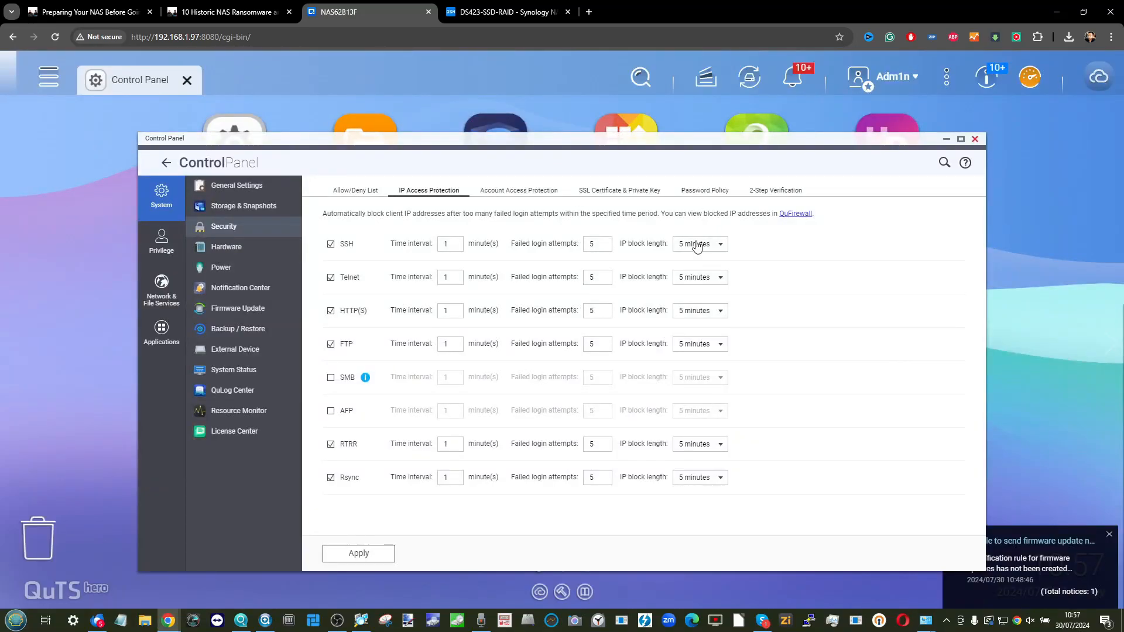
pyautogui.click(697, 244)
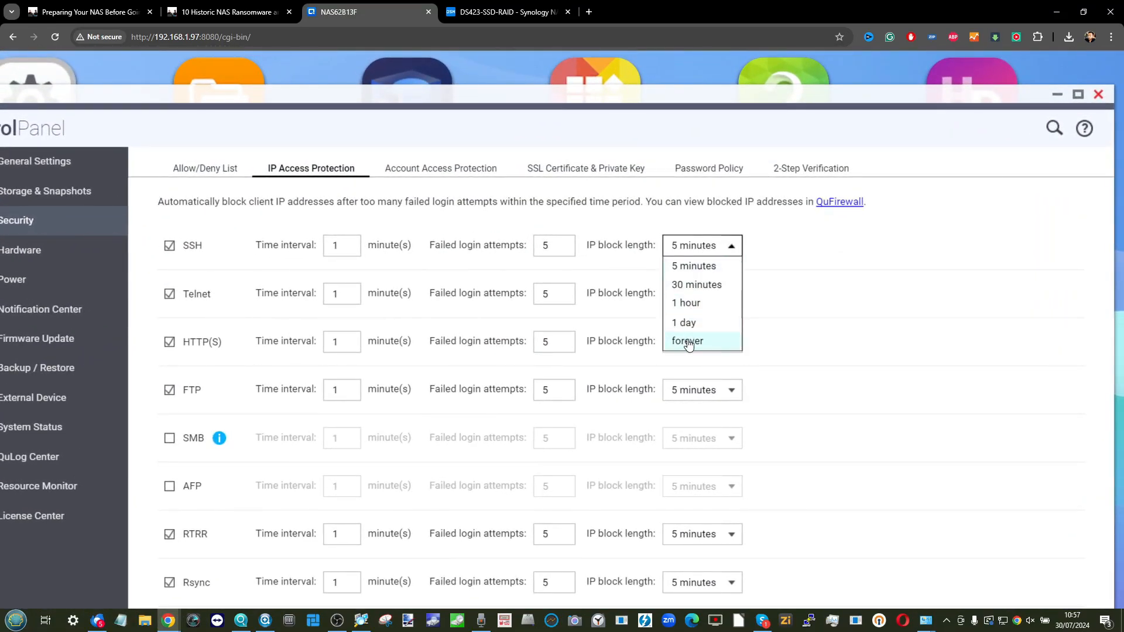
pyautogui.moveTo(696, 285)
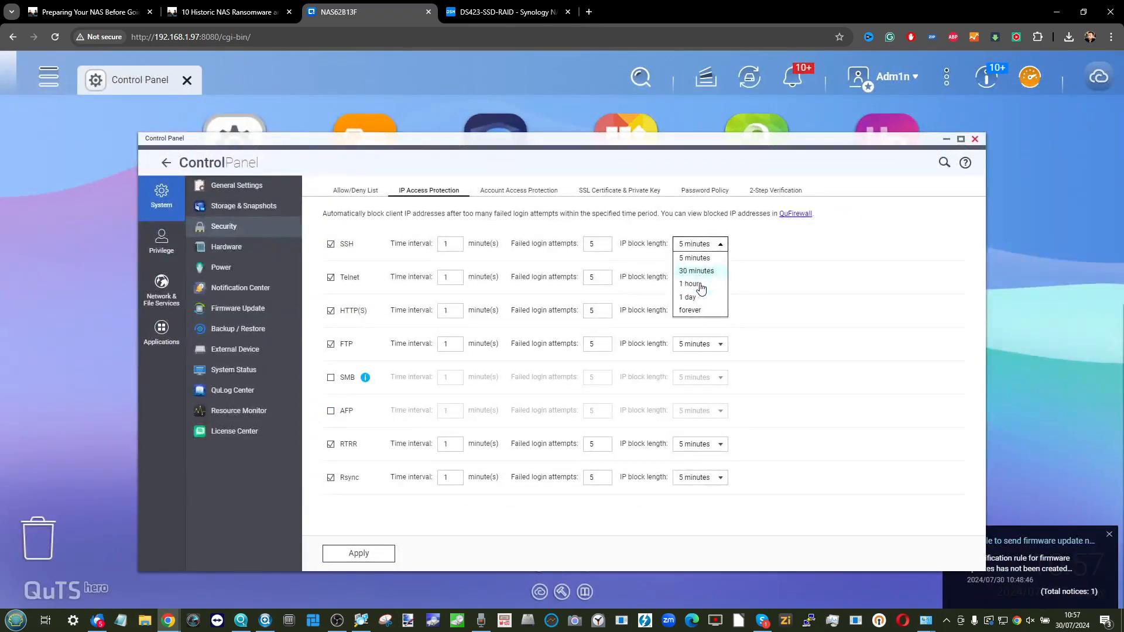
pyautogui.click(505, 12)
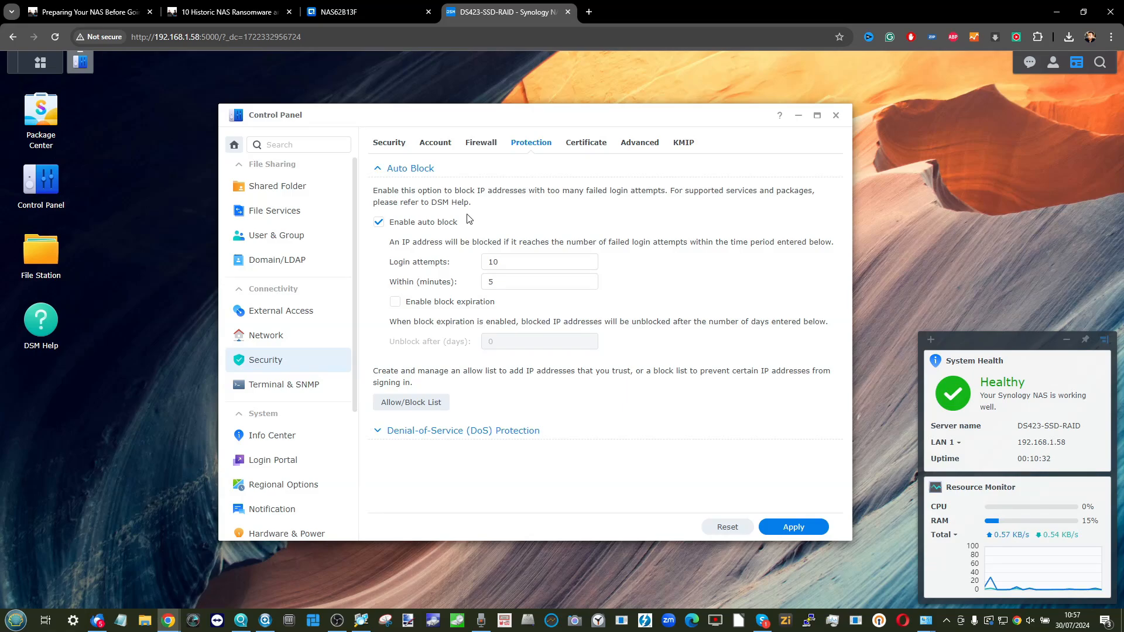
pyautogui.moveTo(782, 84)
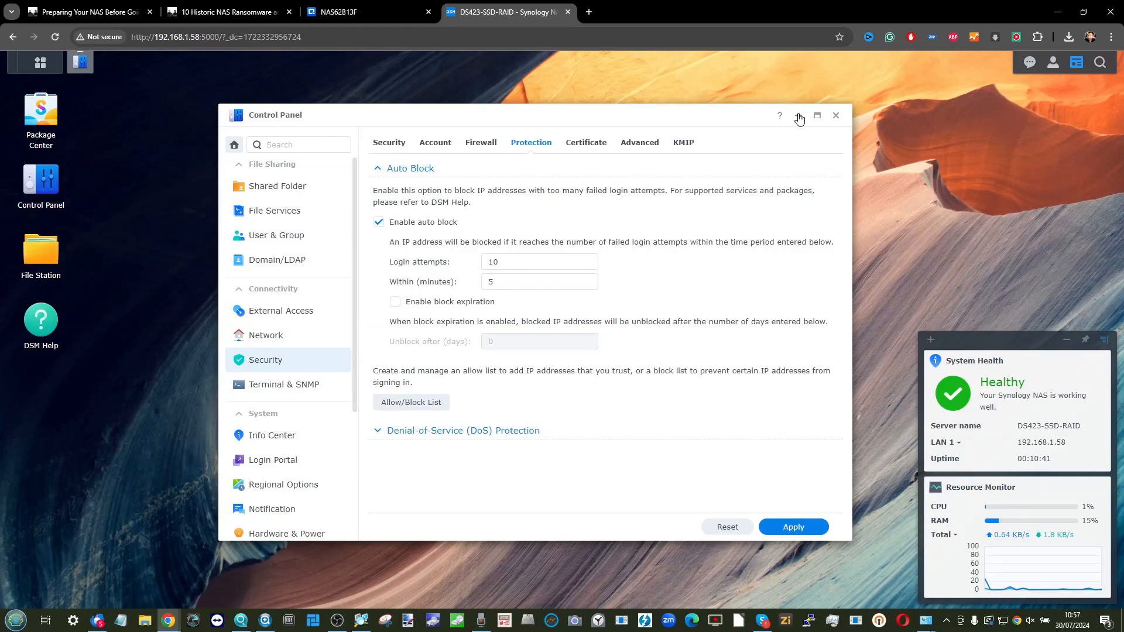
# Leave Synology's auto block review (10 failed logins in 5 minutes) and return to the QNAP tab.
pyautogui.click(367, 12)
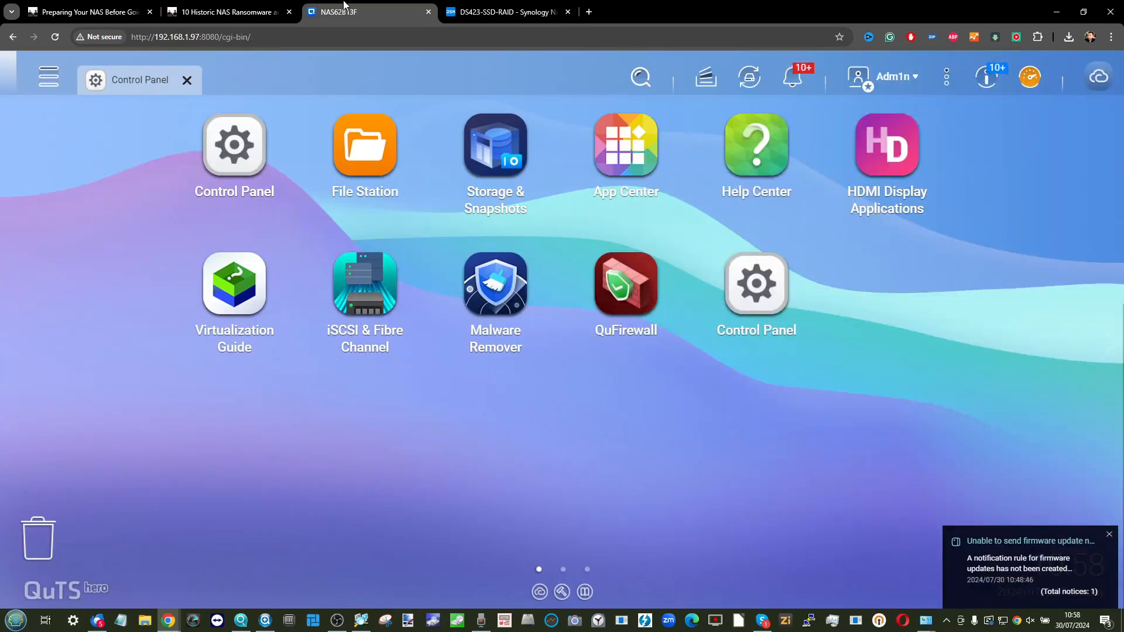
pyautogui.moveTo(233, 143)
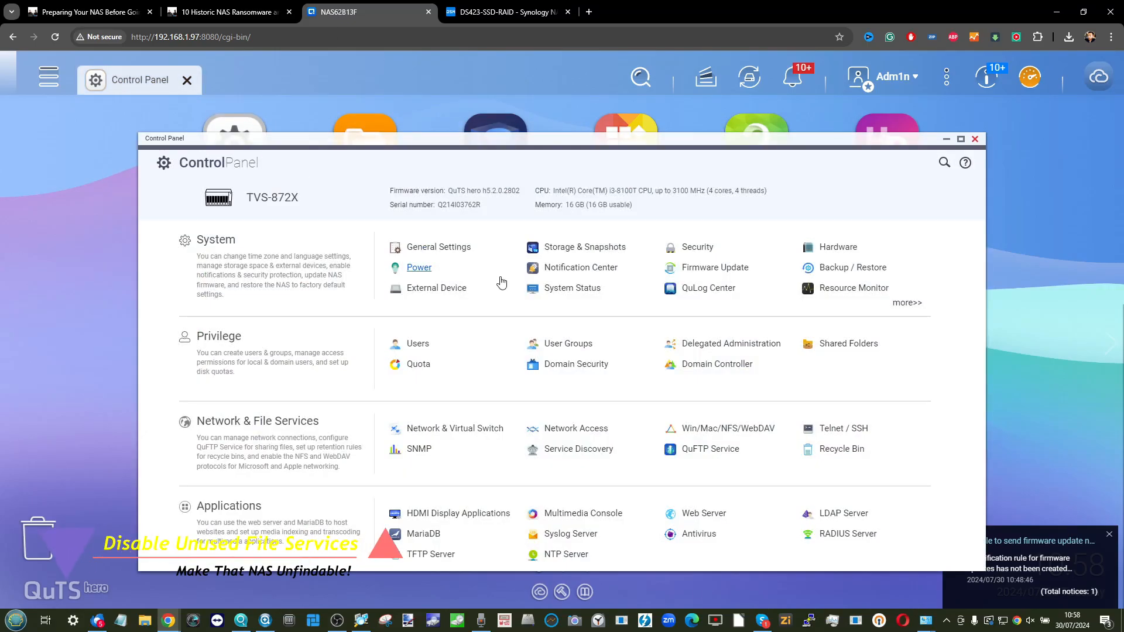
pyautogui.moveTo(724, 406)
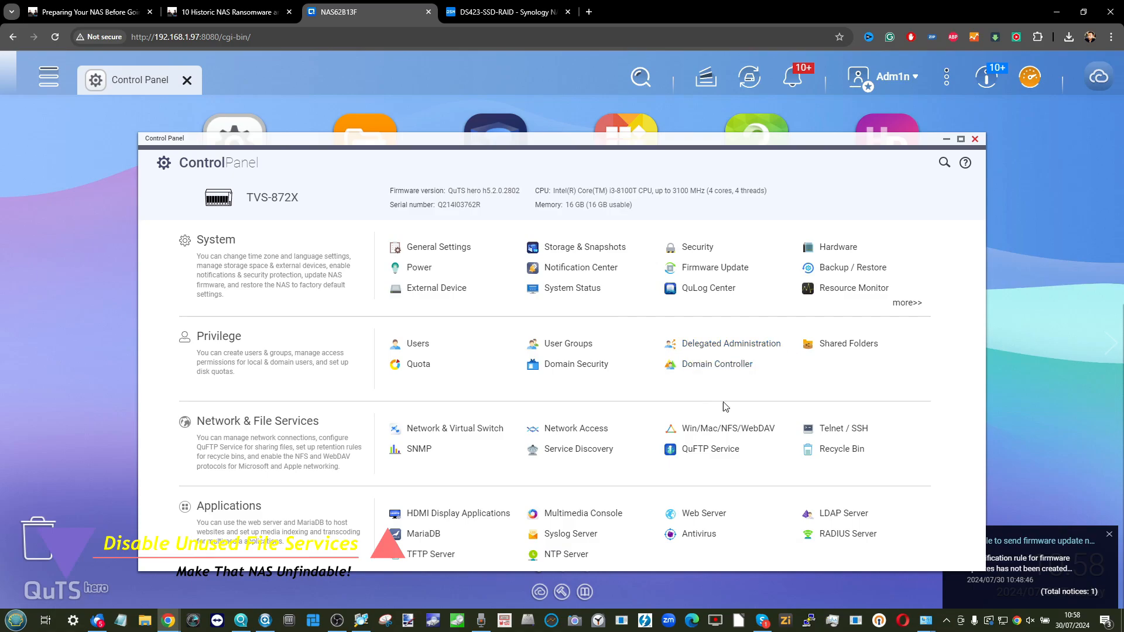
# Confirm Telnet/SSH is off, disable SMB, and review the AFP and NFS tabs in QuTS hero.
pyautogui.click(843, 427)
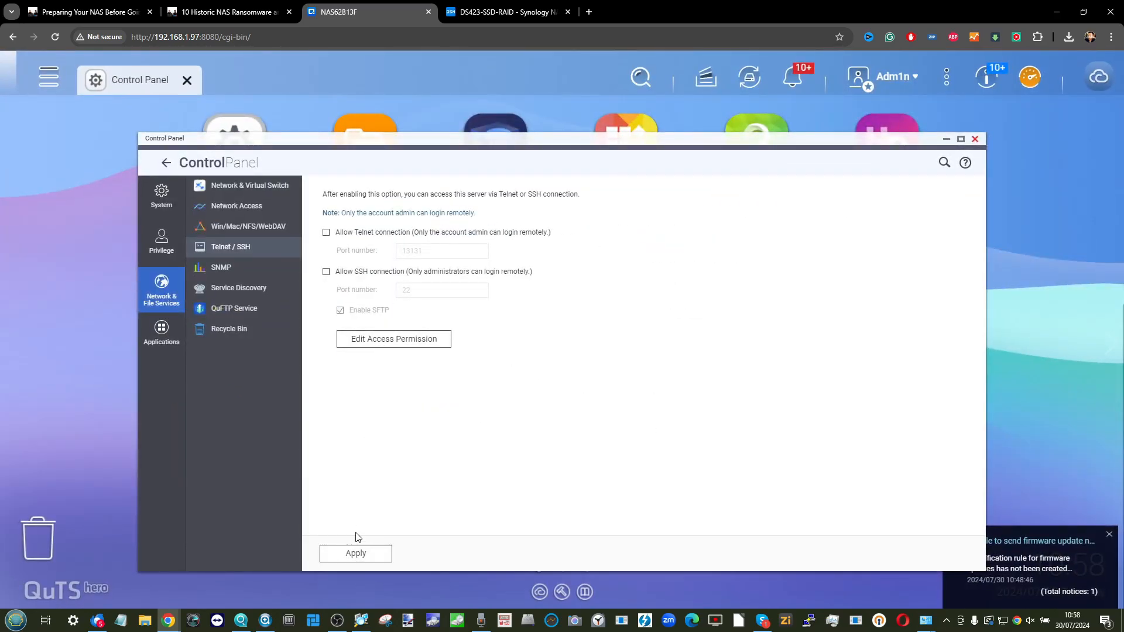
pyautogui.click(220, 267)
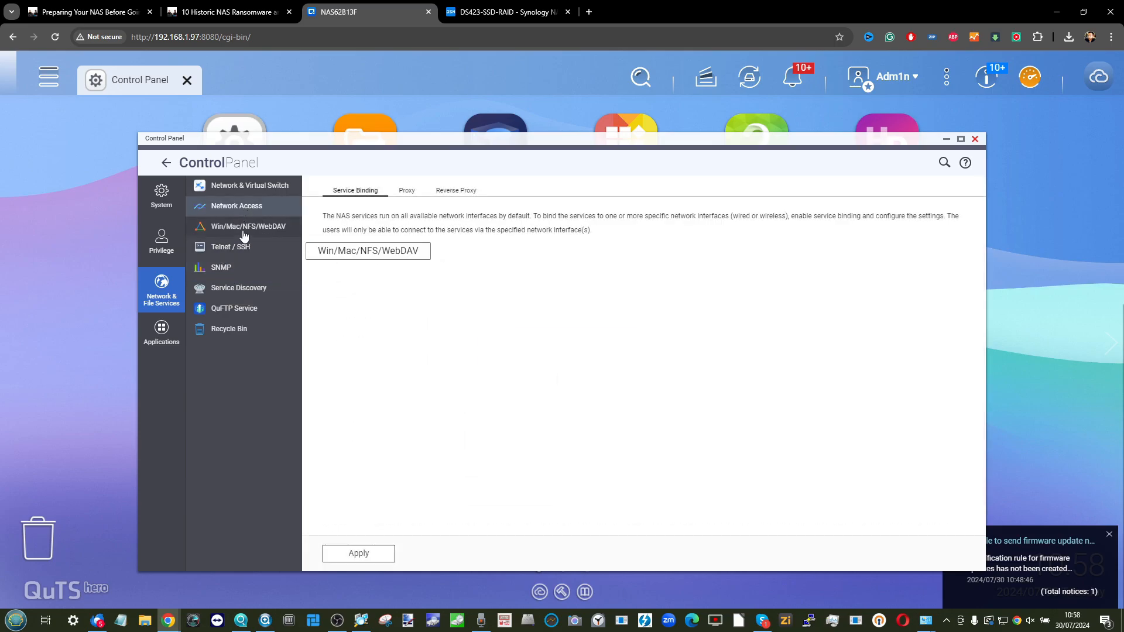
pyautogui.click(247, 226)
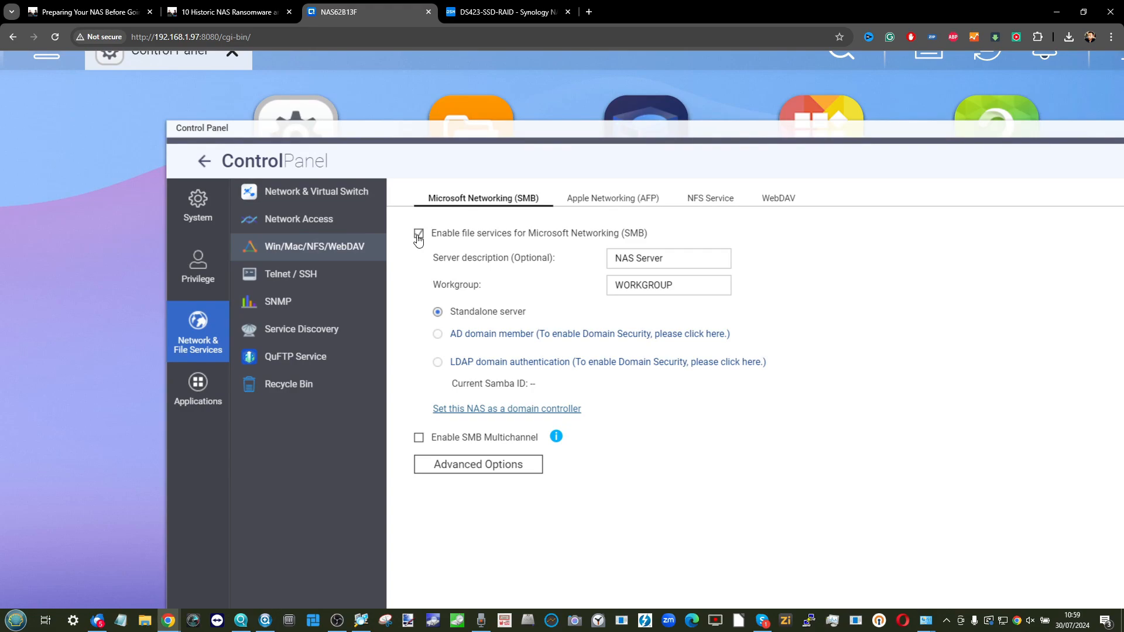
pyautogui.click(418, 235)
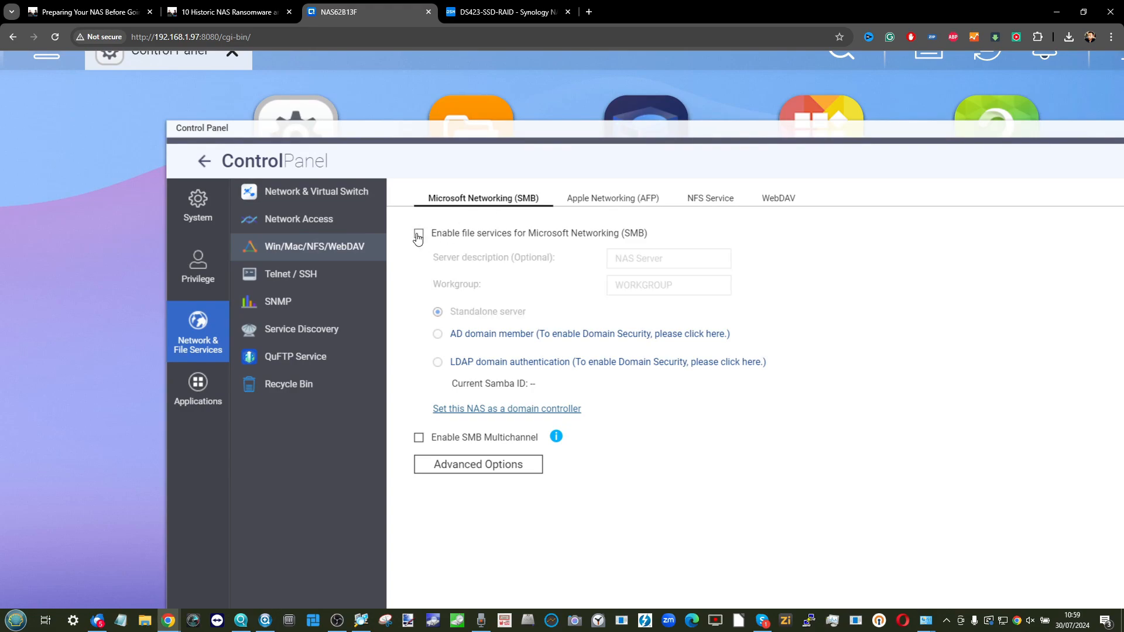
pyautogui.click(611, 198)
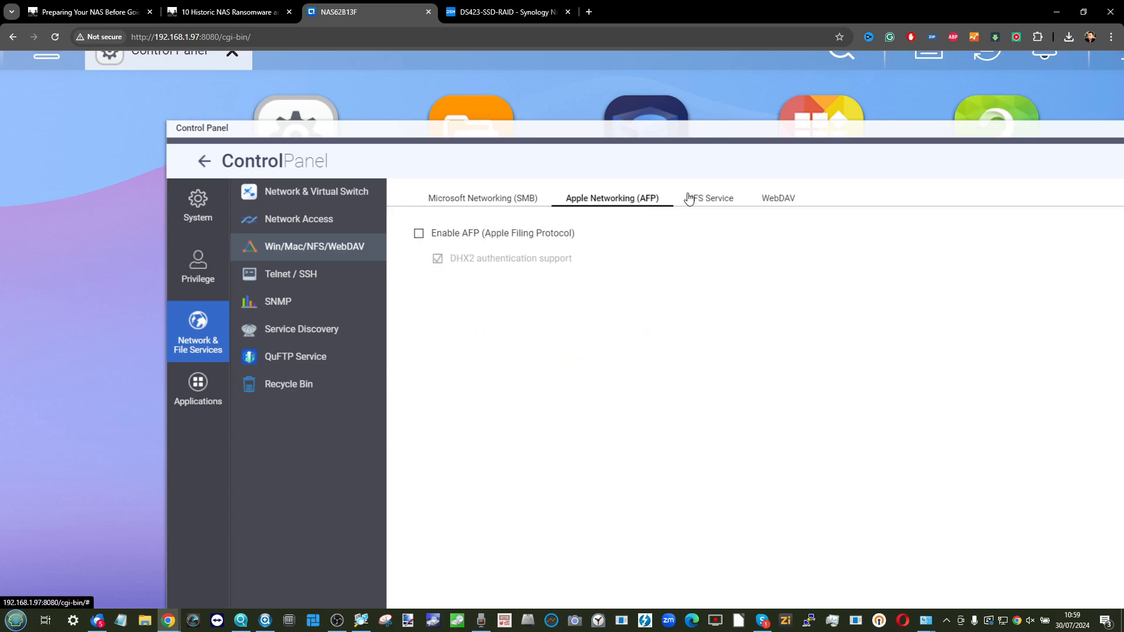
pyautogui.click(777, 198)
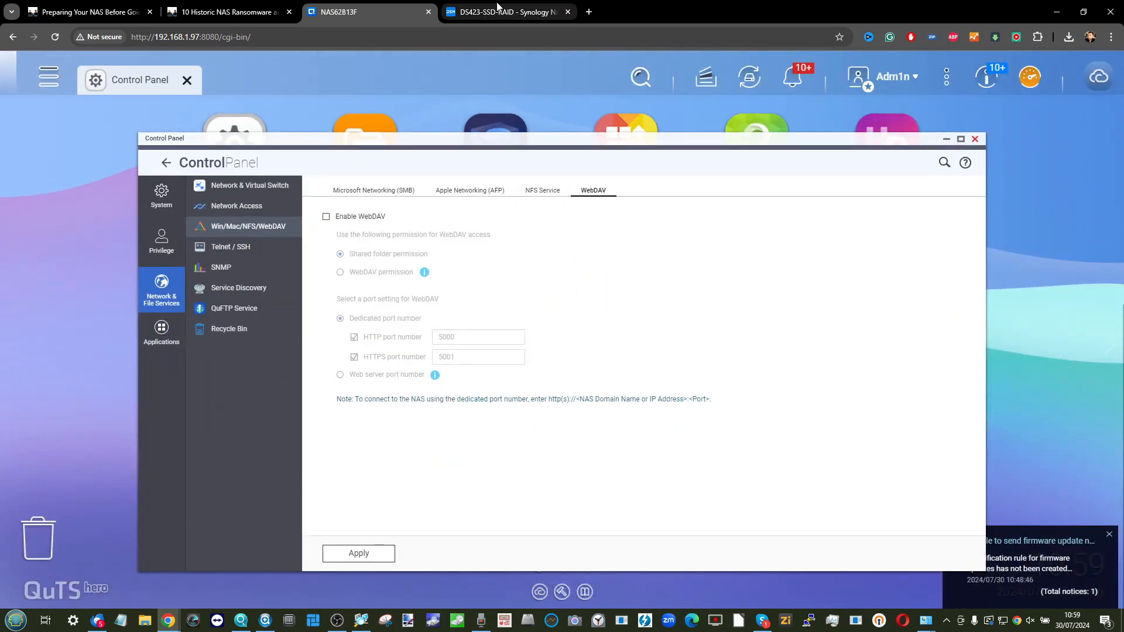
pyautogui.click(505, 11)
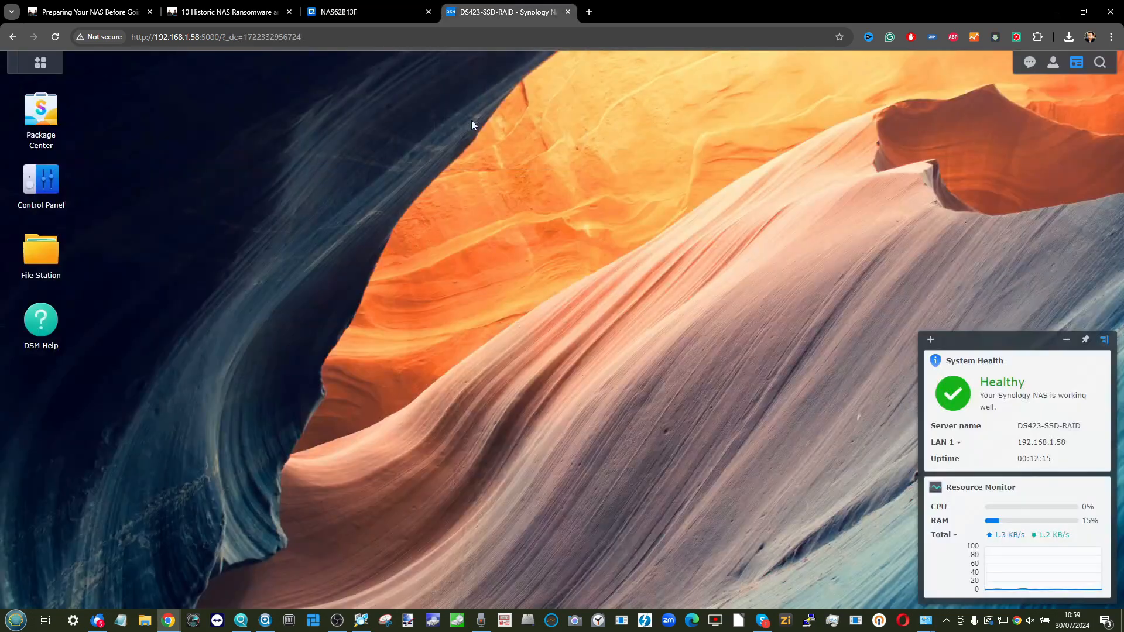
# Review Synology File Services AFP, Advanced and SMB tabs: SMB and Bonjour on, AFP off.
pyautogui.click(41, 183)
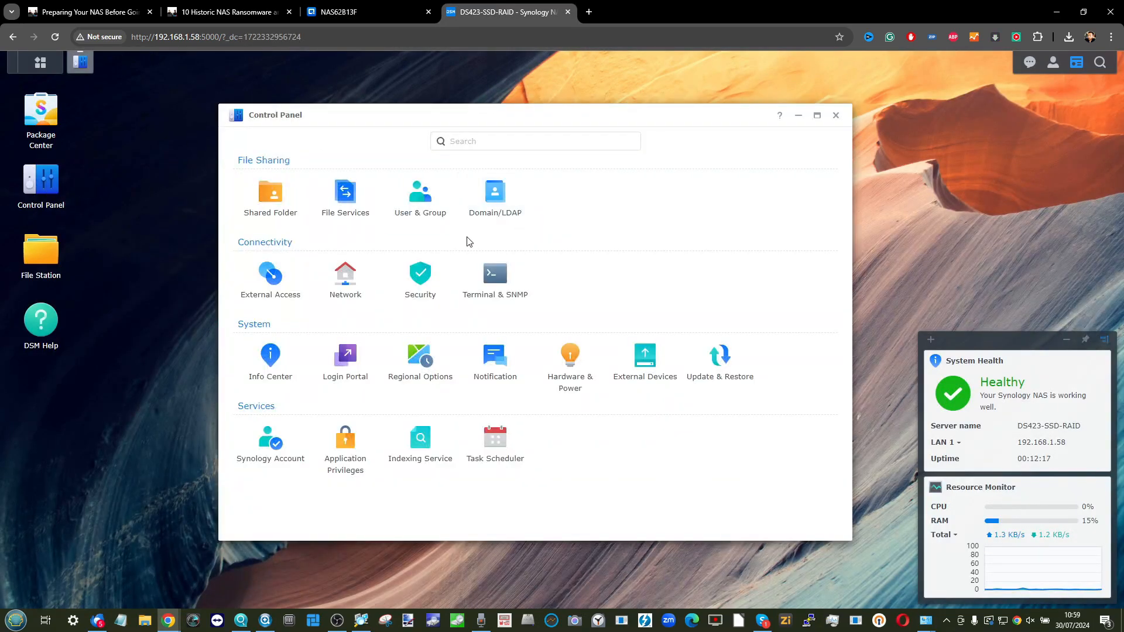
pyautogui.moveTo(420, 280)
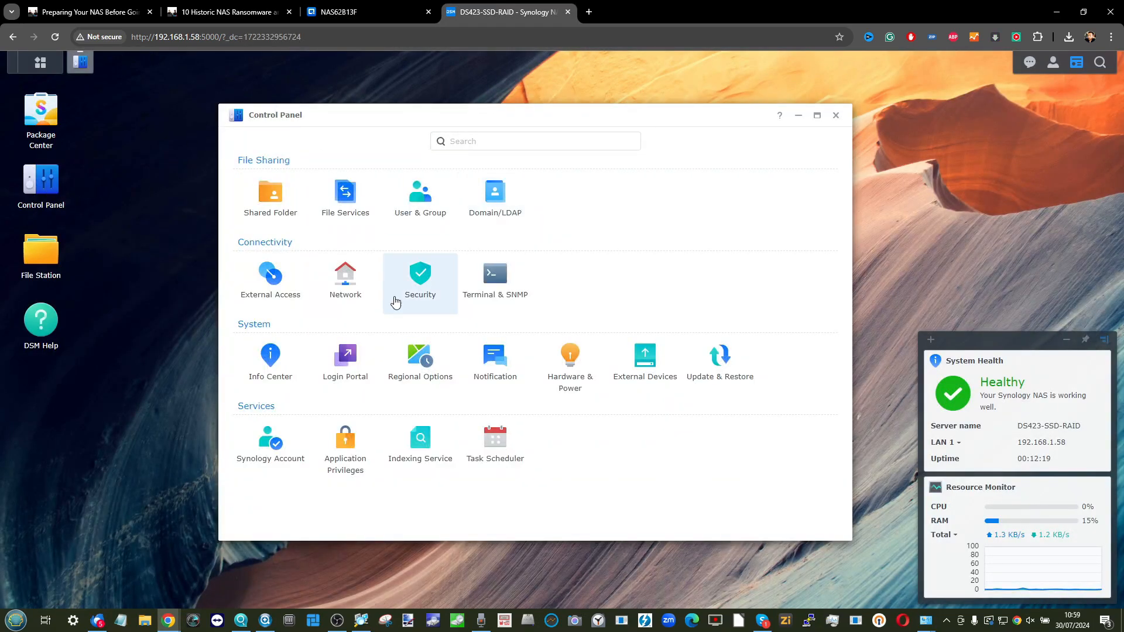
pyautogui.click(345, 197)
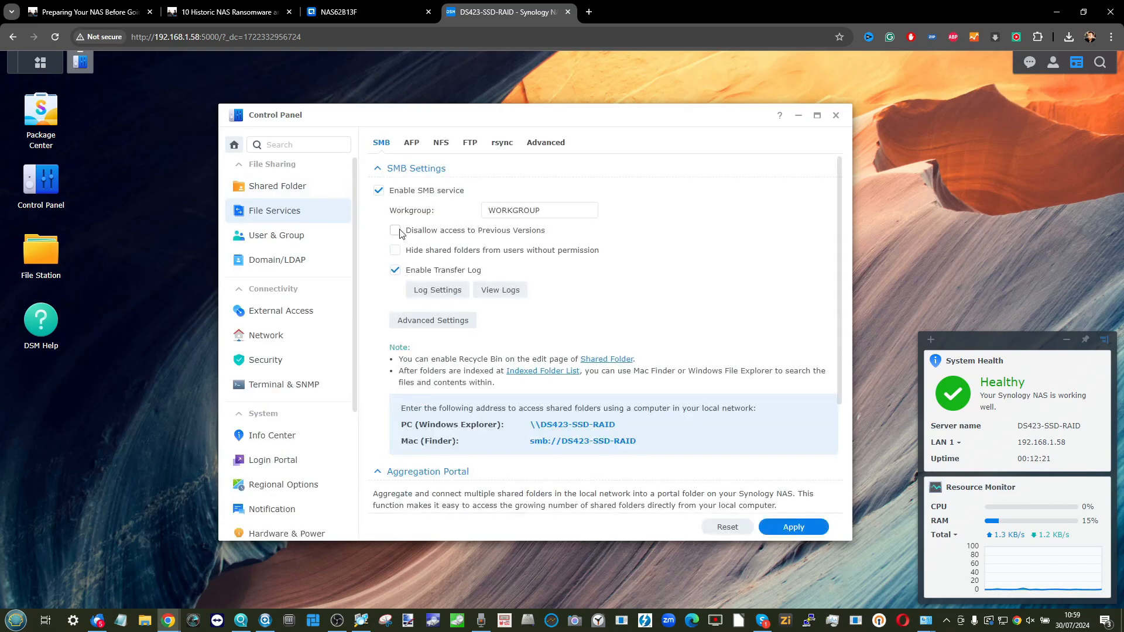
pyautogui.click(411, 142)
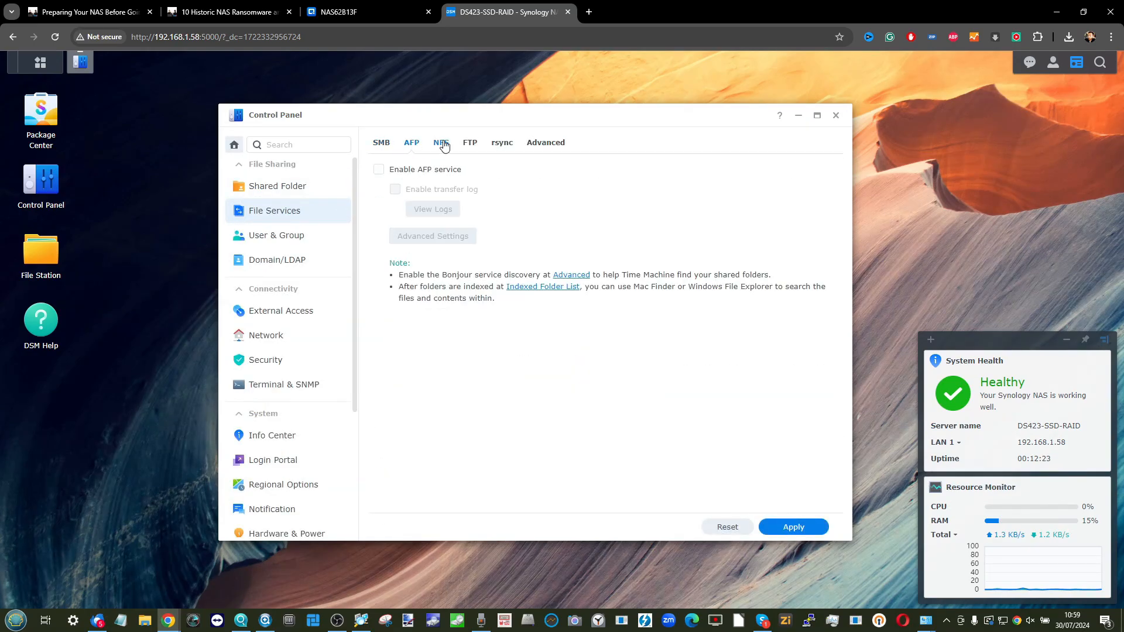
pyautogui.click(546, 141)
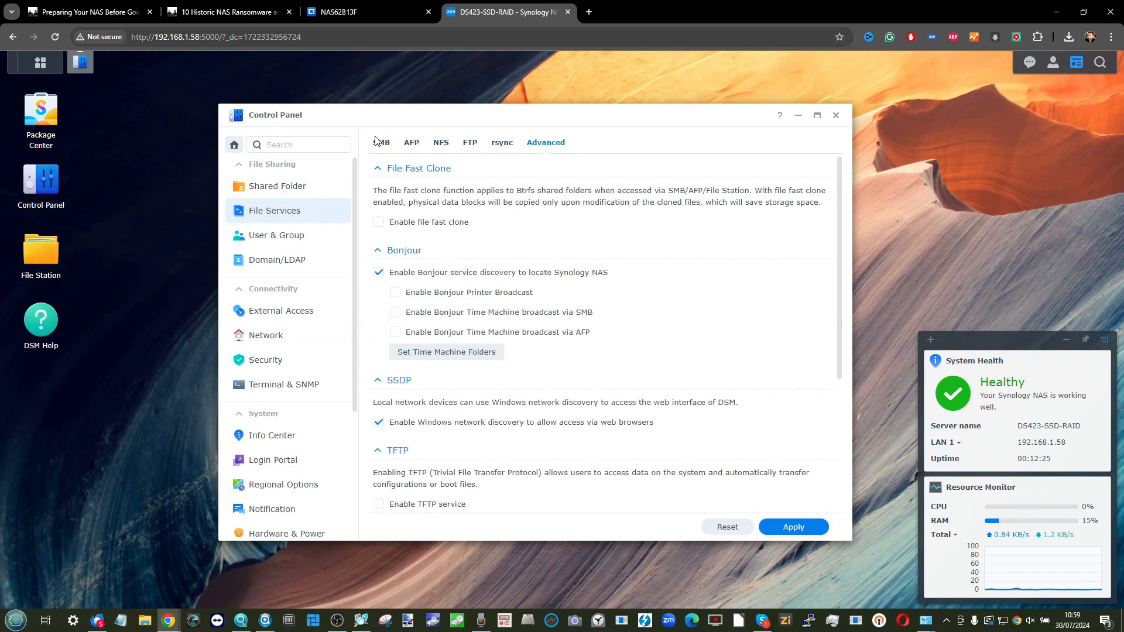
pyautogui.click(381, 141)
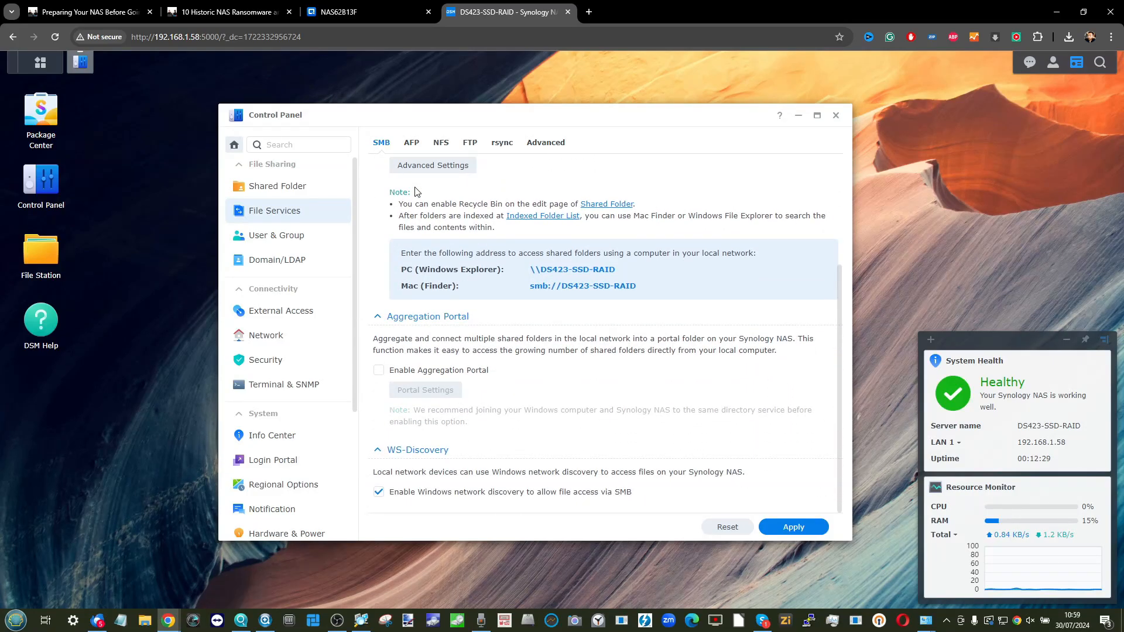
pyautogui.click(836, 114)
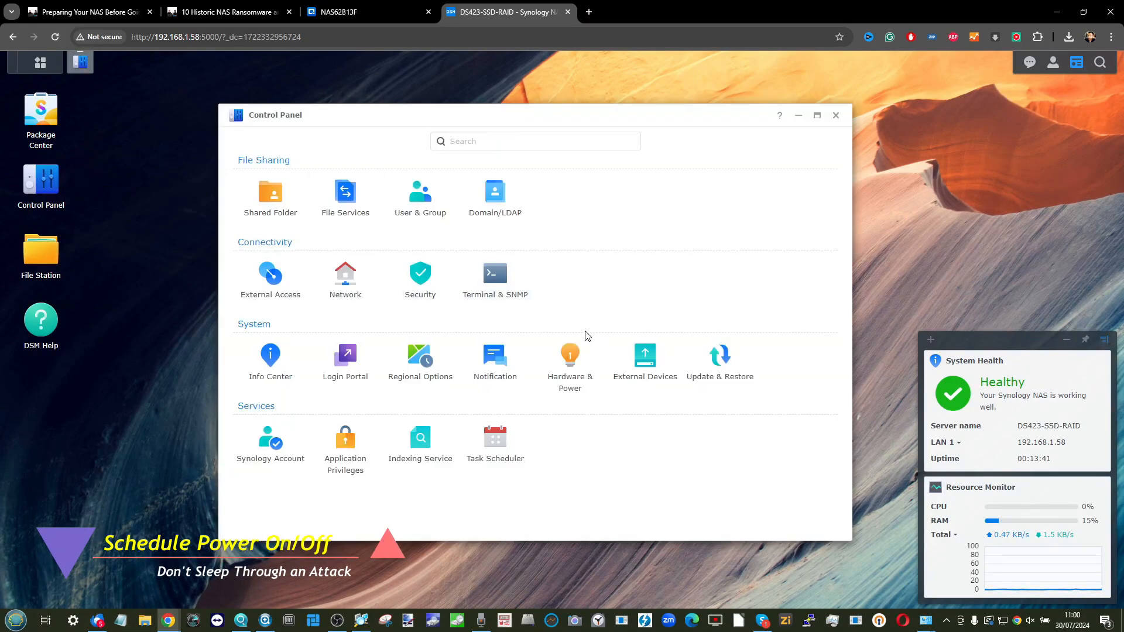
# View QuTS hero's System > Power > Power Schedule, listing a daily 07:00 shutdown.
pyautogui.click(367, 12)
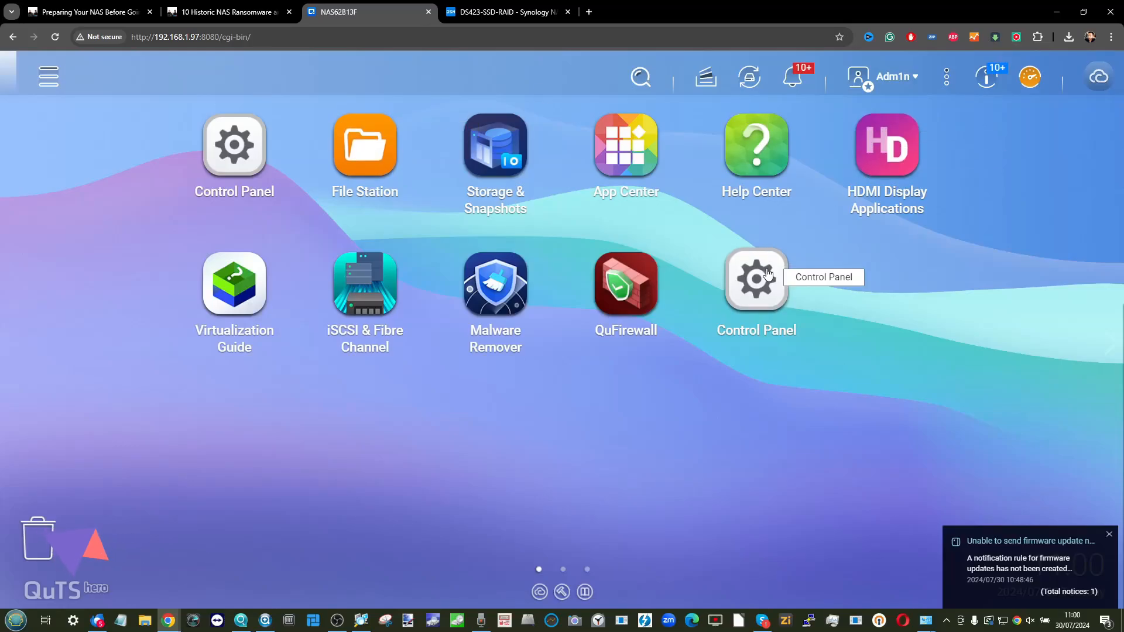
pyautogui.click(756, 280)
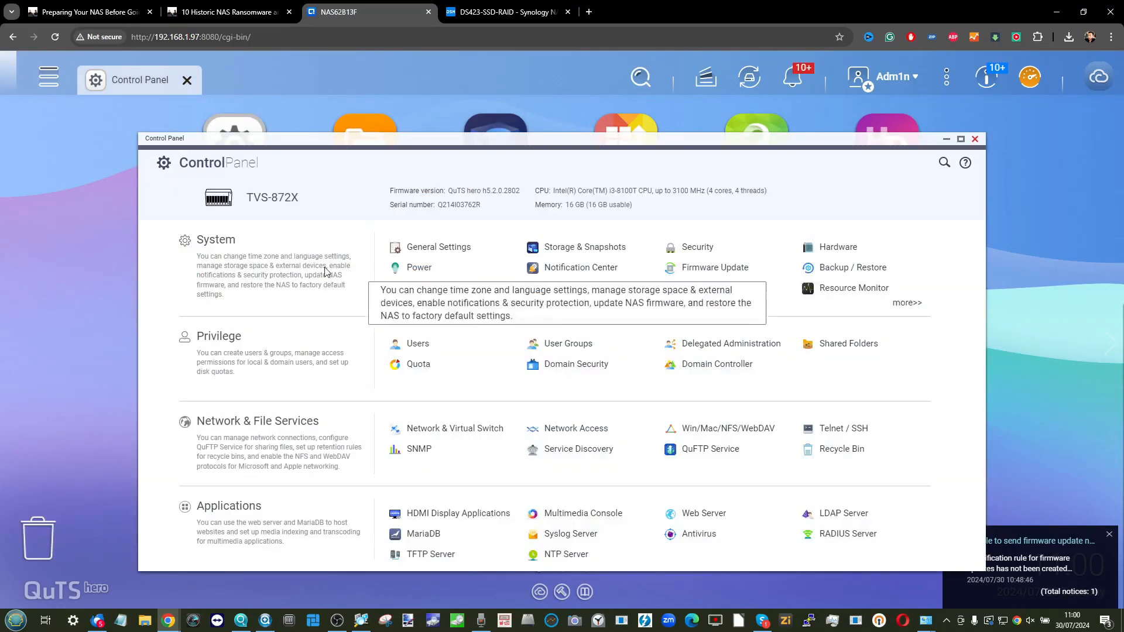
pyautogui.click(418, 267)
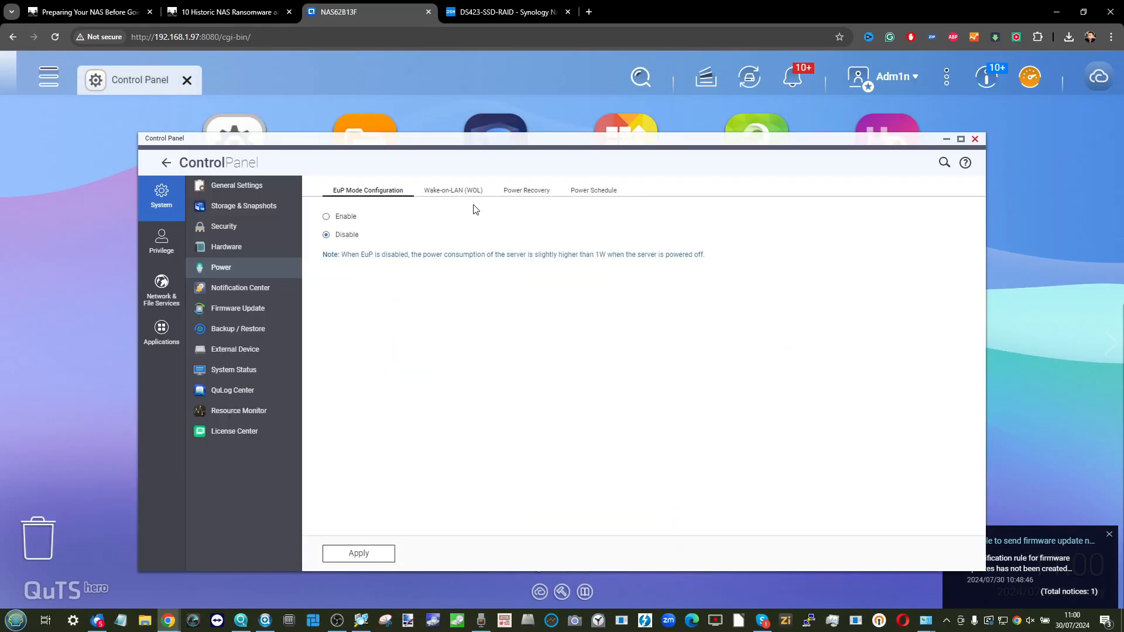
pyautogui.click(593, 190)
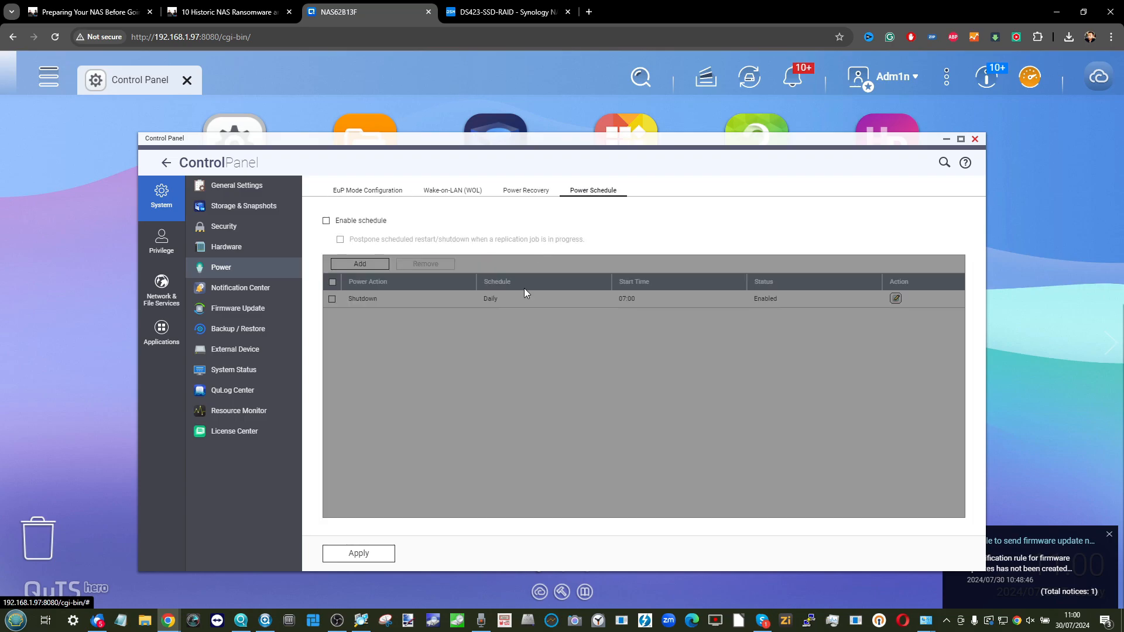
pyautogui.click(326, 220)
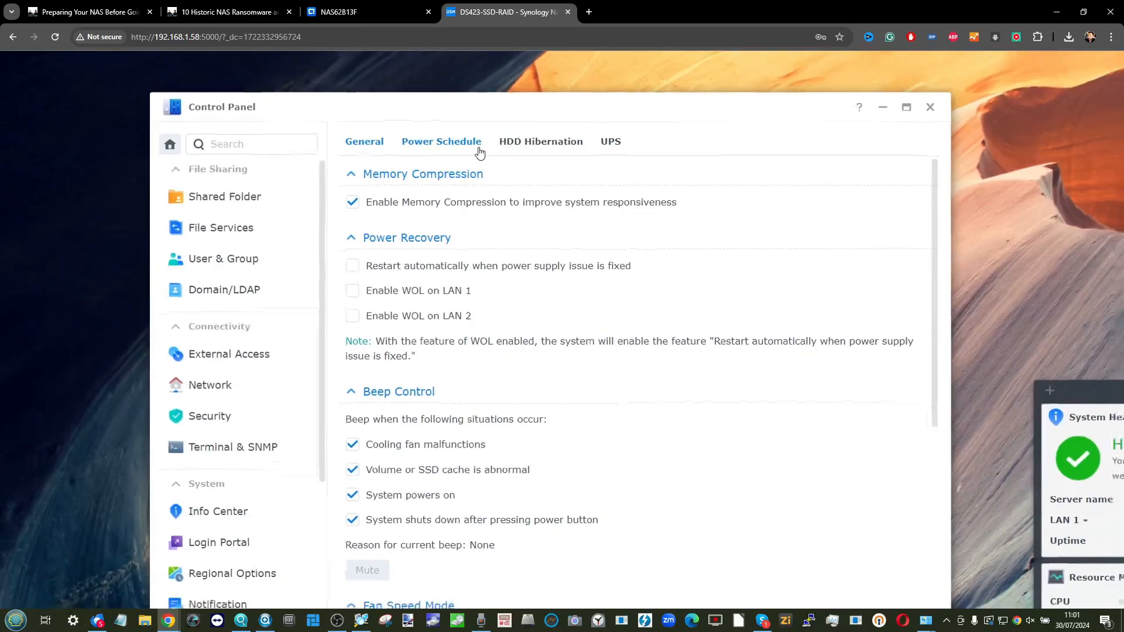
# View Synology's Hardware & Power schedule tab, which has no scheduled power tasks.
pyautogui.click(441, 141)
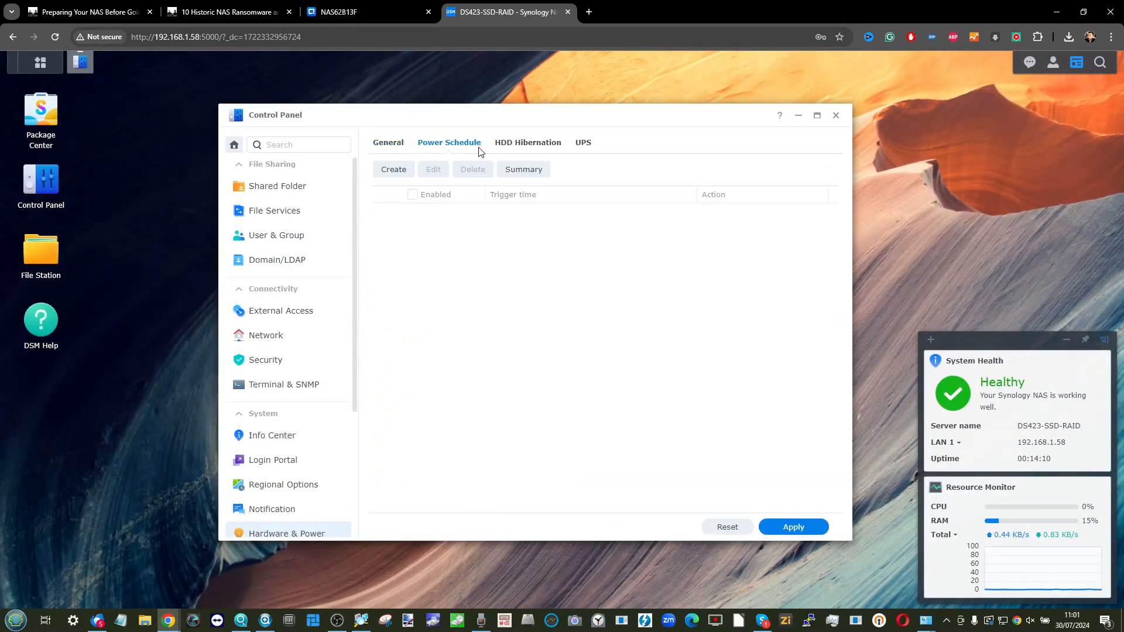
pyautogui.click(393, 169)
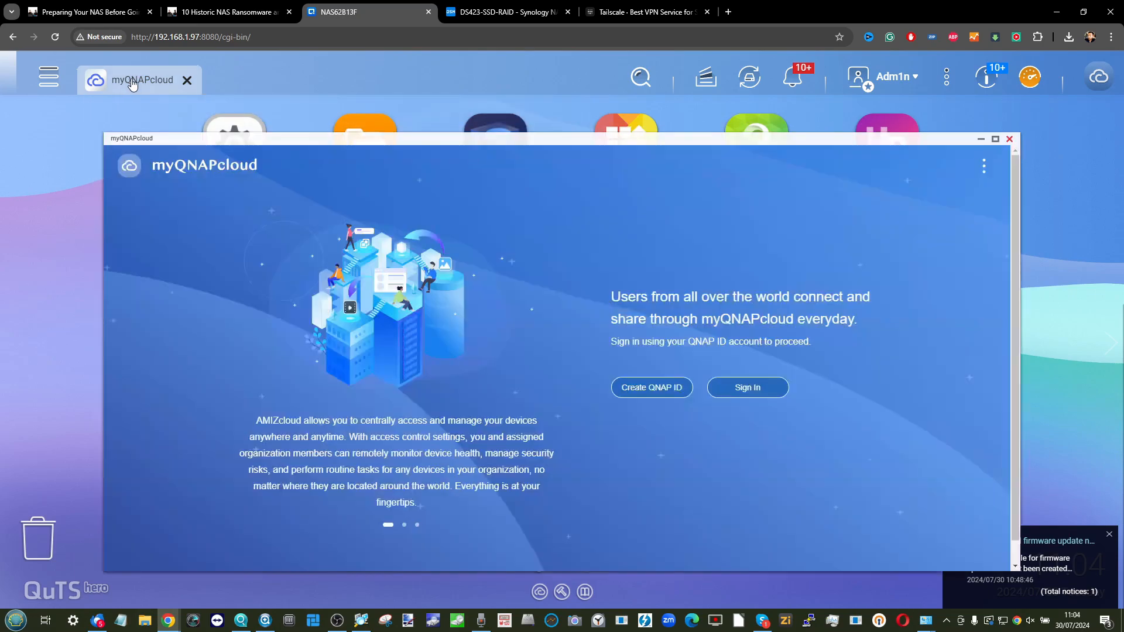
# Restore Synology Control Panel and check External Access > QuickConnect, which stays disabled.
pyautogui.click(505, 12)
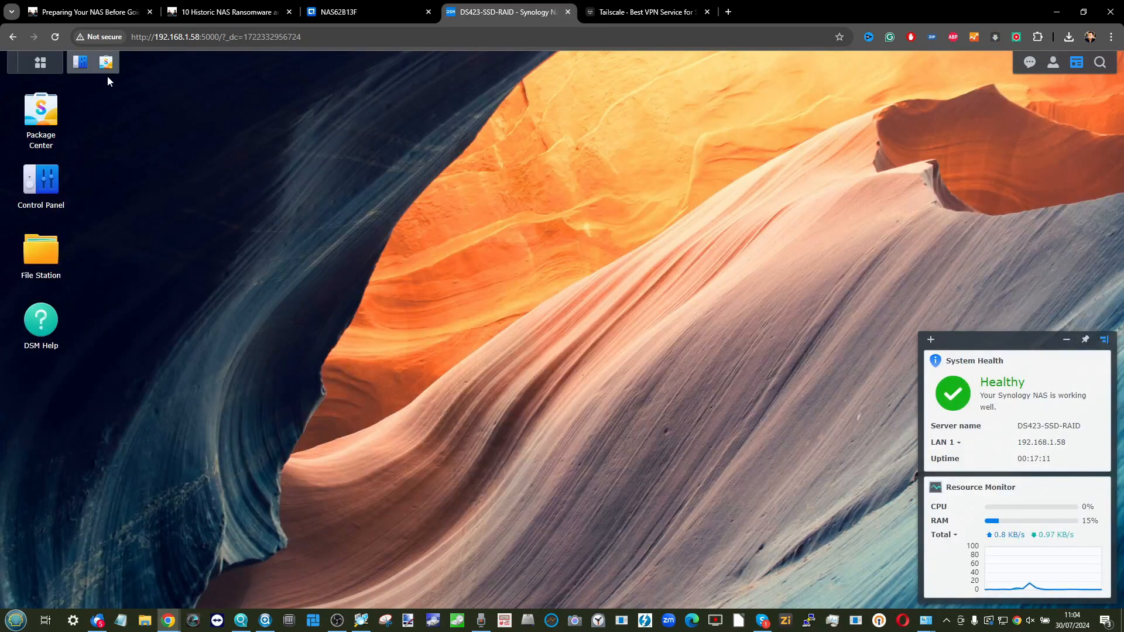
pyautogui.click(41, 63)
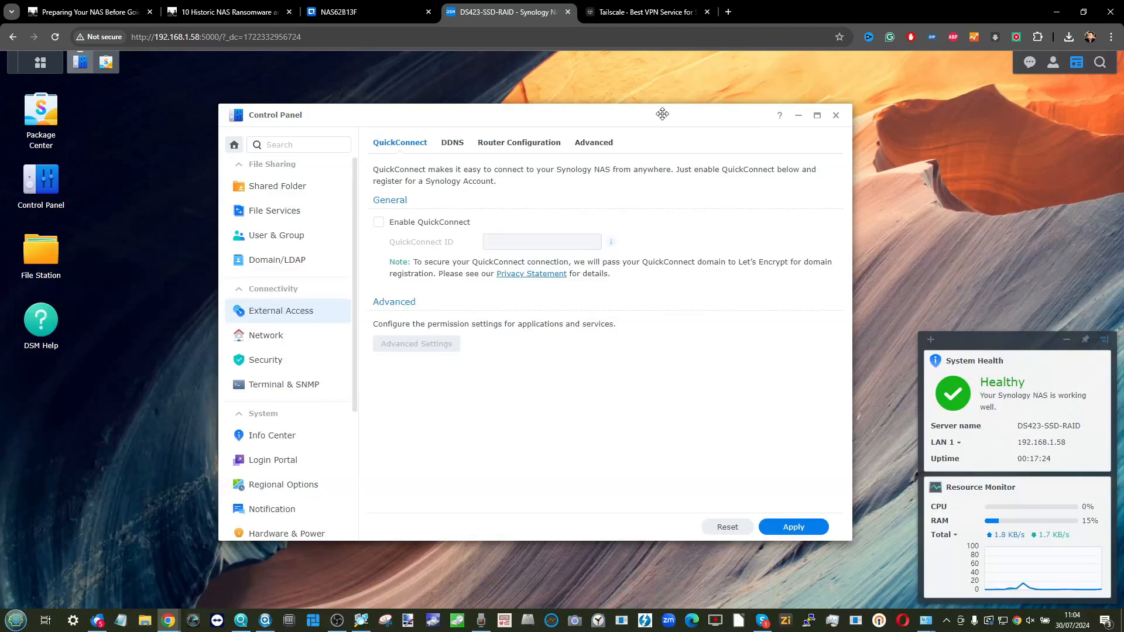
pyautogui.moveTo(662, 115); pyautogui.dragTo(598, 117)
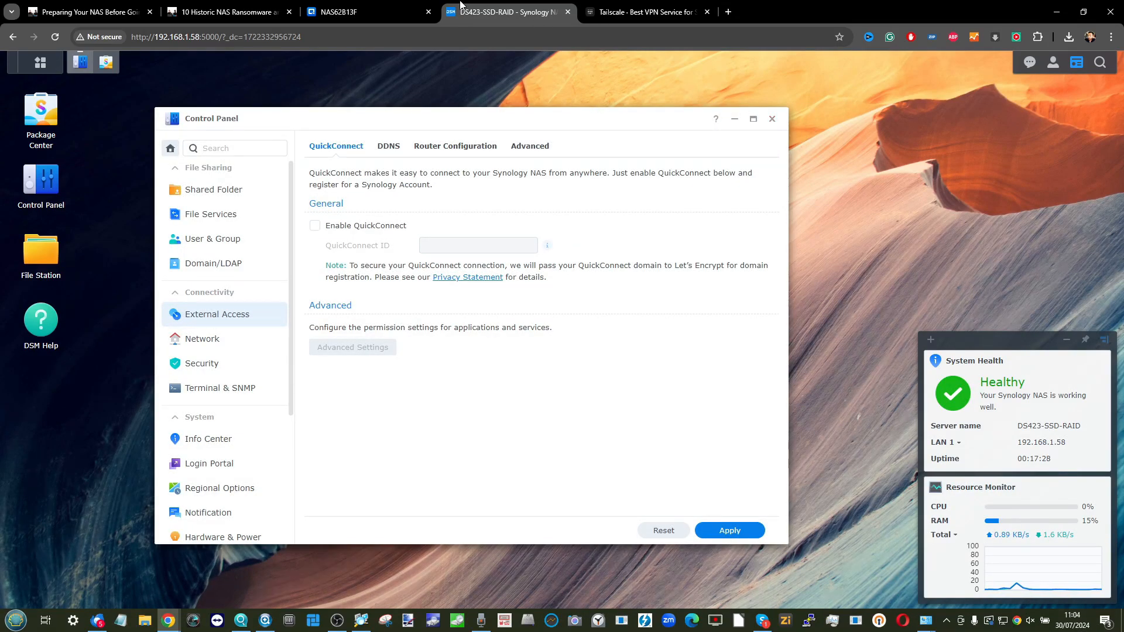
pyautogui.click(772, 119)
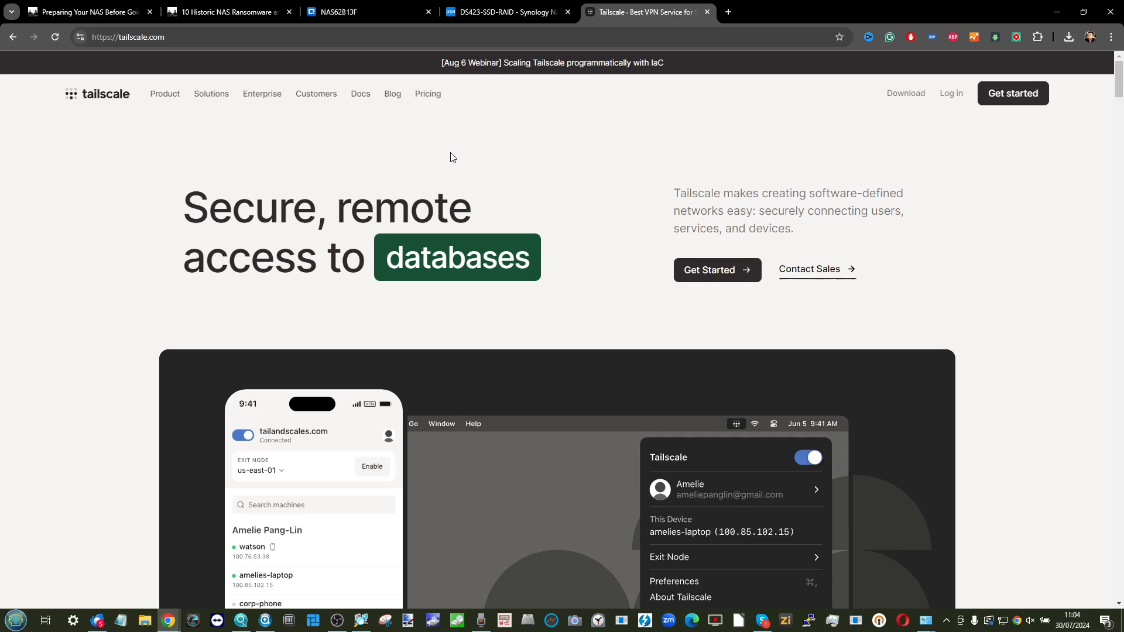
pyautogui.click(367, 12)
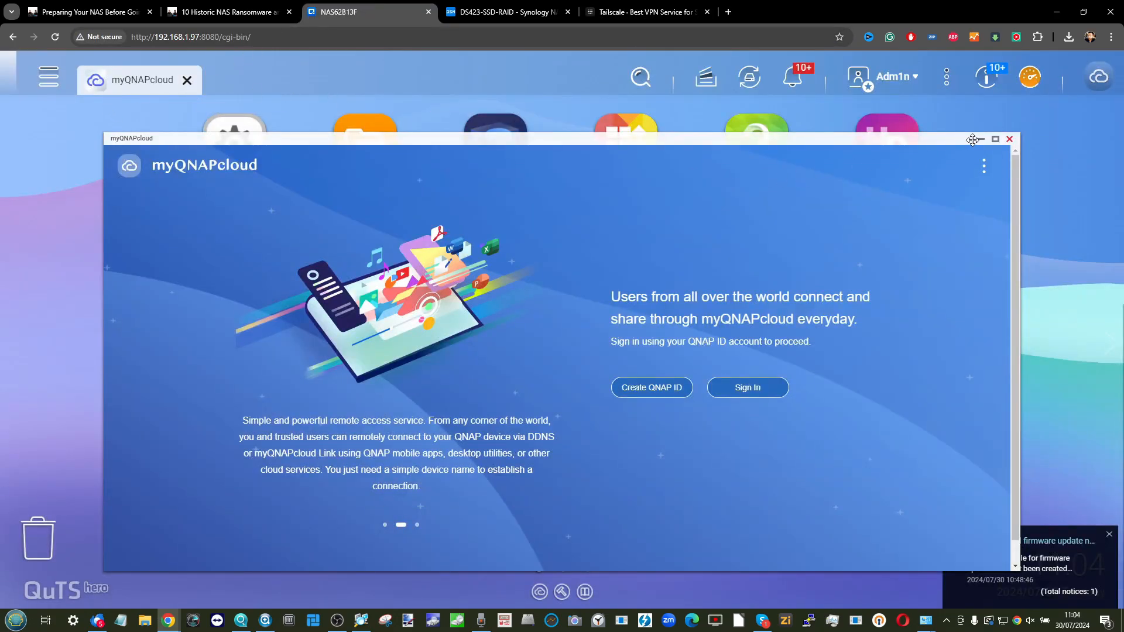
pyautogui.click(505, 12)
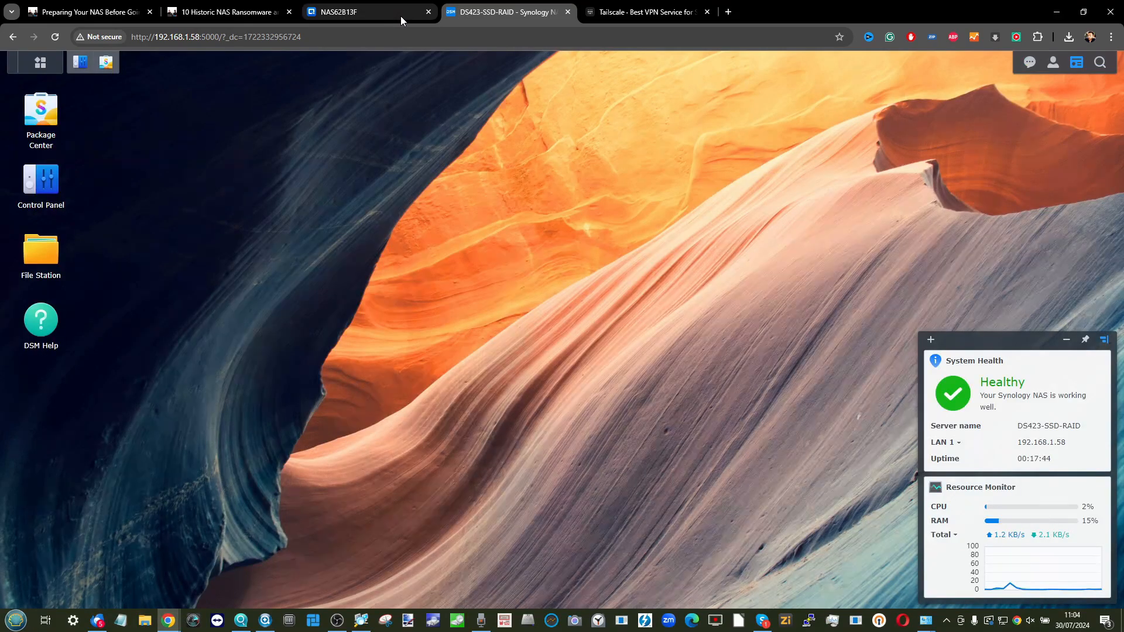
# Scroll the Tailscale homepage sections on secure networking and zero-config VPN.
pyautogui.click(642, 11)
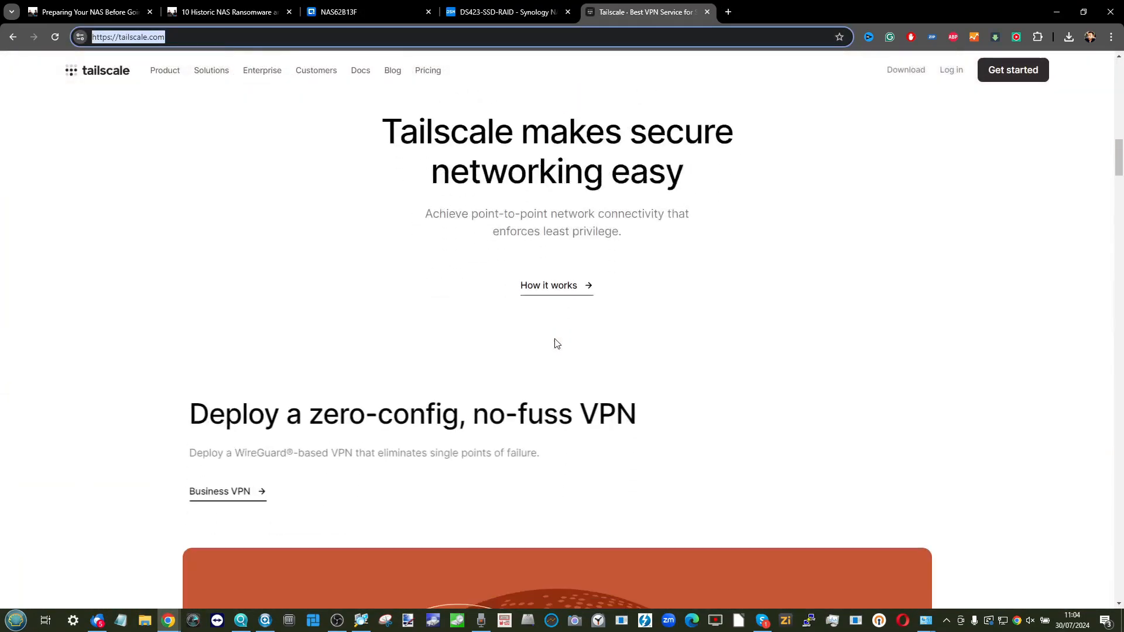
pyautogui.scroll(-3)
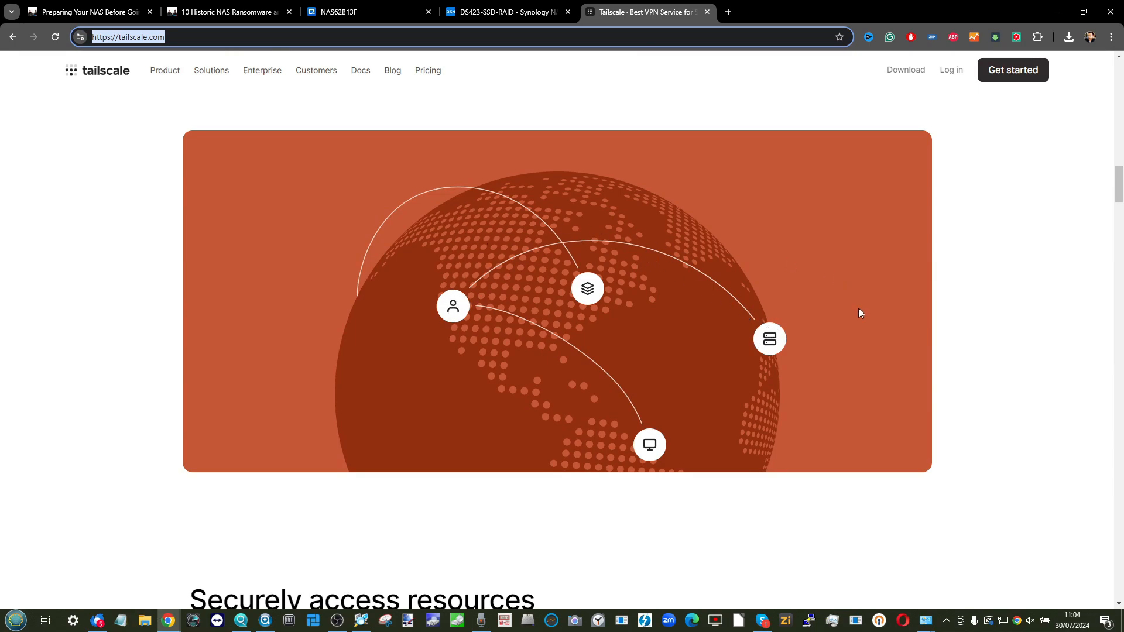
pyautogui.moveTo(486, 288)
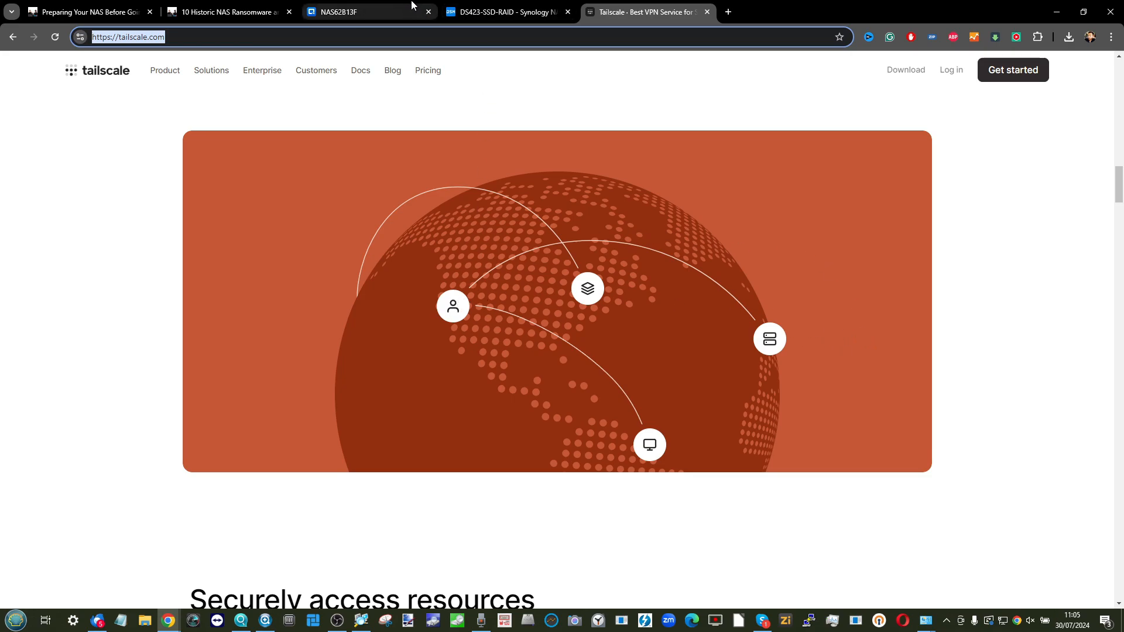
pyautogui.moveTo(614, 257)
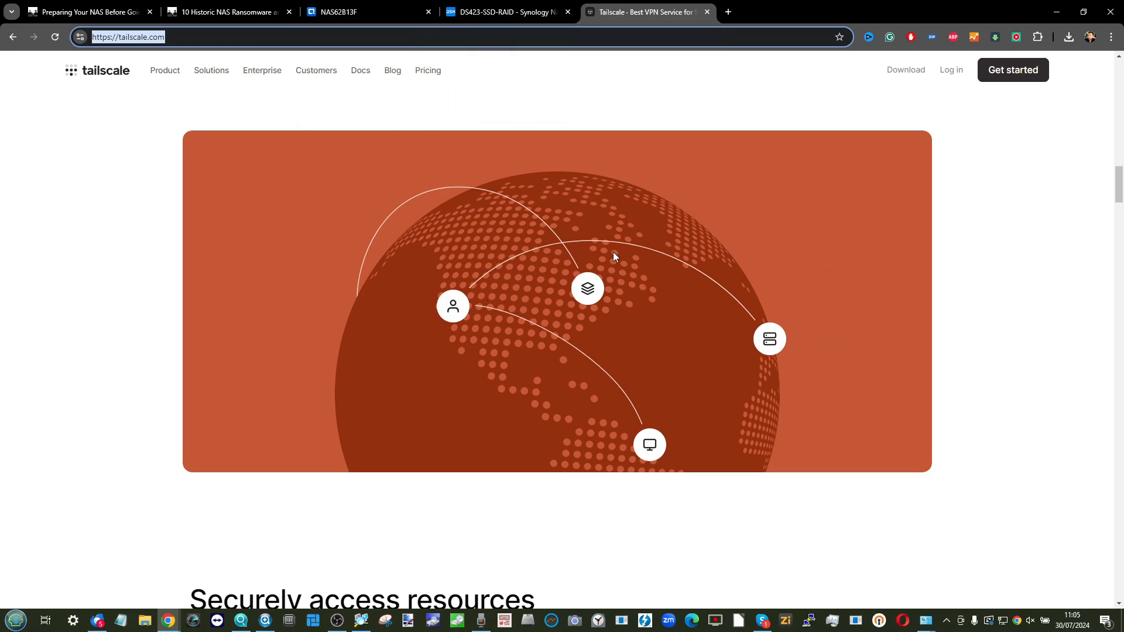
pyautogui.click(366, 12)
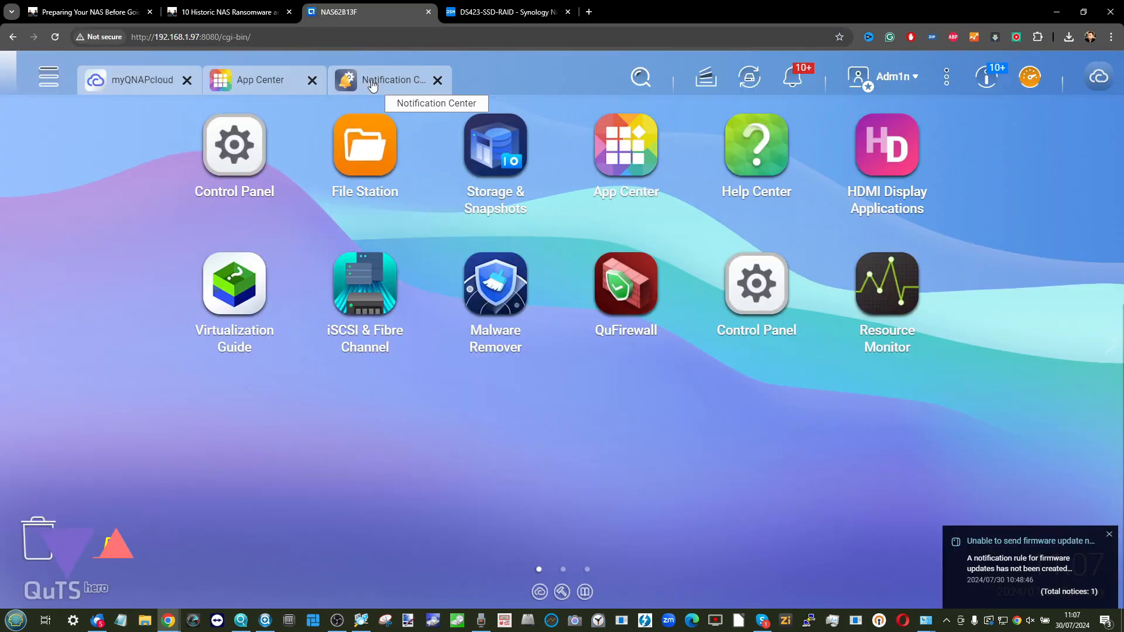
# Open Notification Center's System Notification Rules page, showing notifications inactive with no rules.
pyautogui.click(390, 80)
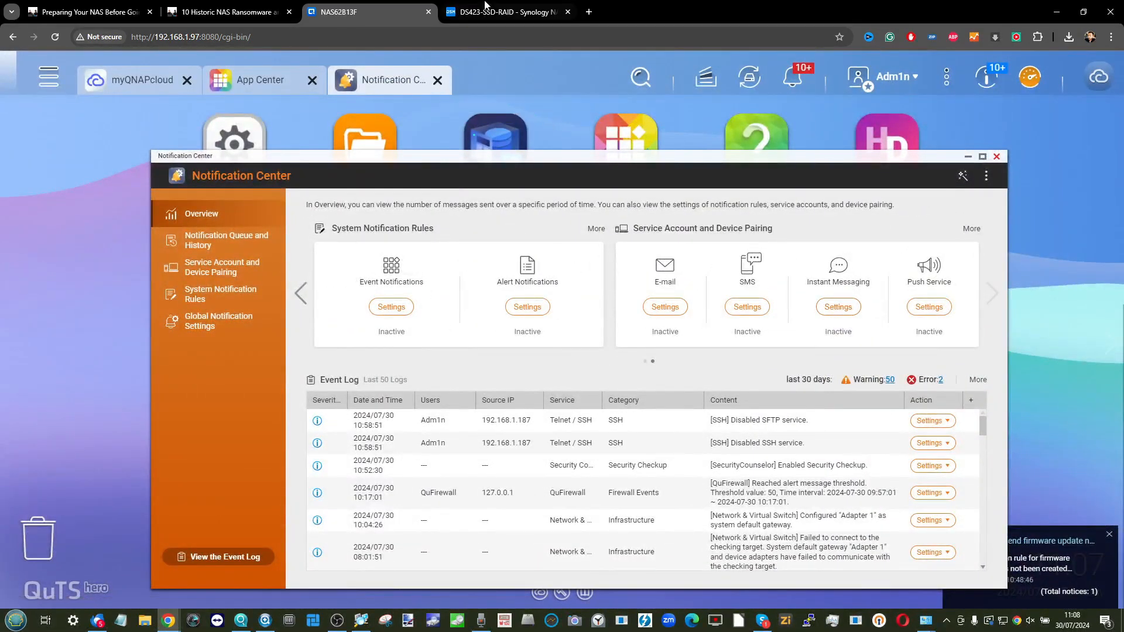
pyautogui.moveTo(501, 12)
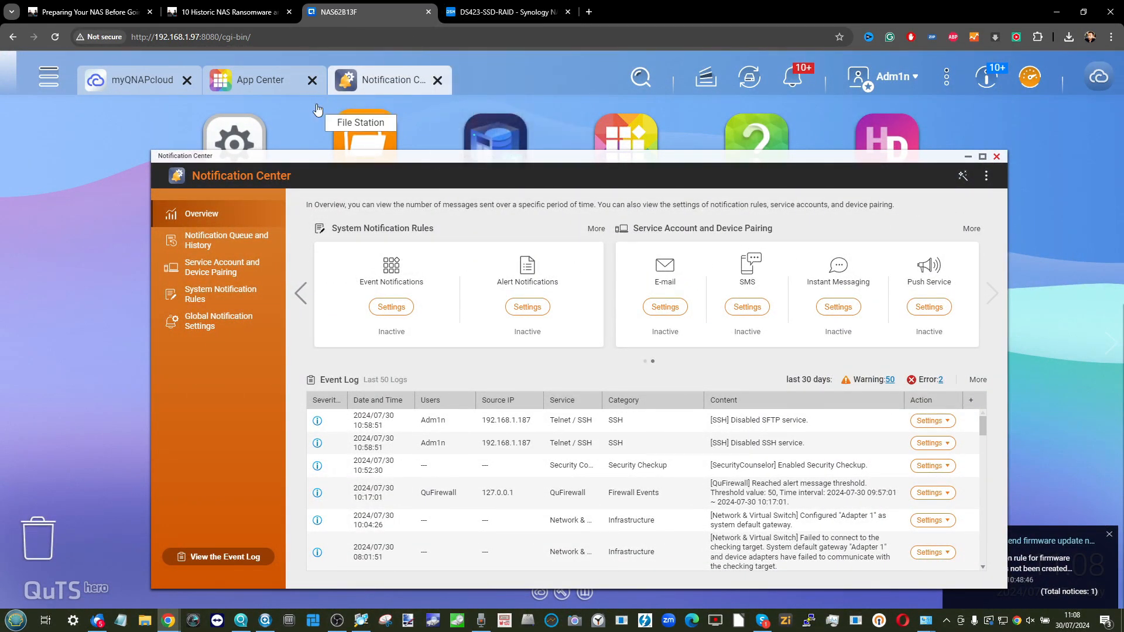
pyautogui.moveTo(542, 254)
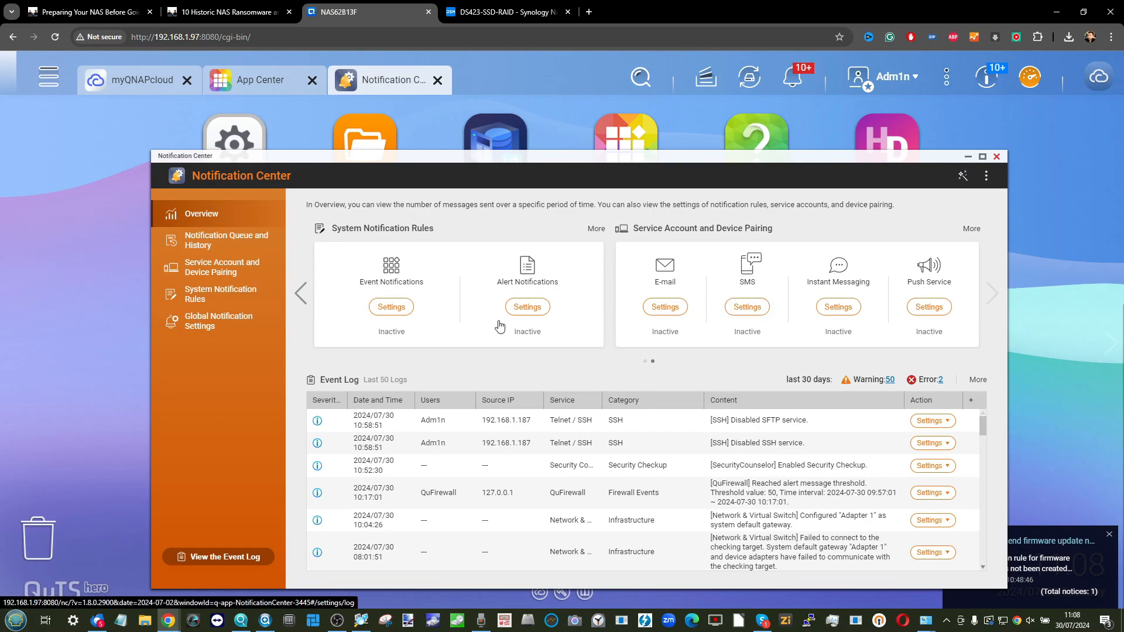
pyautogui.click(221, 294)
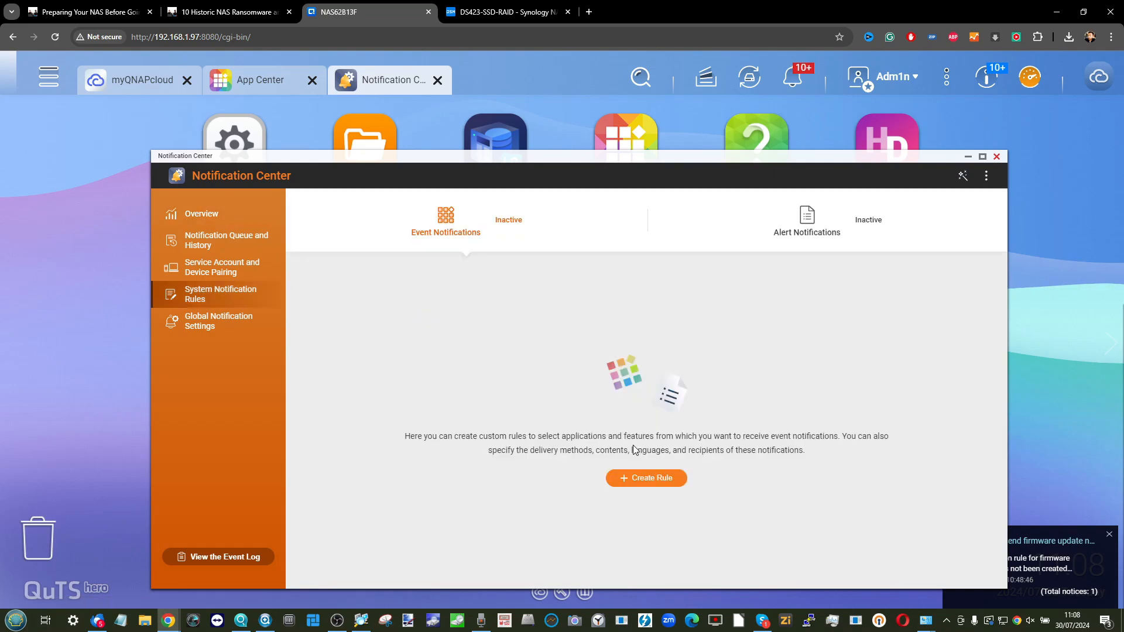
# Start event rule 'Rule - 1' and scroll through all its selected event categories.
pyautogui.click(645, 478)
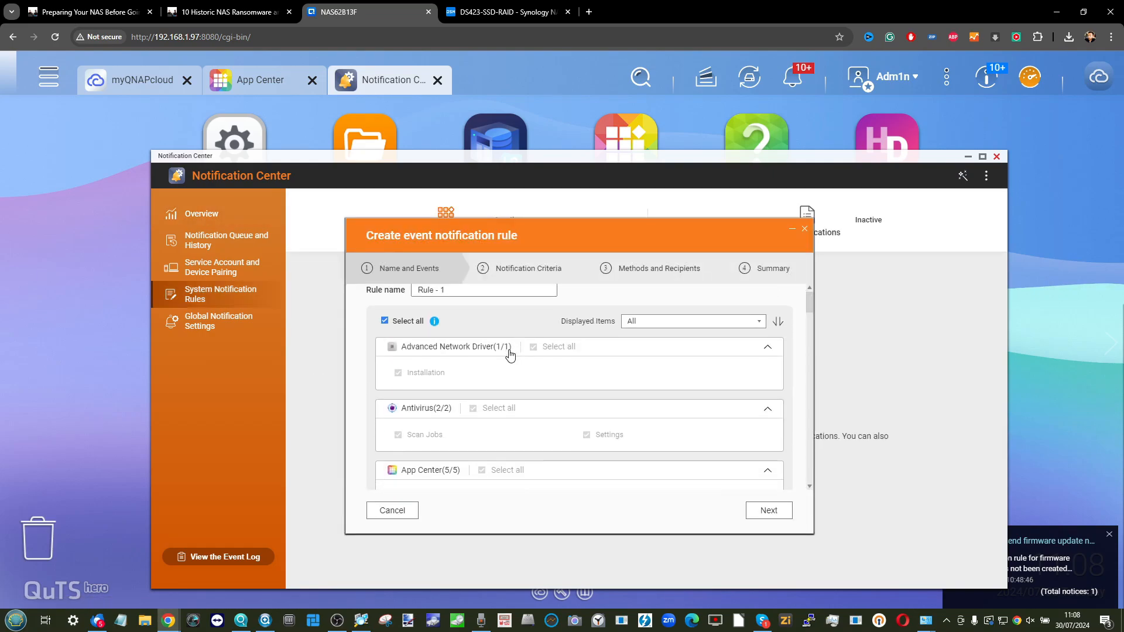
pyautogui.scroll(-3)
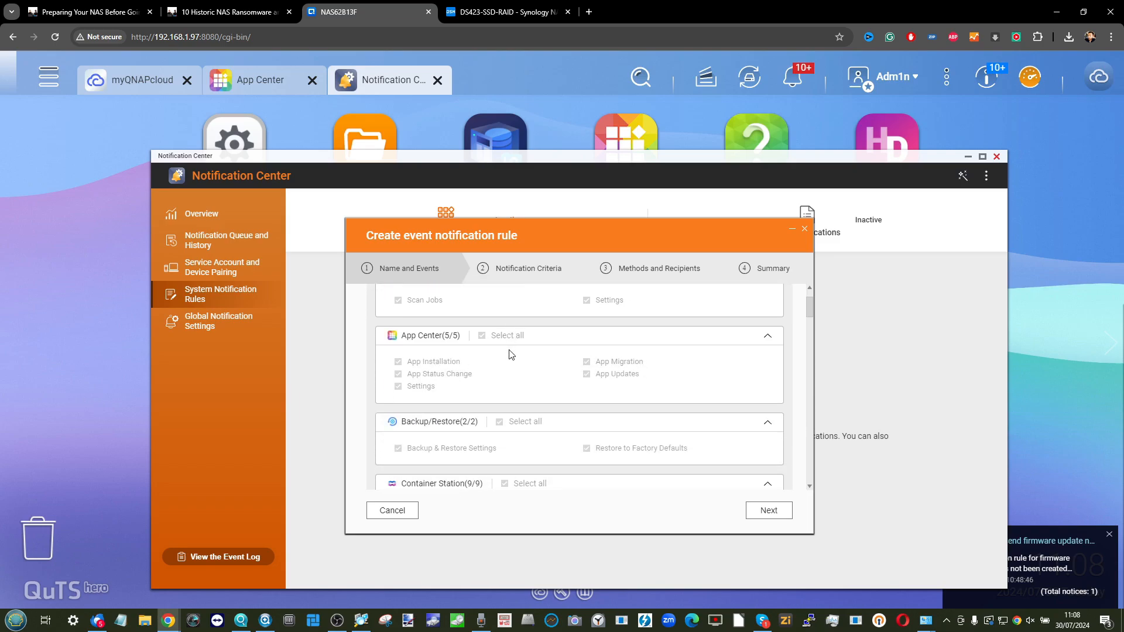
pyautogui.scroll(-3)
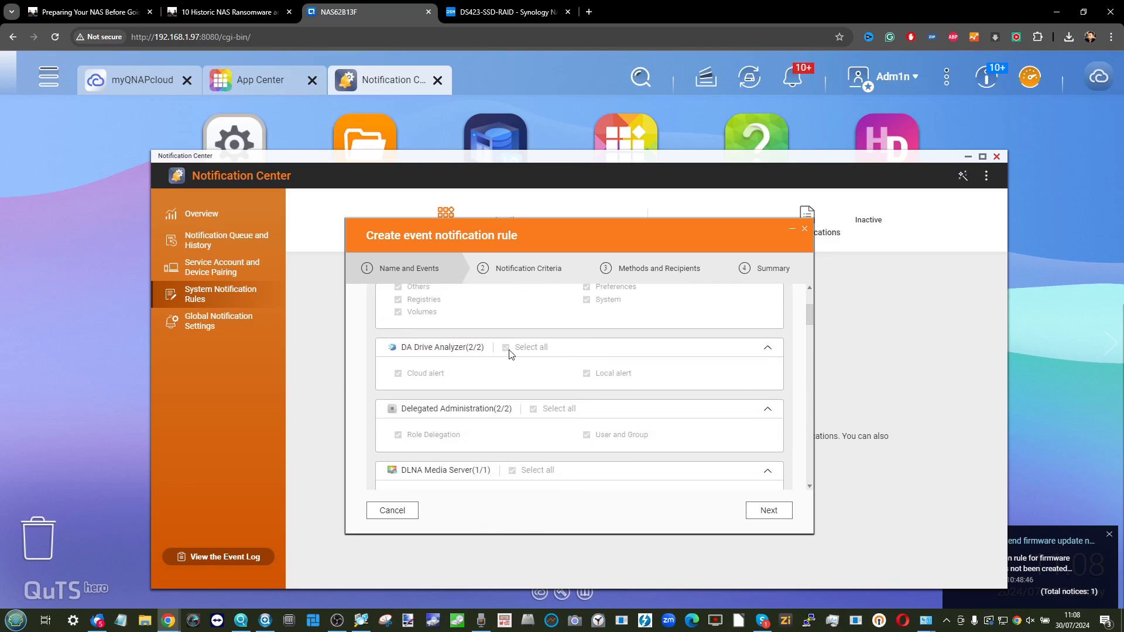
pyautogui.scroll(-3)
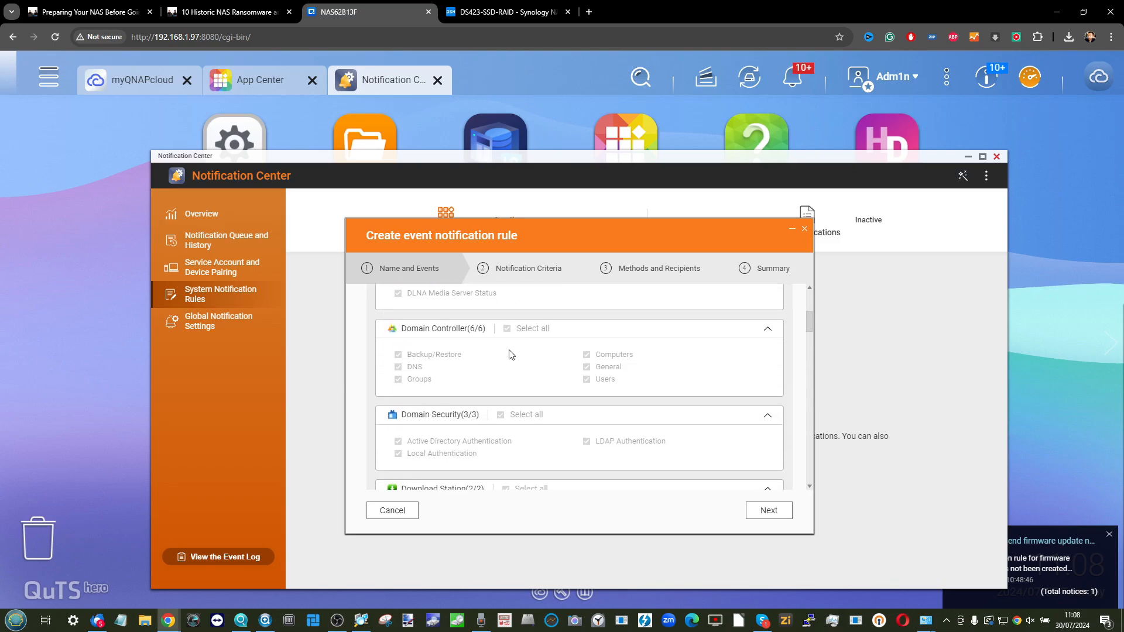
pyautogui.scroll(-3)
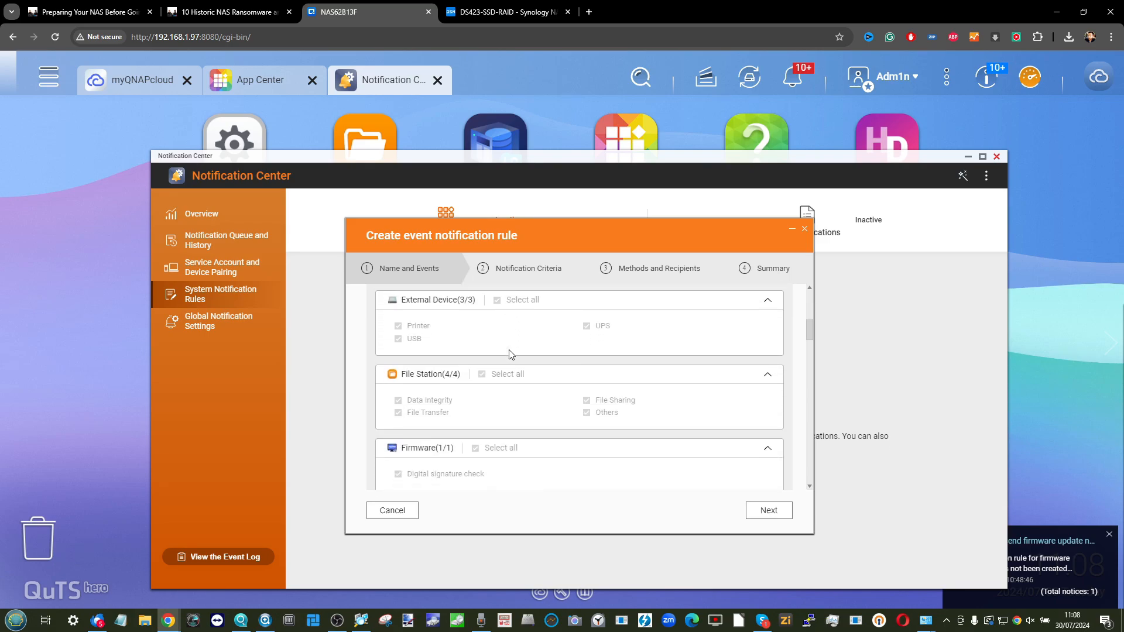
pyautogui.scroll(-3)
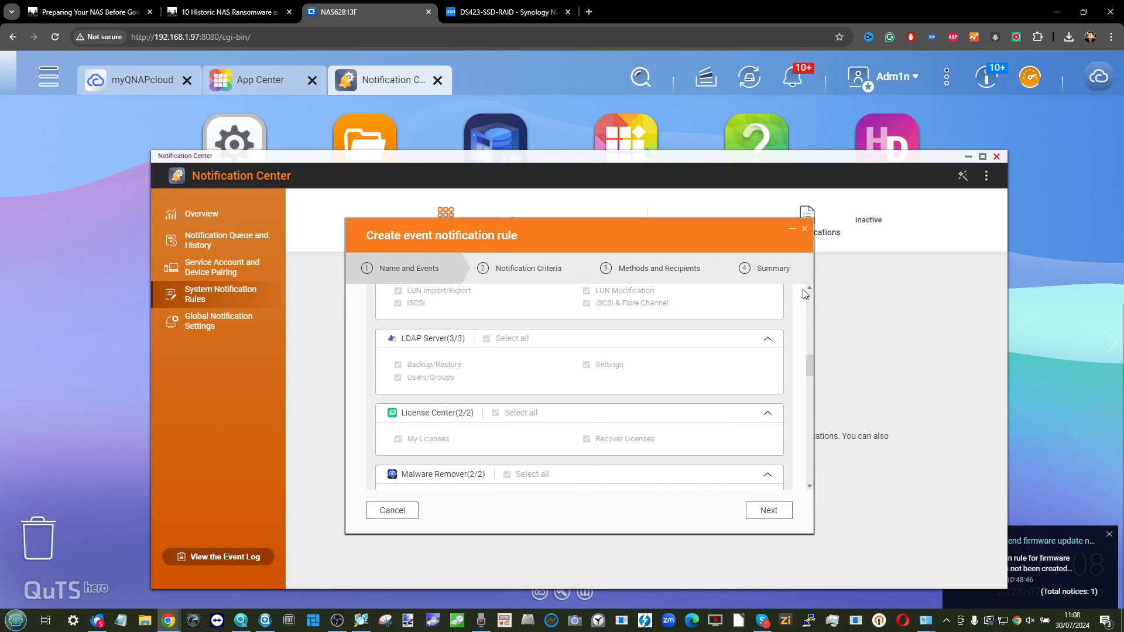
pyautogui.click(505, 13)
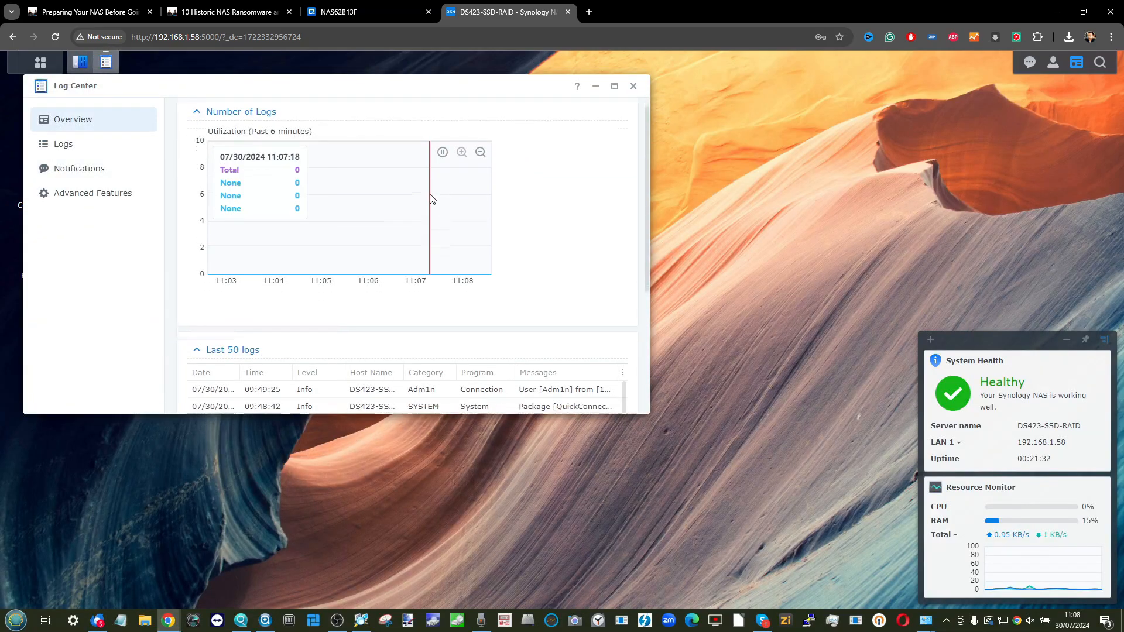
# Check Synology's notification email settings, with no sender configured, and close all windows.
pyautogui.scroll(-3)
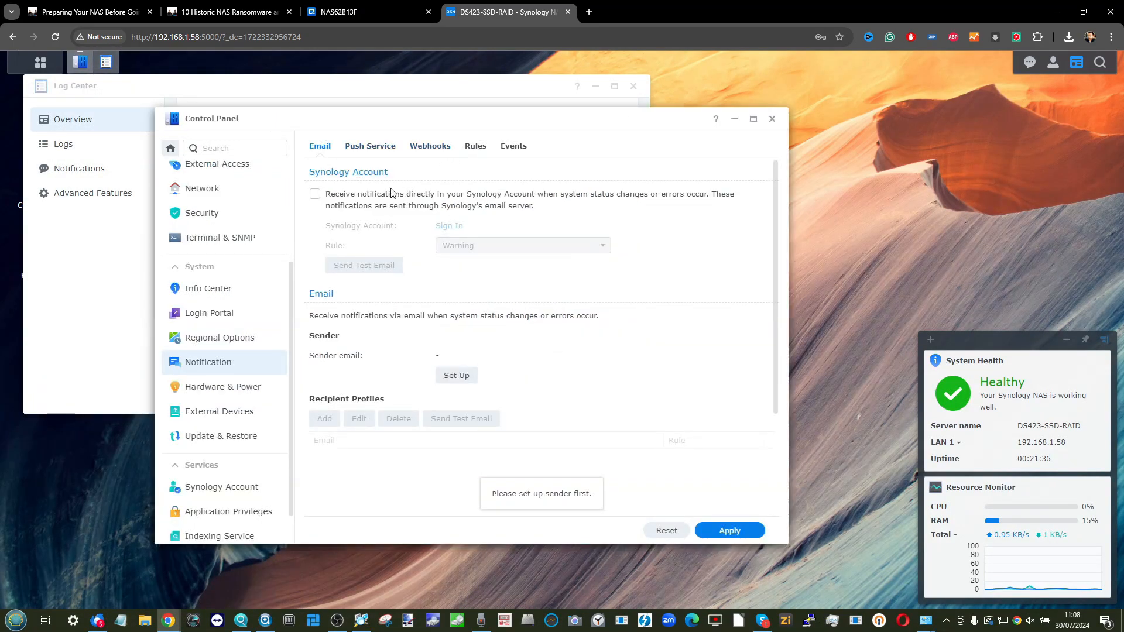
pyautogui.click(456, 374)
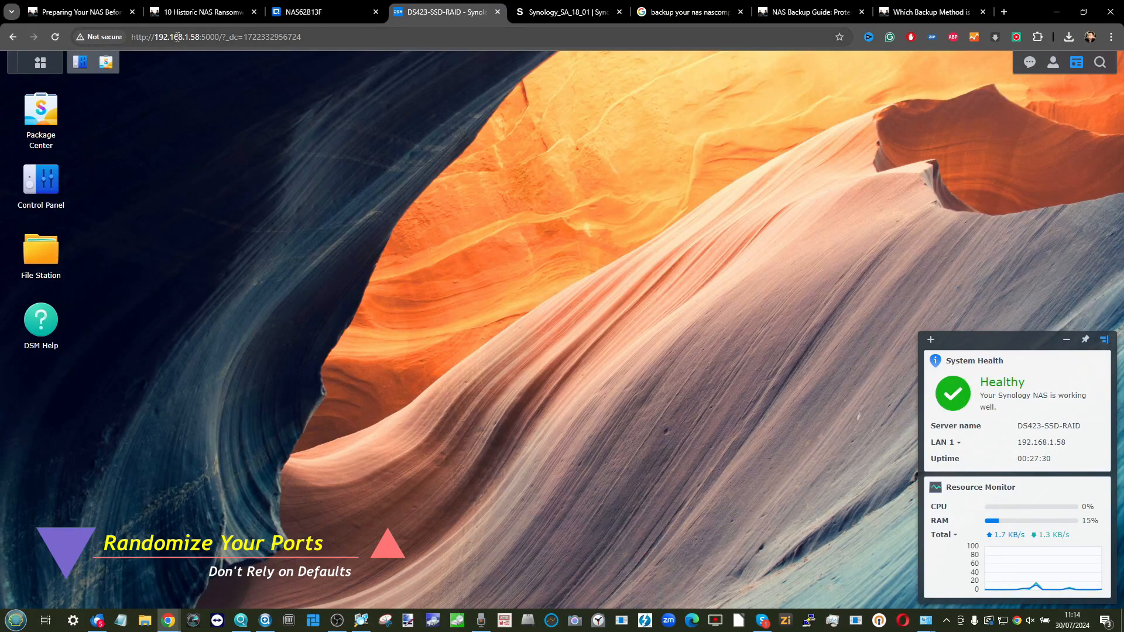
pyautogui.doubleClick(208, 36)
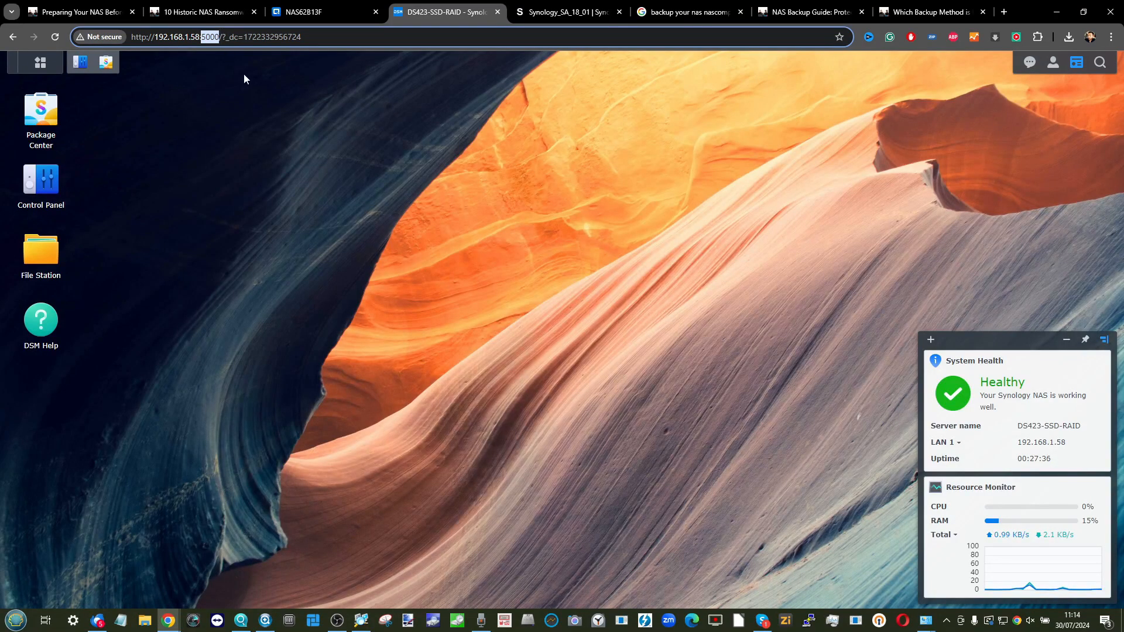
pyautogui.click(323, 12)
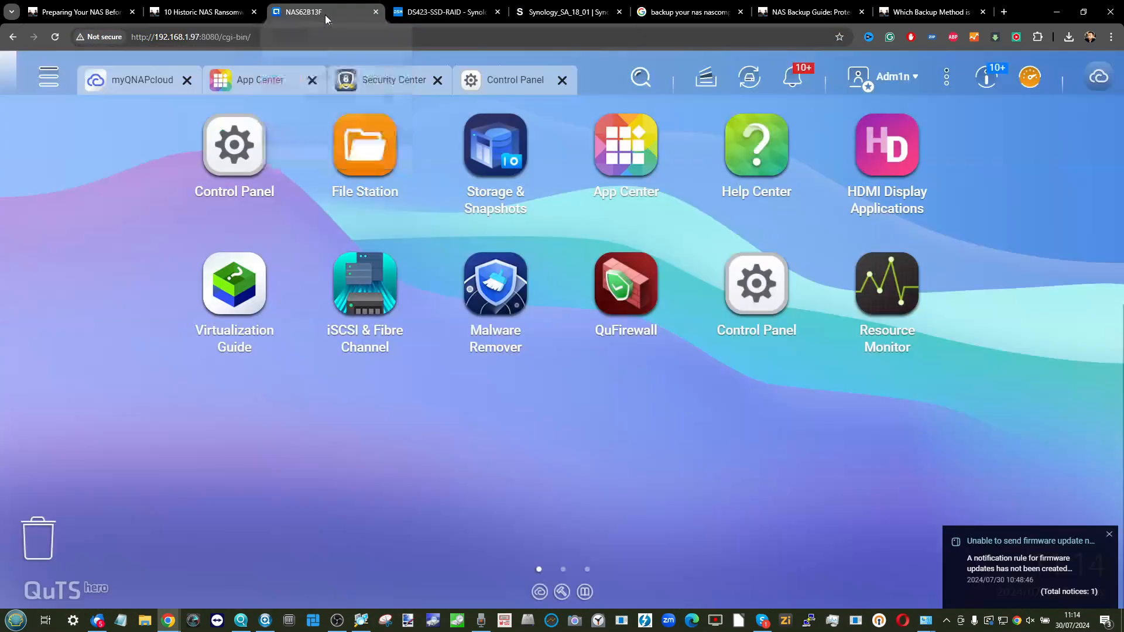
pyautogui.click(215, 37)
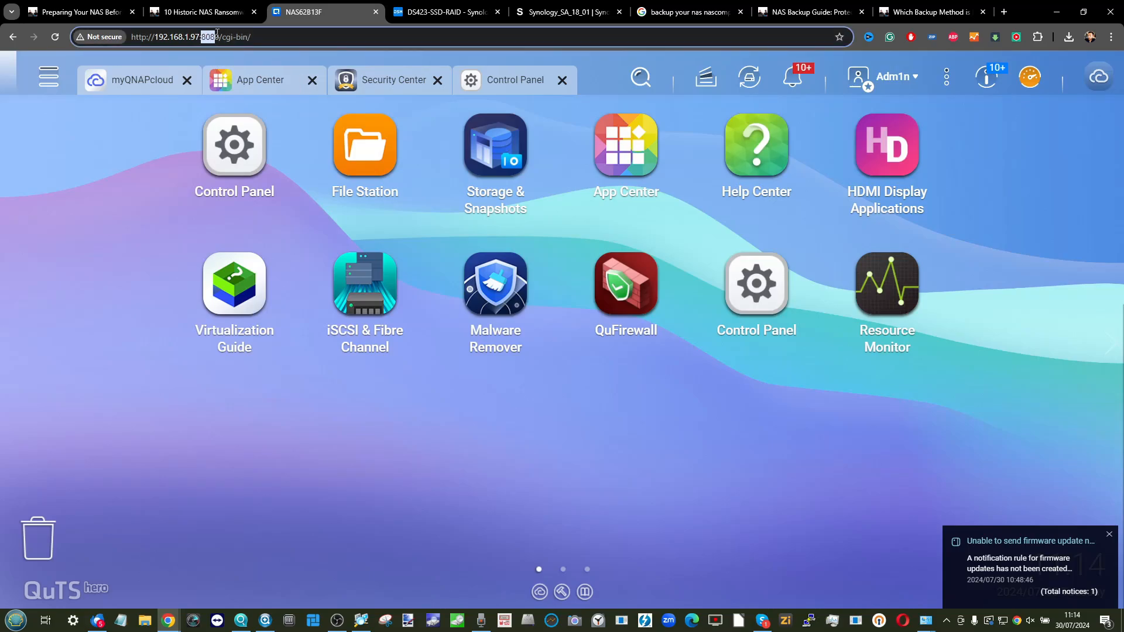
pyautogui.click(234, 145)
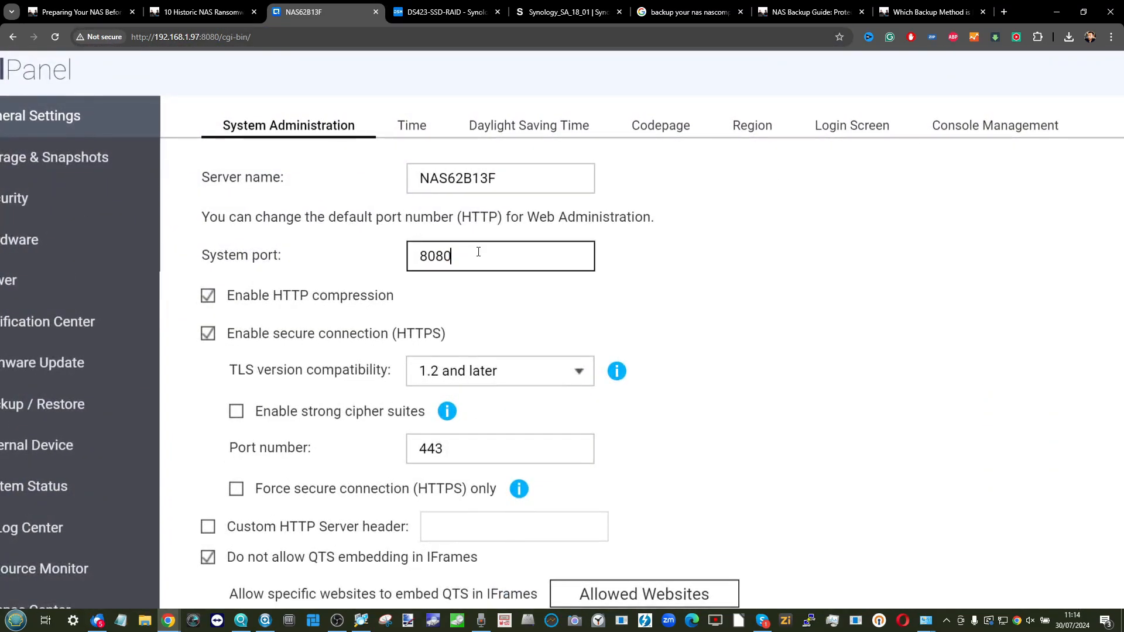
pyautogui.click(444, 12)
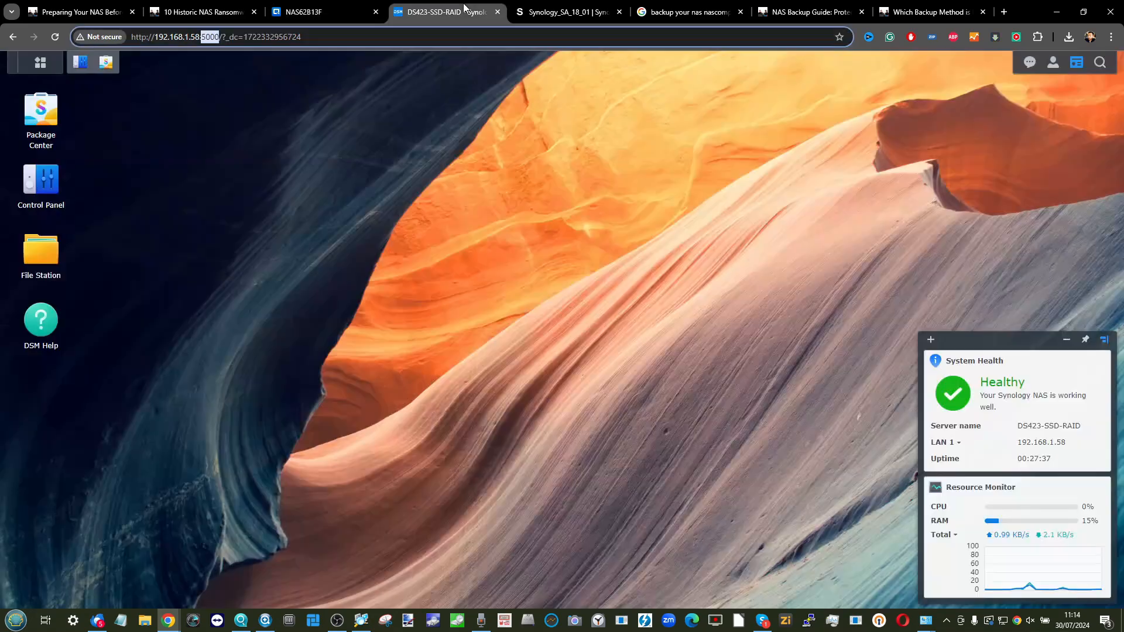
pyautogui.click(41, 179)
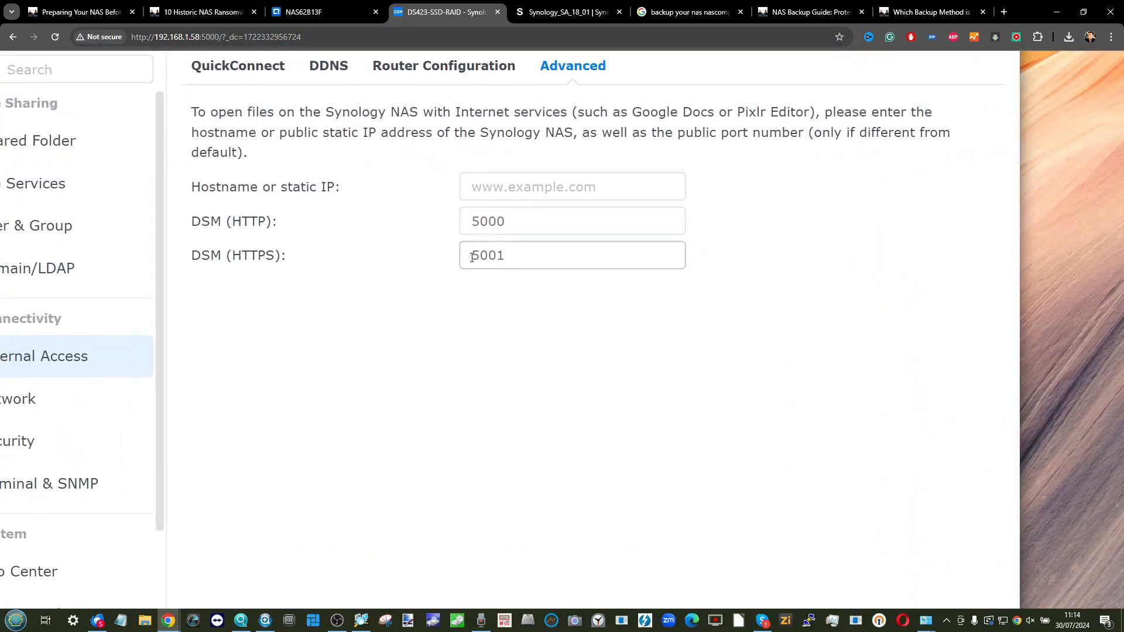
pyautogui.click(572, 221)
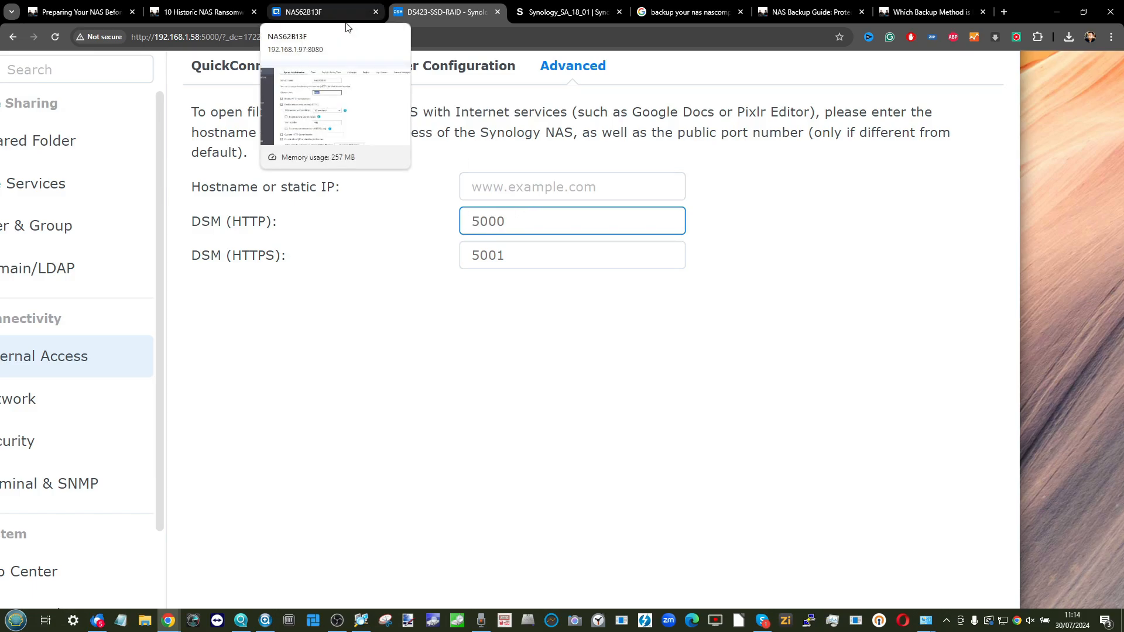
pyautogui.click(316, 12)
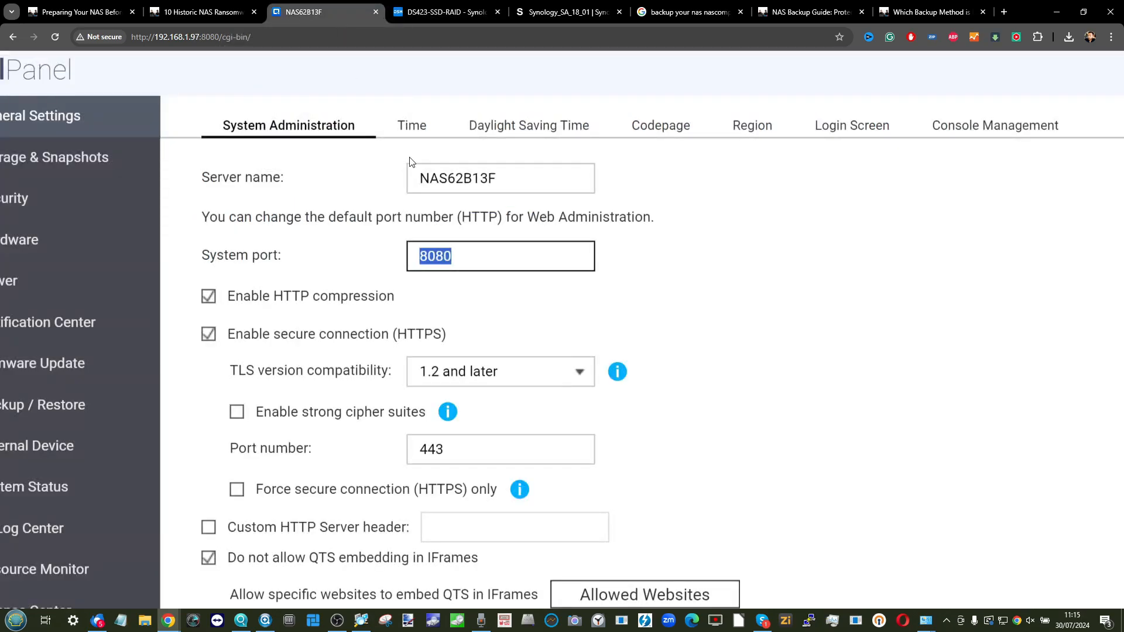
pyautogui.click(445, 13)
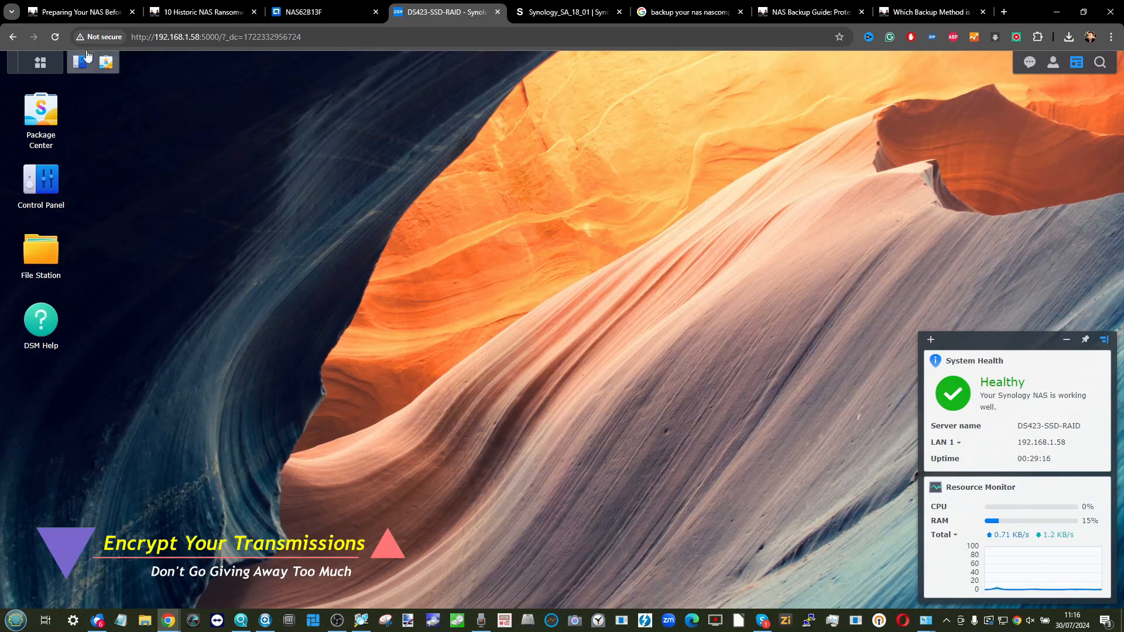
pyautogui.click(99, 37)
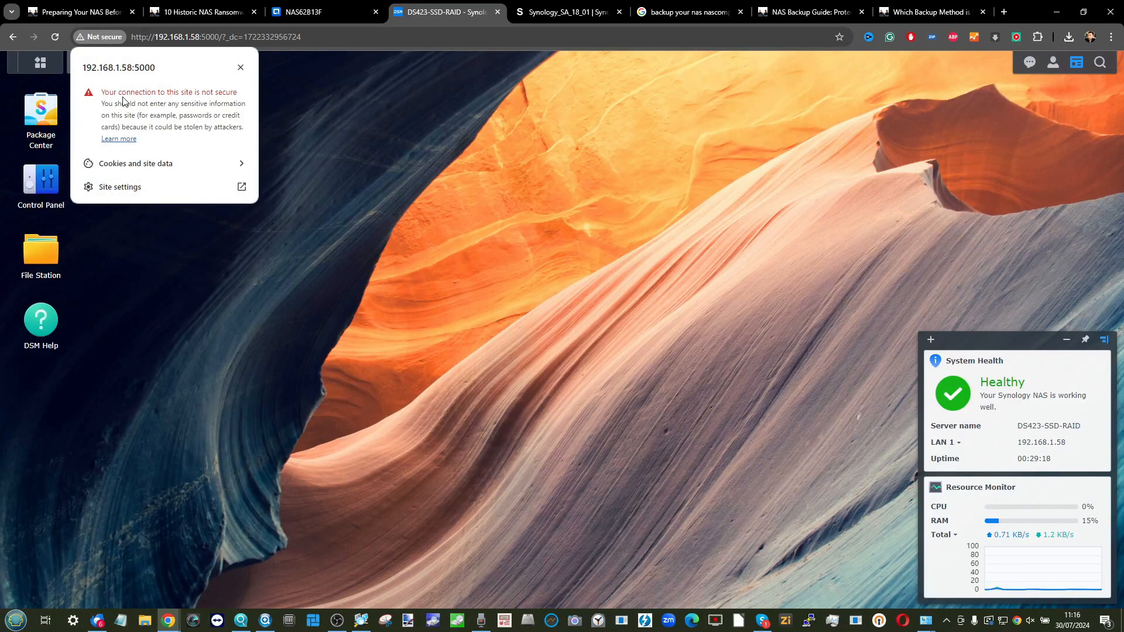
pyautogui.moveTo(122, 133)
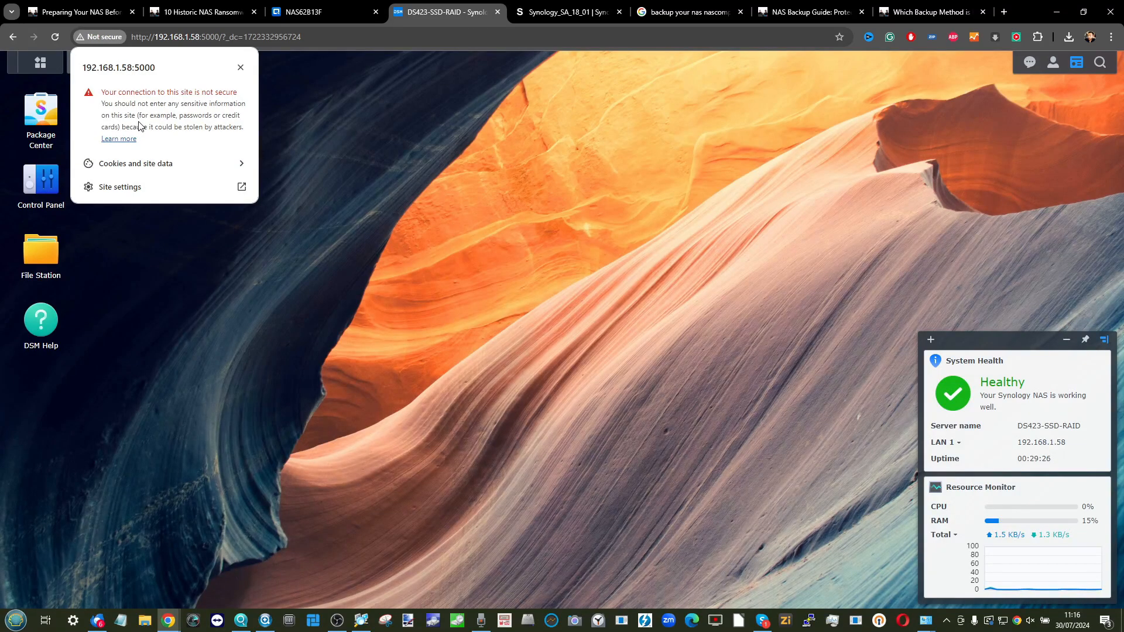
pyautogui.click(323, 12)
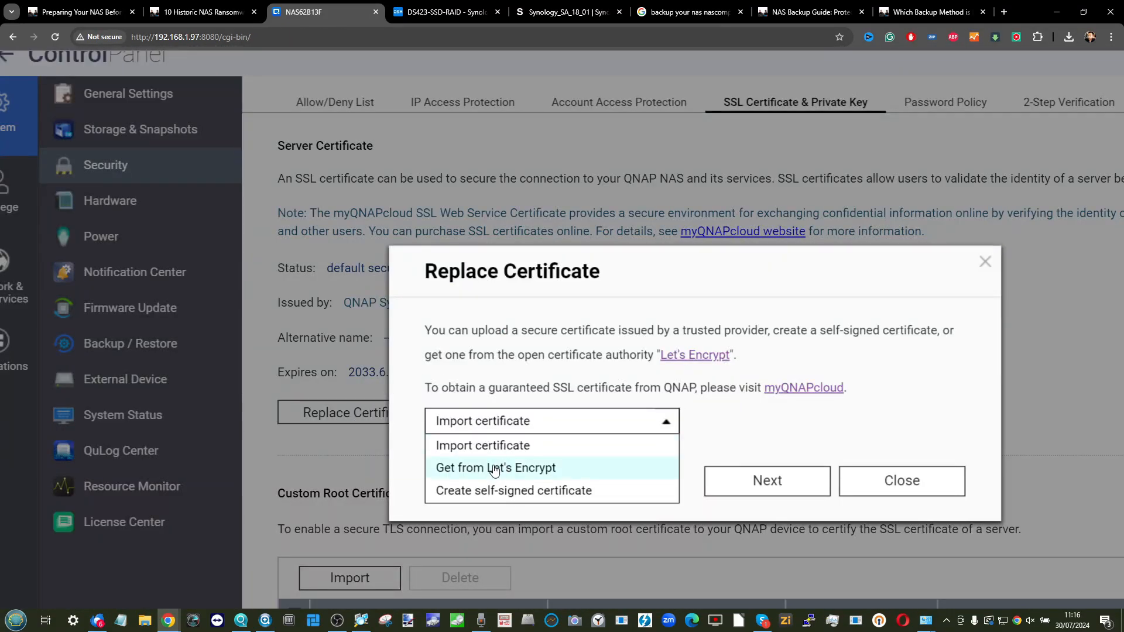
pyautogui.click(495, 467)
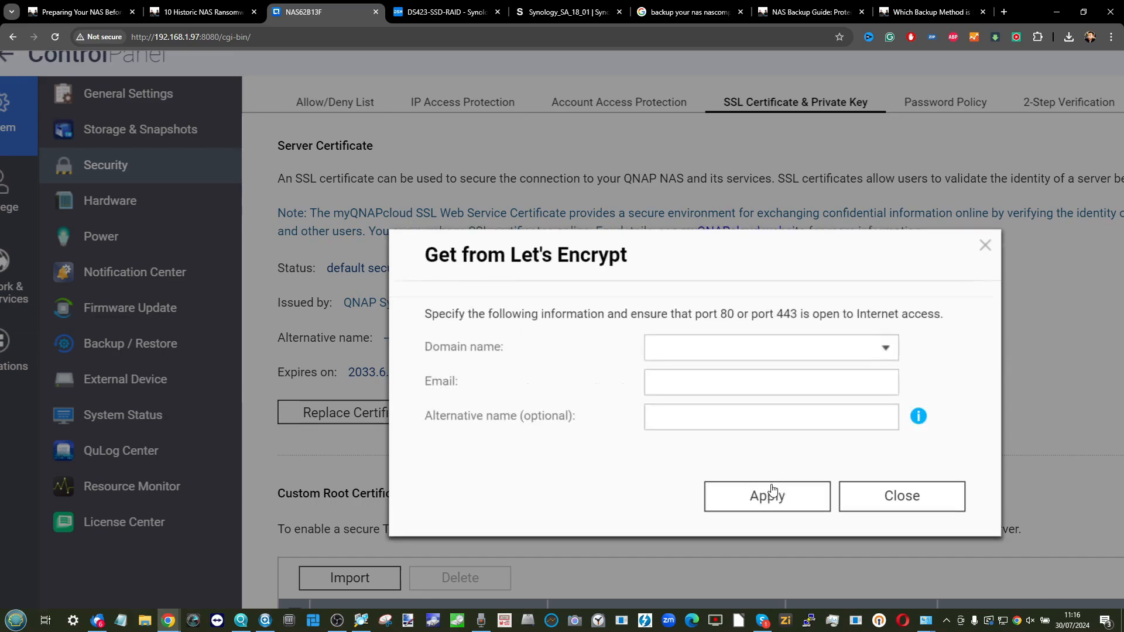
pyautogui.click(444, 12)
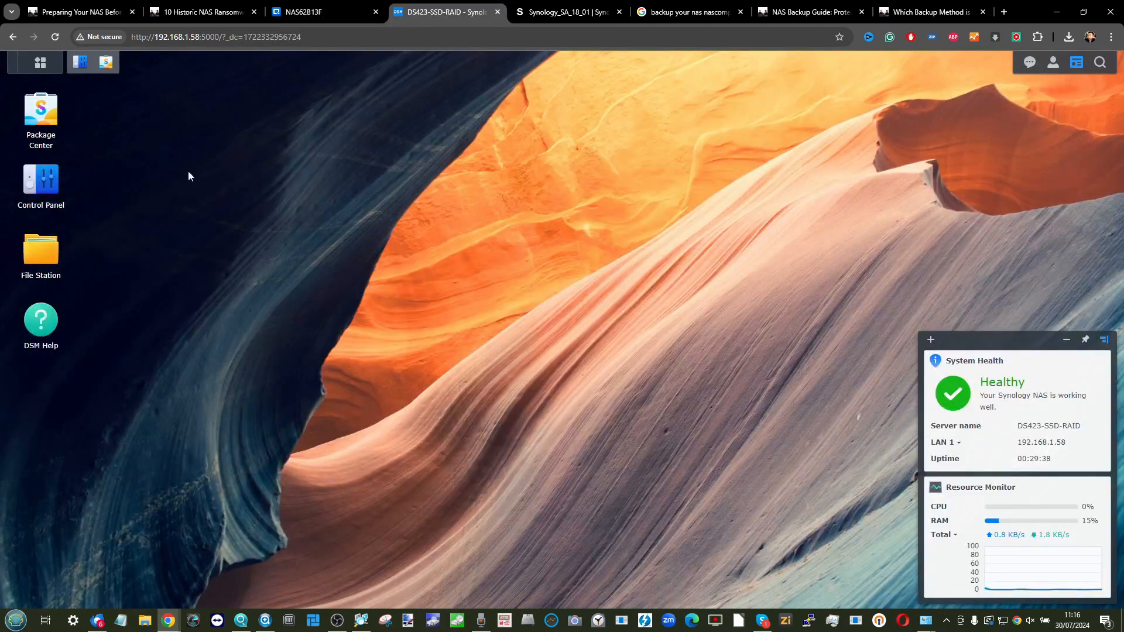
# In DSM's certificate settings, begin replacing the default self-signed certificate.
pyautogui.click(40, 61)
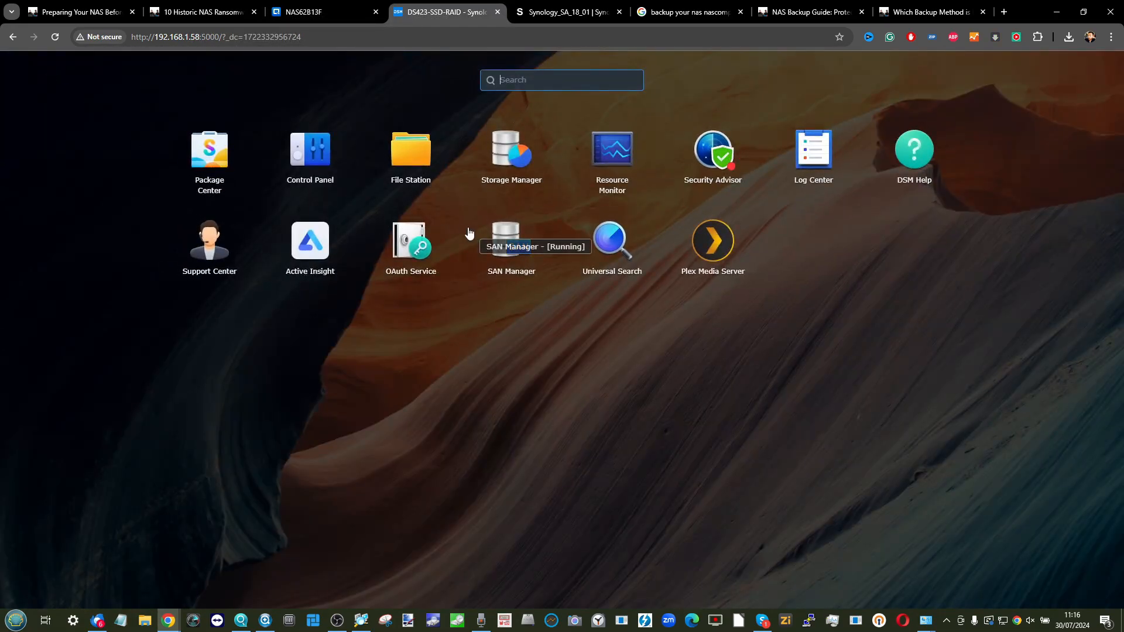
pyautogui.click(310, 151)
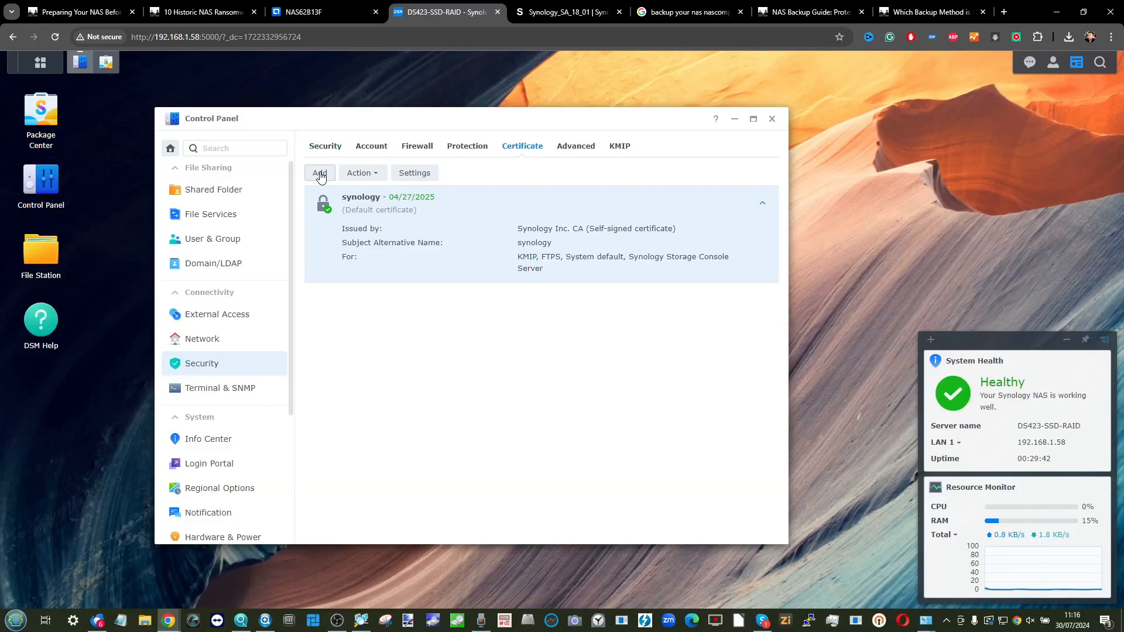
pyautogui.click(319, 173)
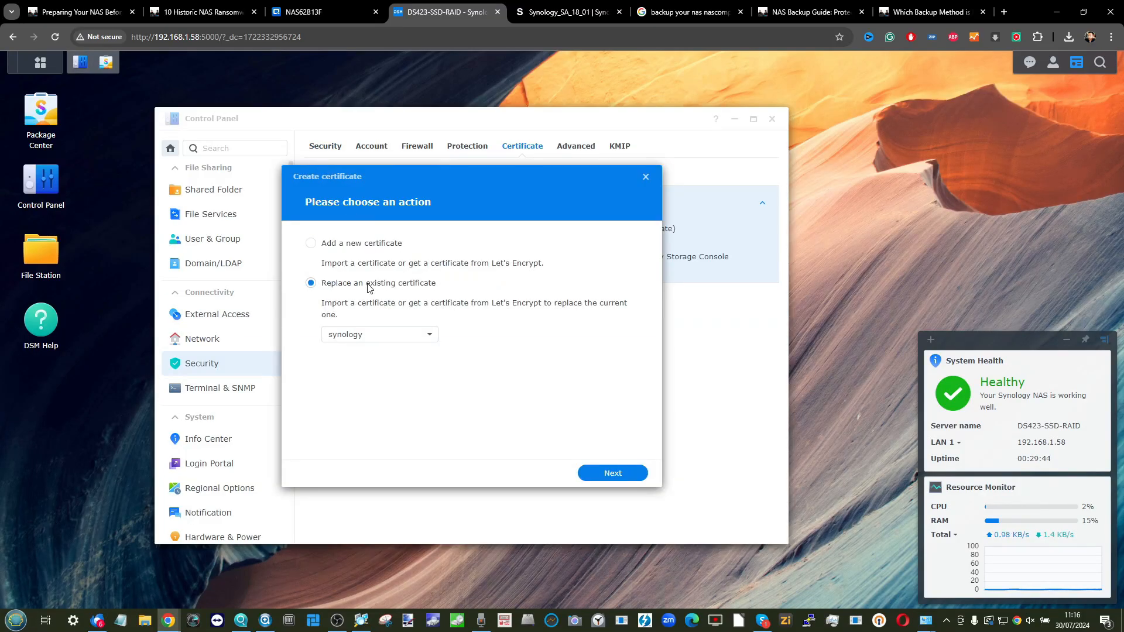
pyautogui.moveTo(603, 467)
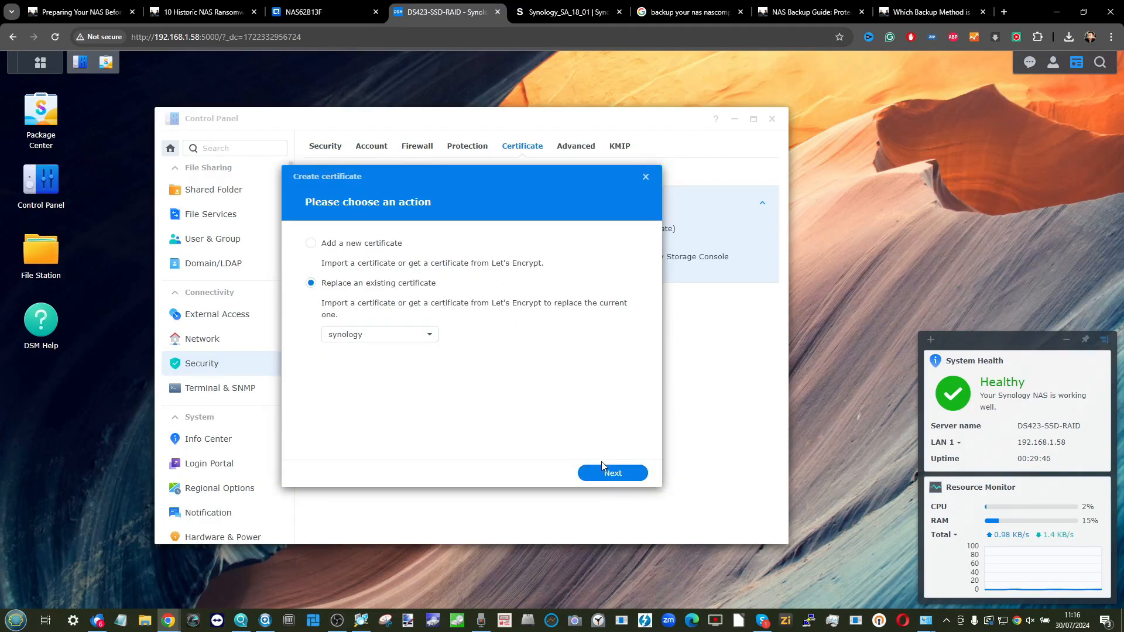
pyautogui.click(611, 472)
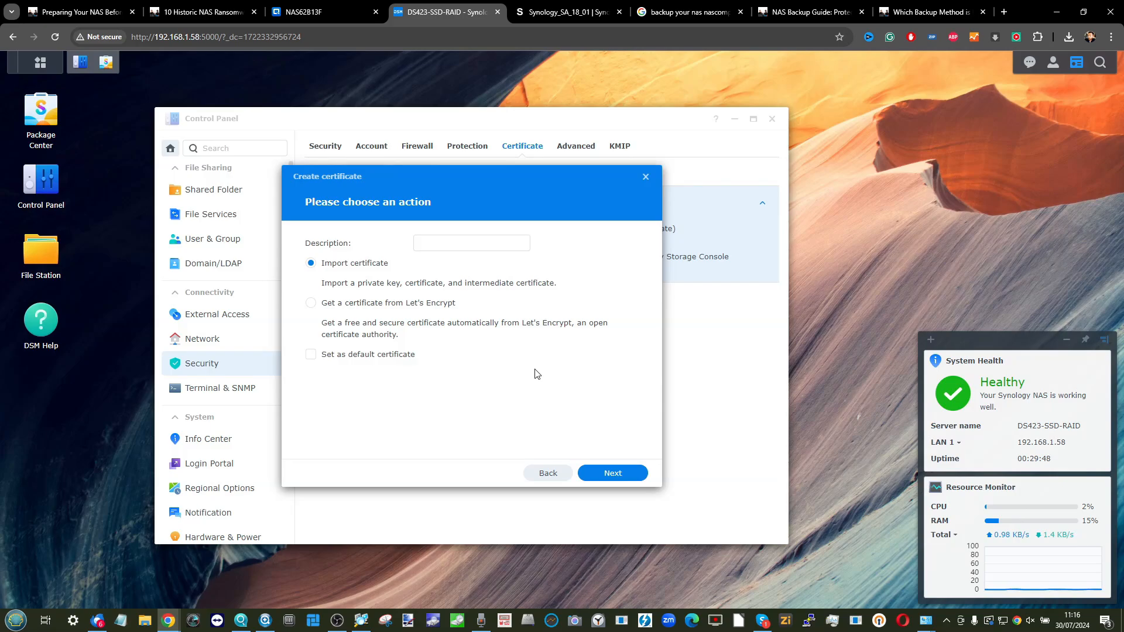
pyautogui.moveTo(452, 233)
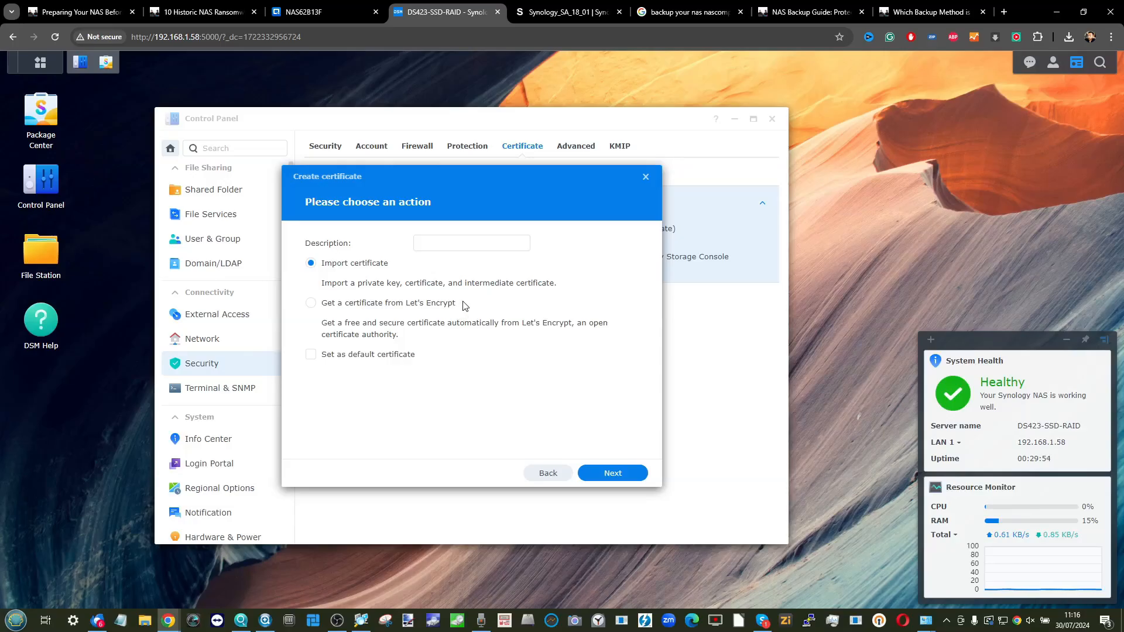
# View the Let's Encrypt certificate form, cancel it, and return to QuTS hero.
pyautogui.click(612, 473)
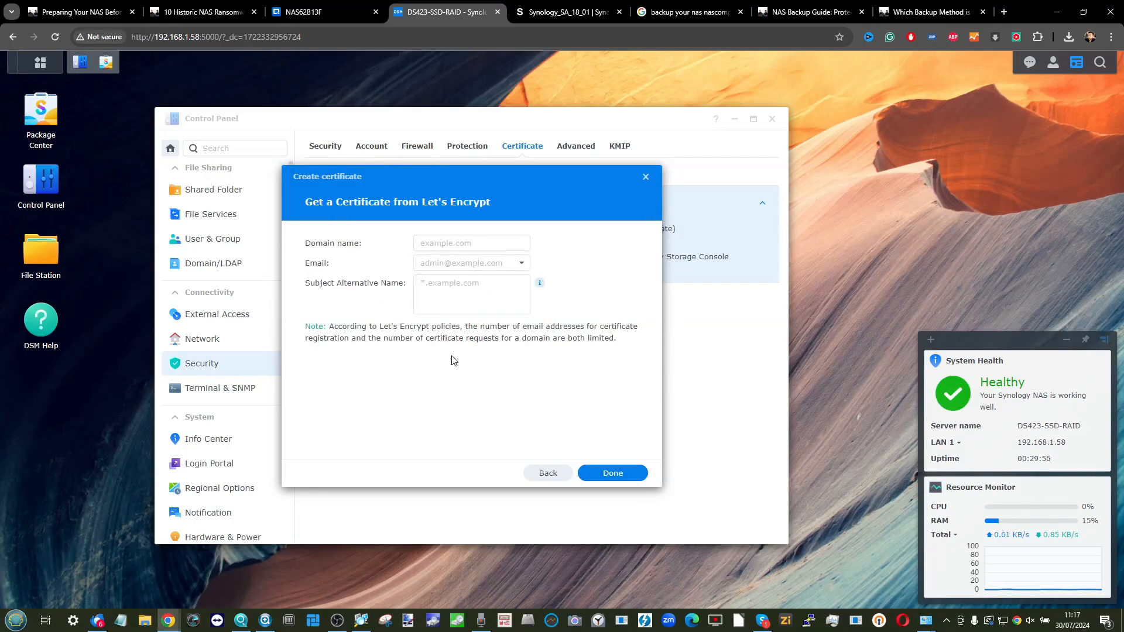
pyautogui.moveTo(645, 176)
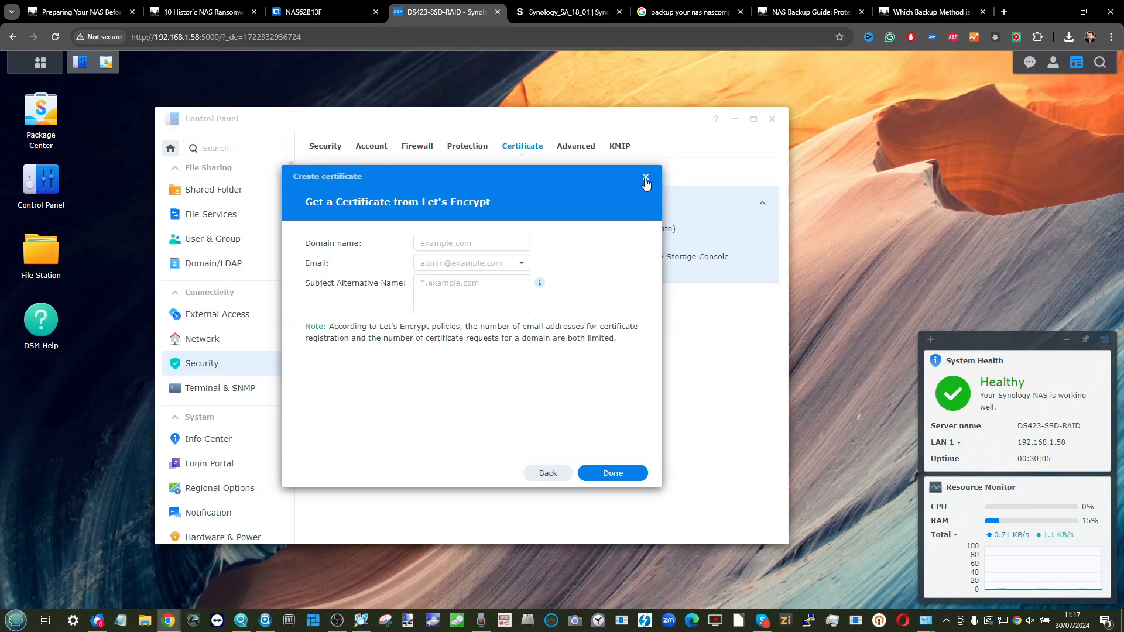
pyautogui.click(644, 177)
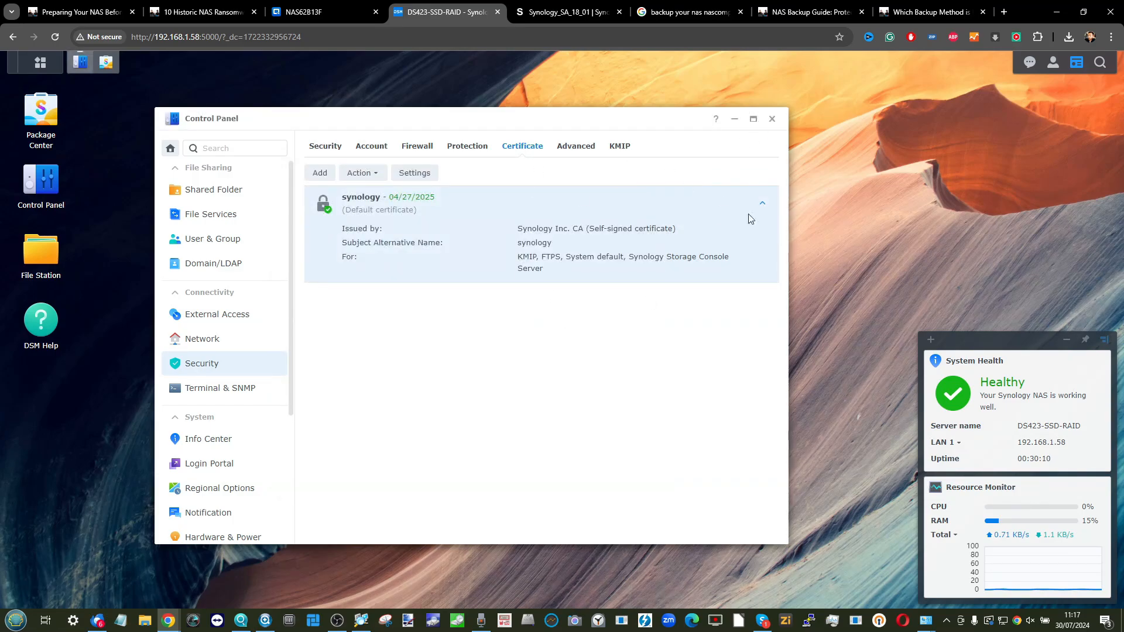
pyautogui.moveTo(948, 409)
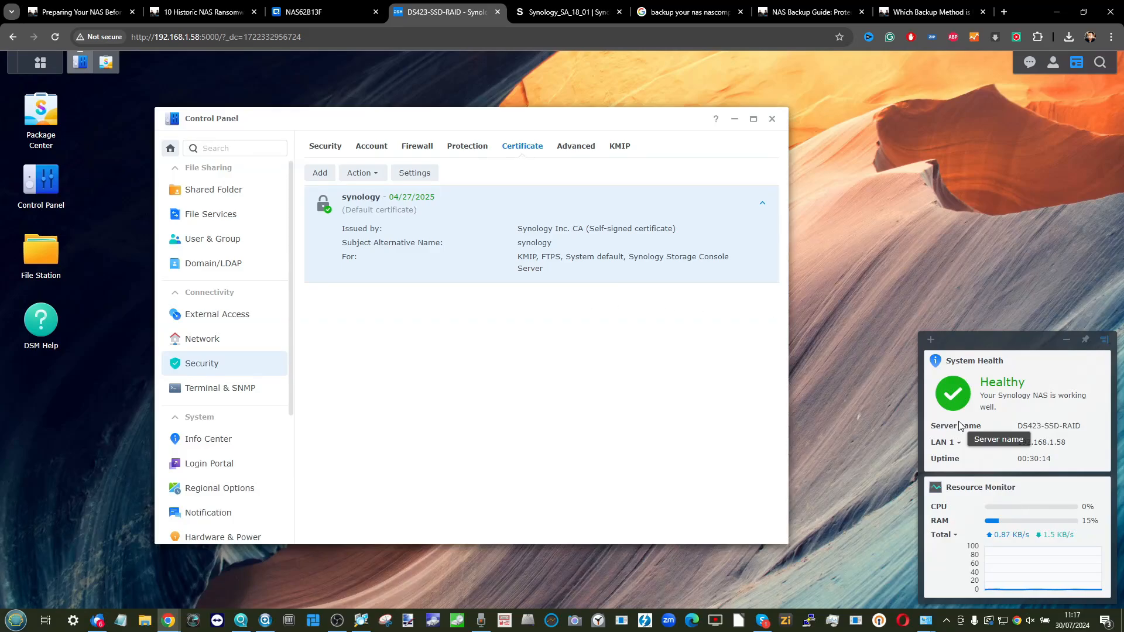
pyautogui.moveTo(1107, 293)
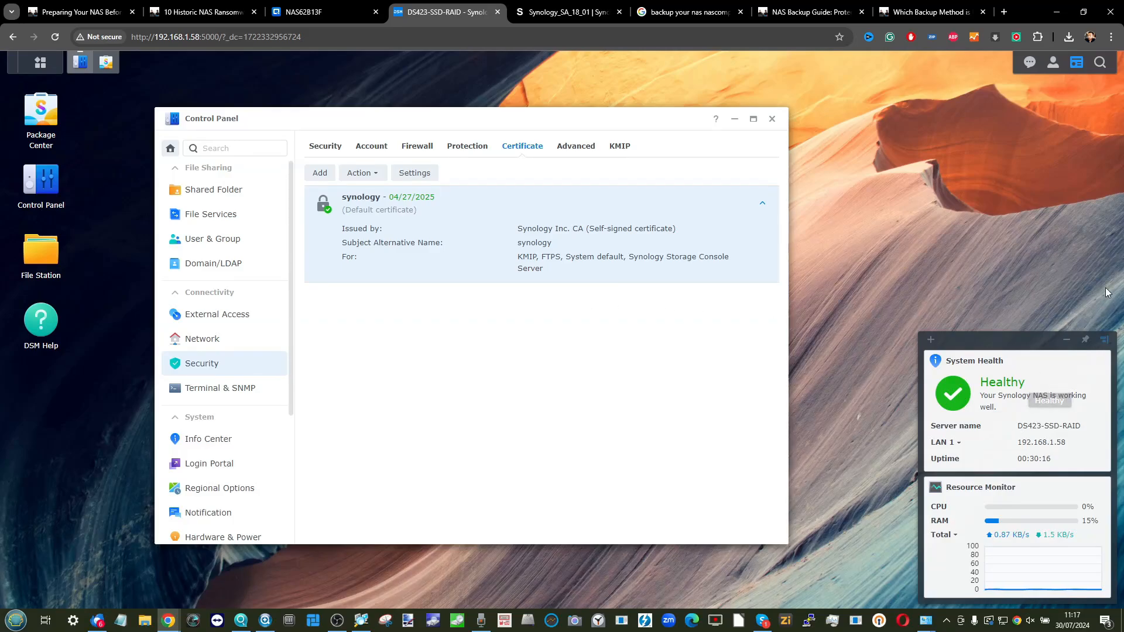
pyautogui.click(337, 12)
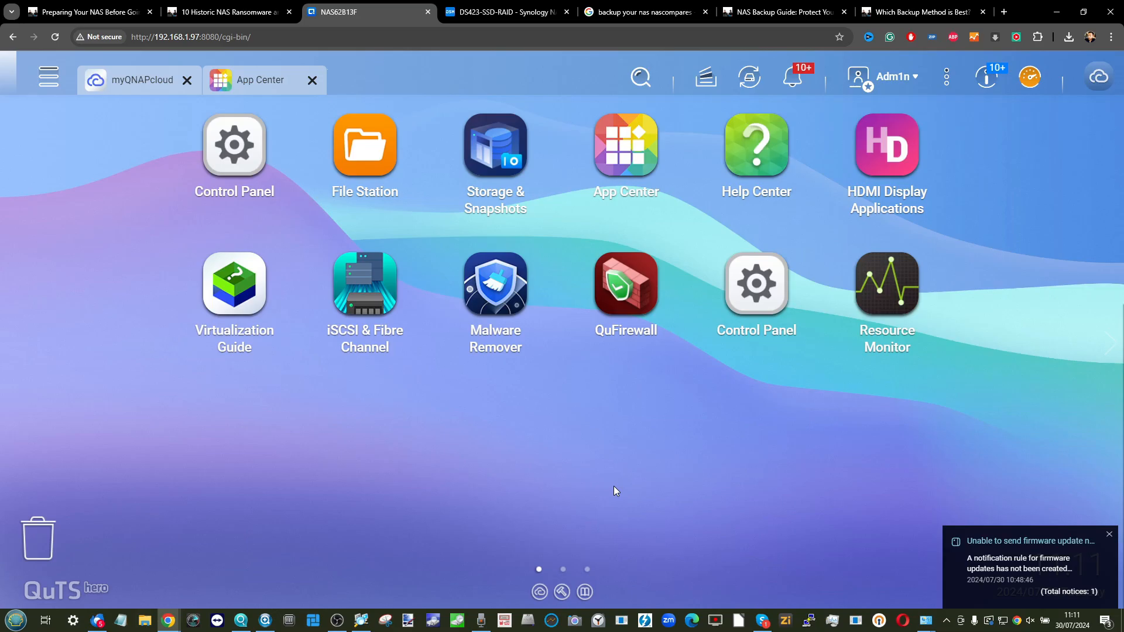
pyautogui.moveTo(532, 416)
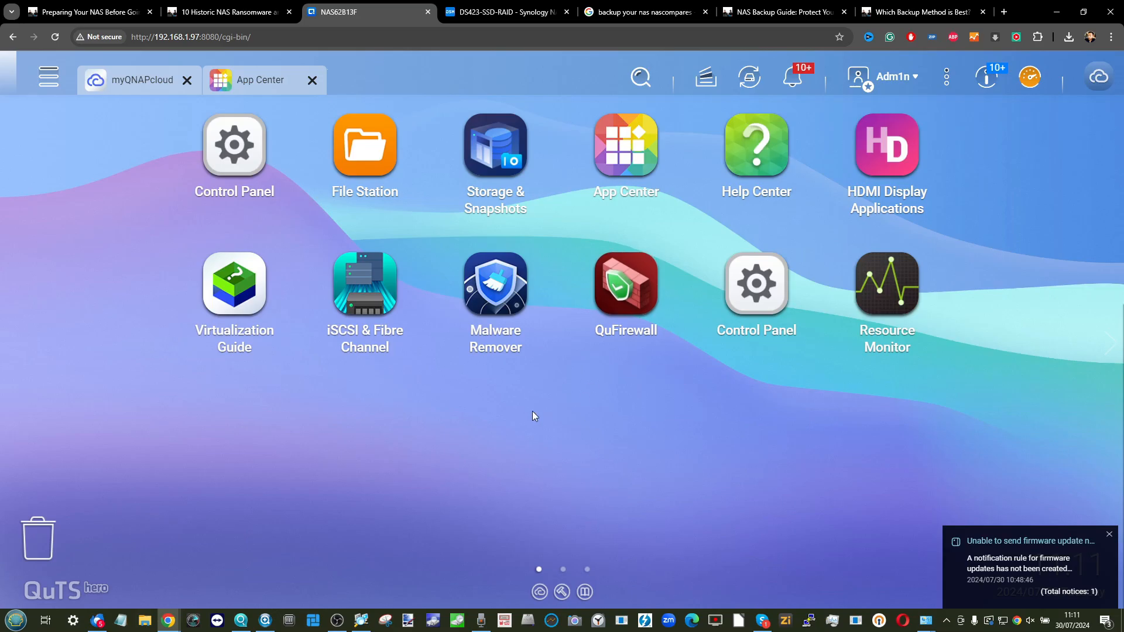
pyautogui.click(227, 12)
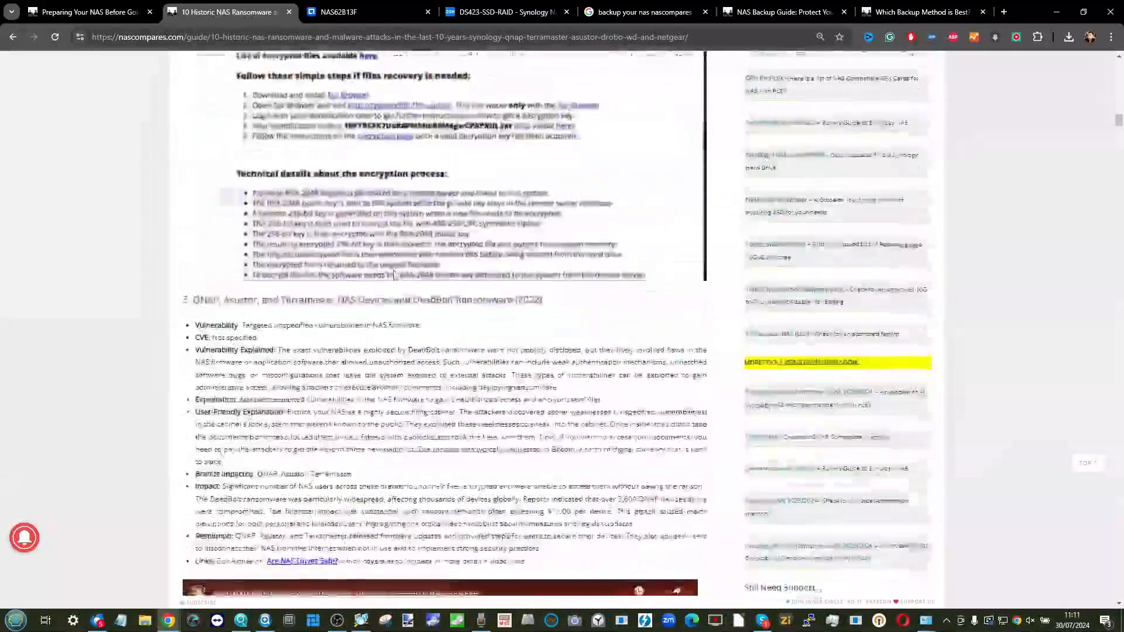
pyautogui.scroll(-3)
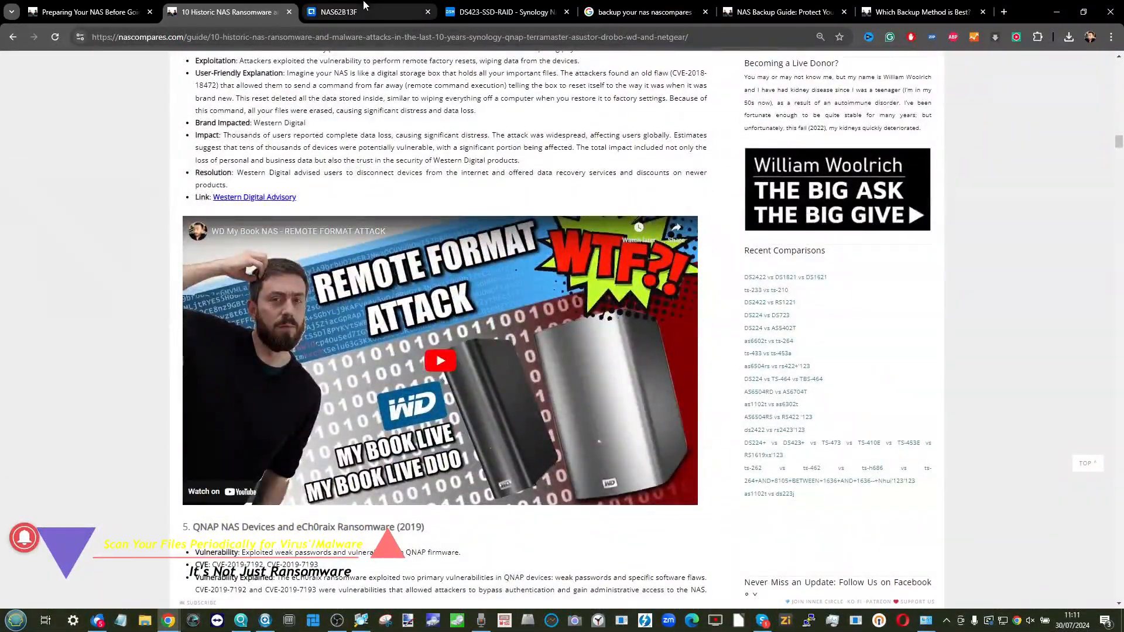
pyautogui.moveTo(334, 12)
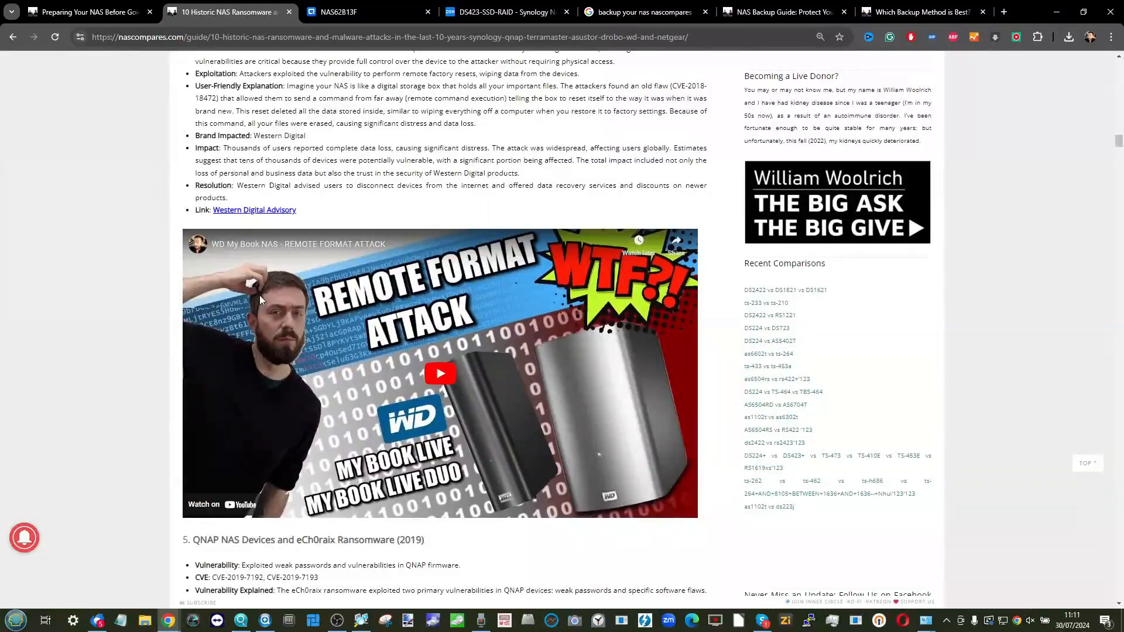
pyautogui.scroll(-3)
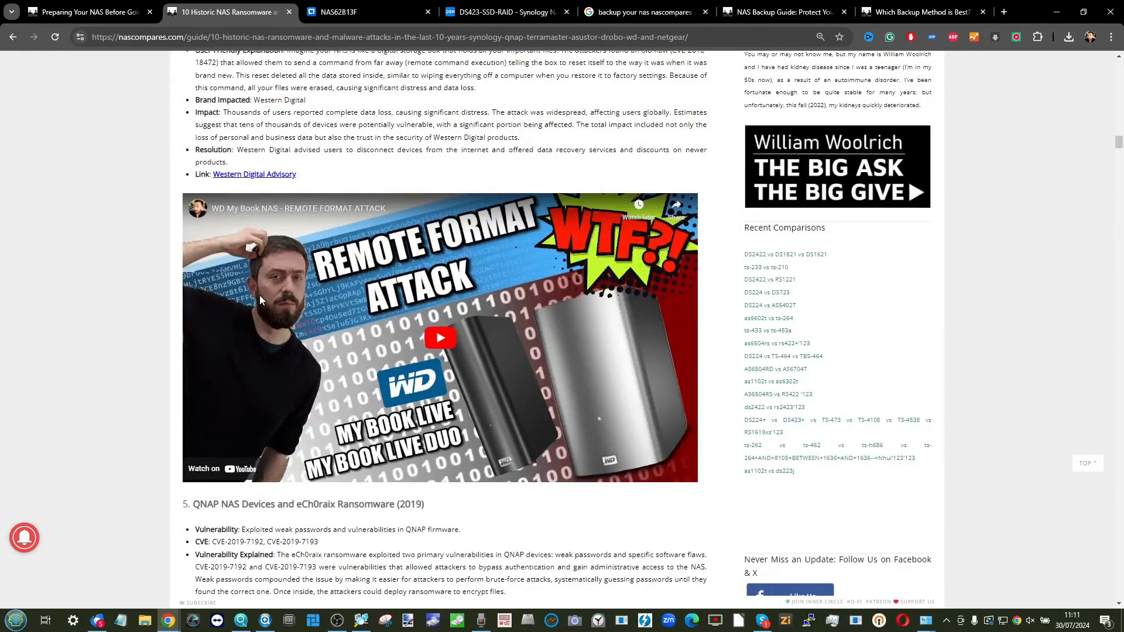
pyautogui.click(368, 11)
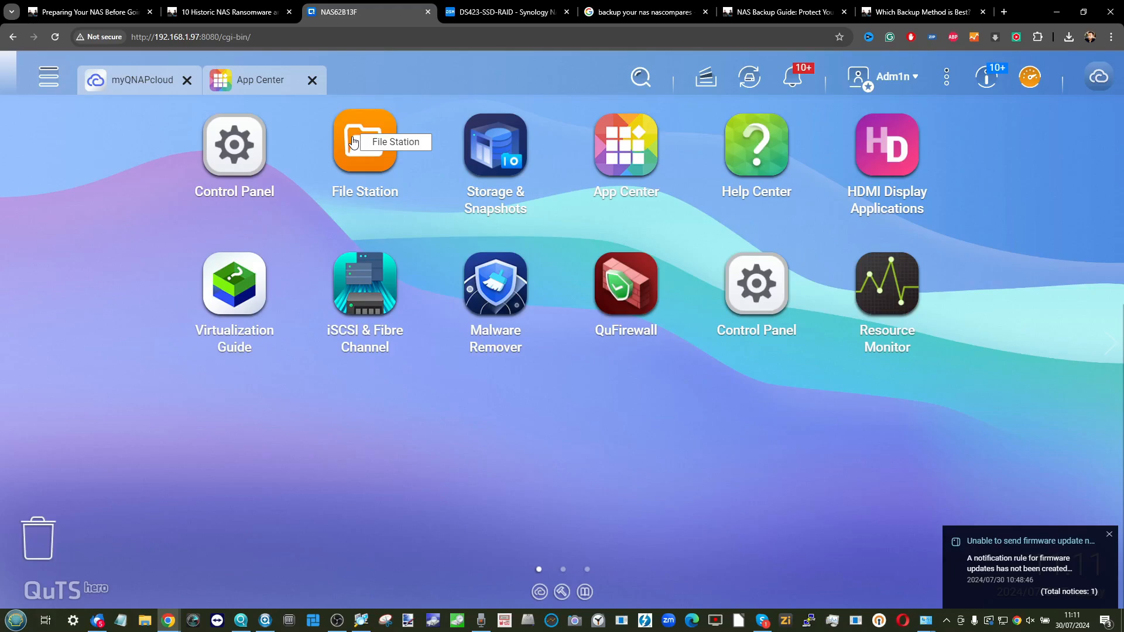
# Start a Malware Remover scan and open Security Counselor in QuTS hero.
pyautogui.click(495, 282)
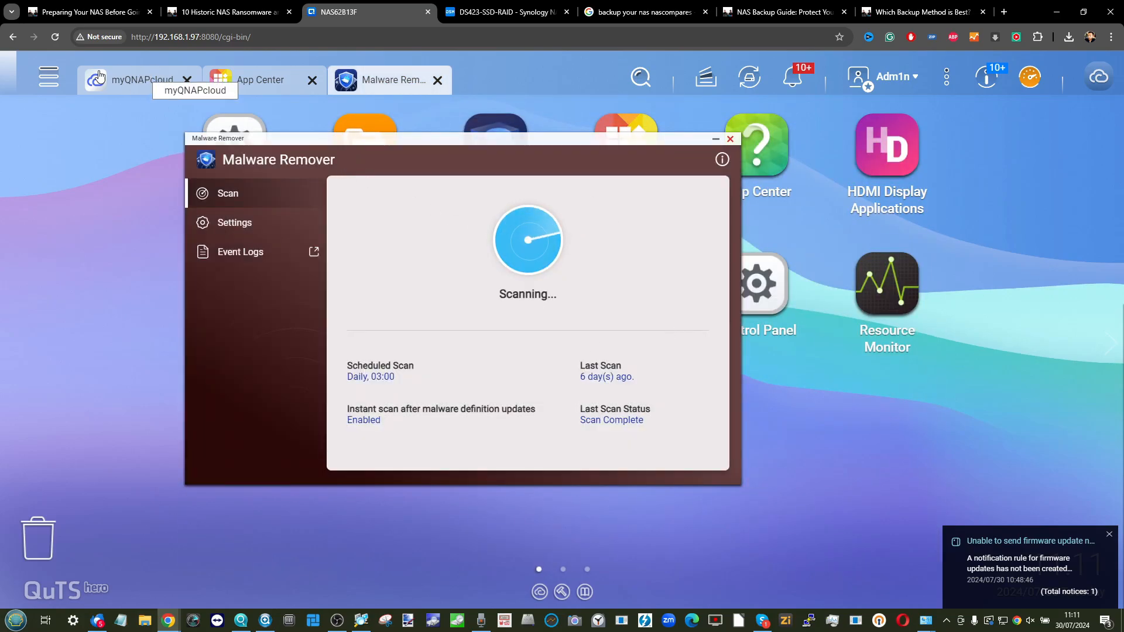
pyautogui.click(48, 77)
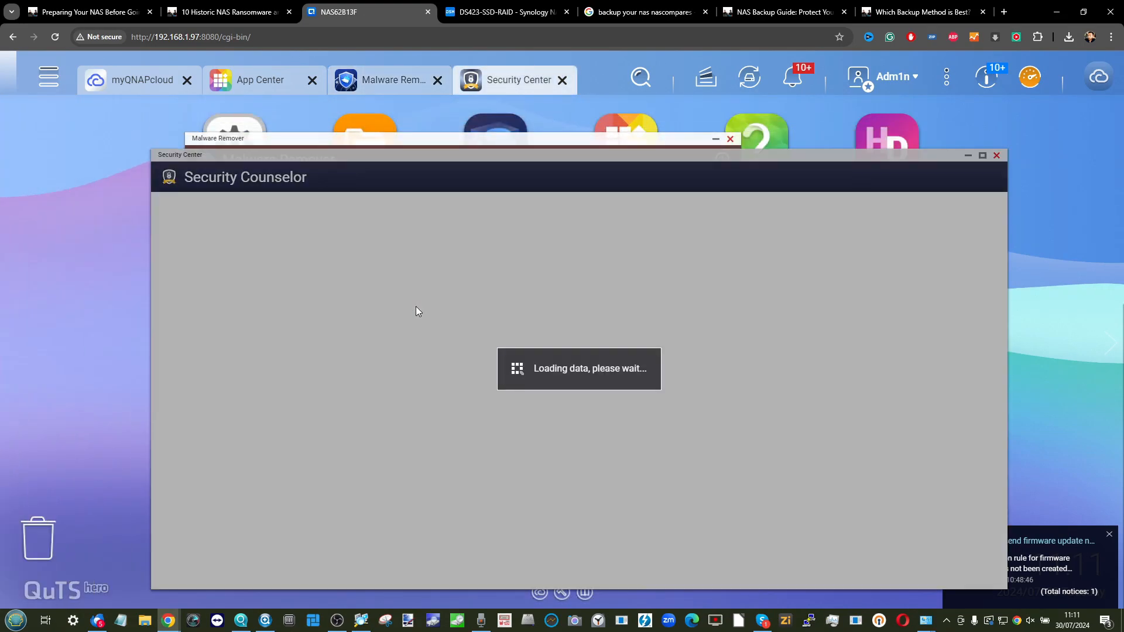
pyautogui.moveTo(422, 251)
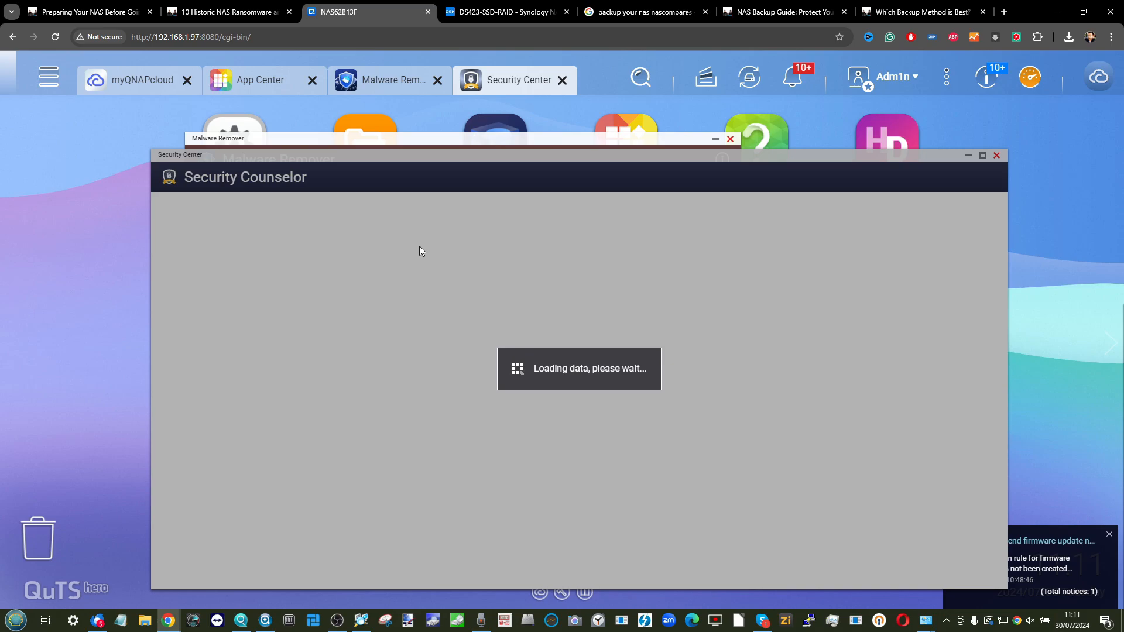
pyautogui.click(505, 11)
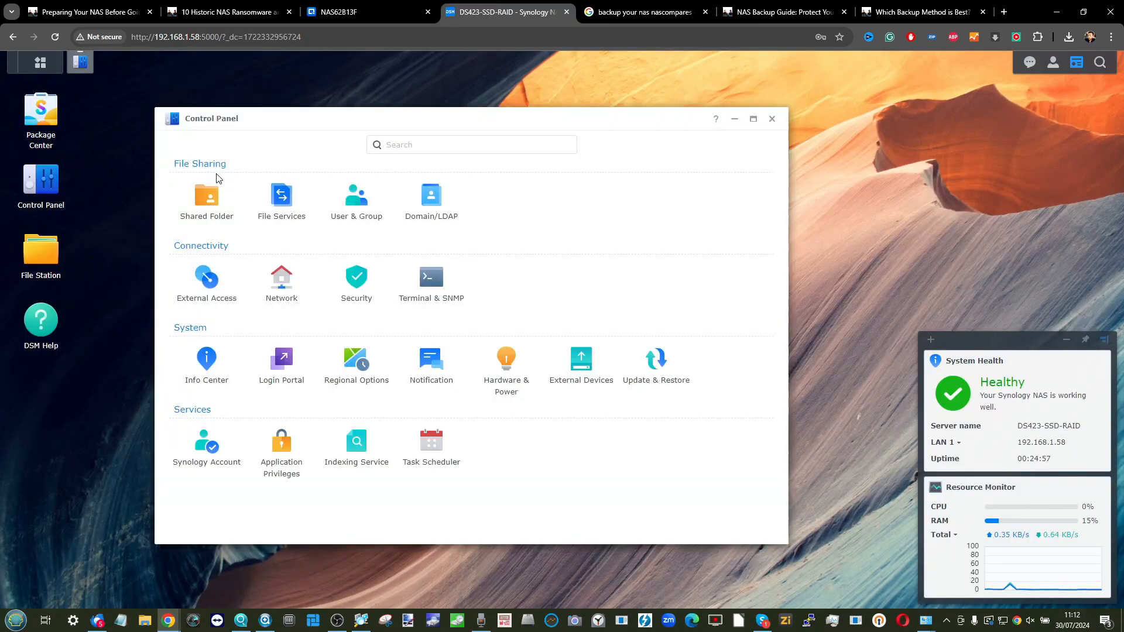
pyautogui.moveTo(356, 280)
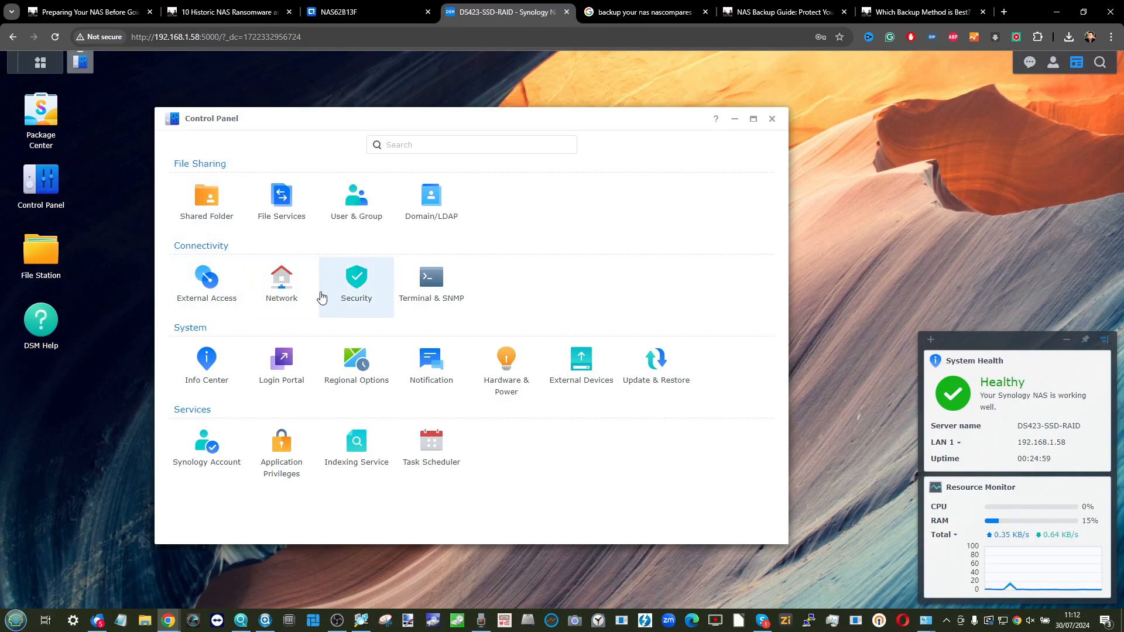
# Open DSM's security settings to find Spectre and Meltdown Protection.
pyautogui.click(356, 280)
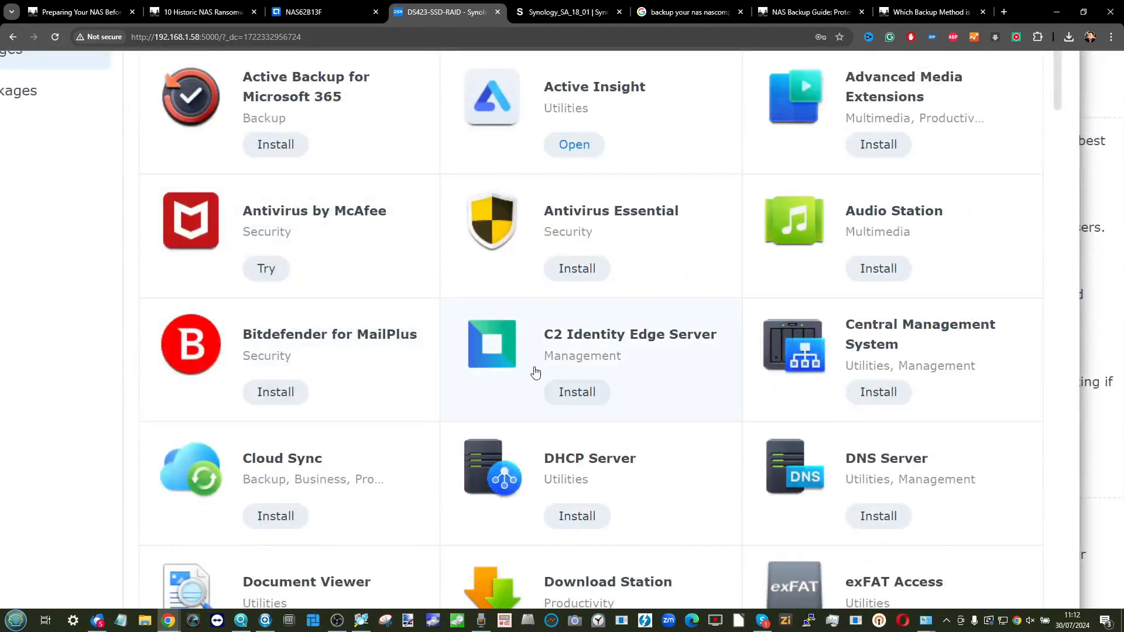
pyautogui.moveTo(357, 245)
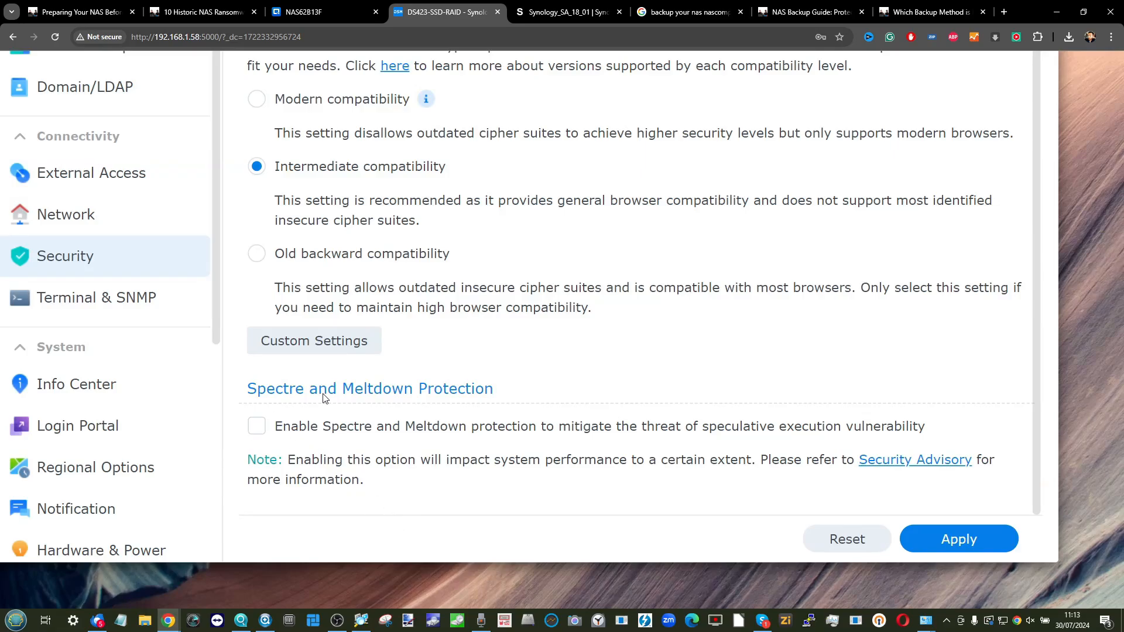
pyautogui.moveTo(301, 403)
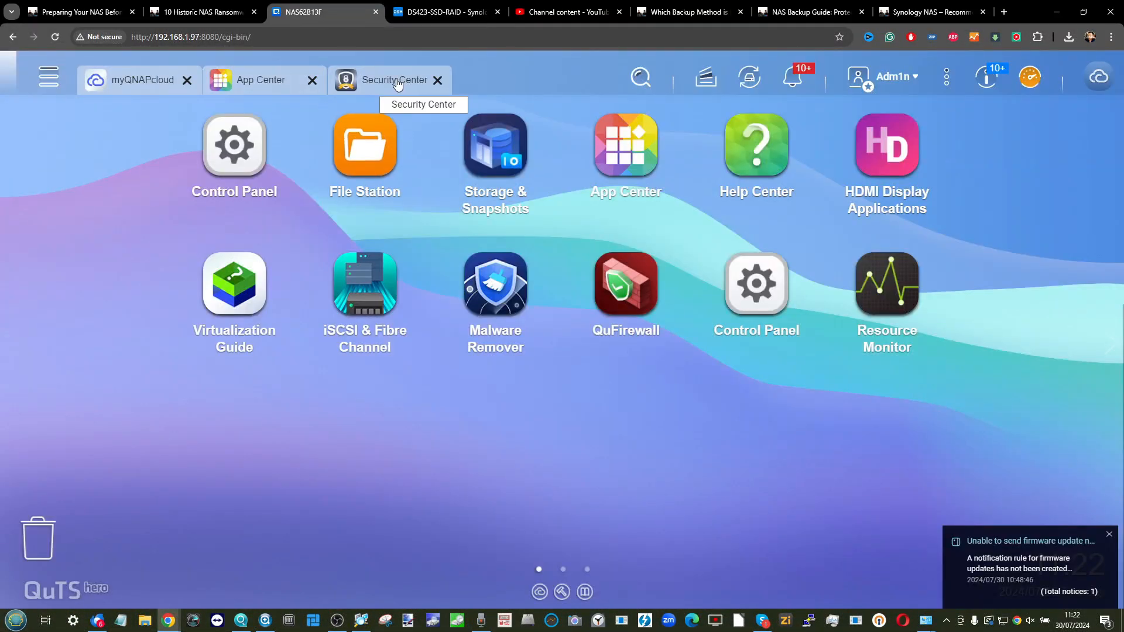
# Scroll through the public YouTube Studio videos with 'backup' in the title.
pyautogui.click(625, 147)
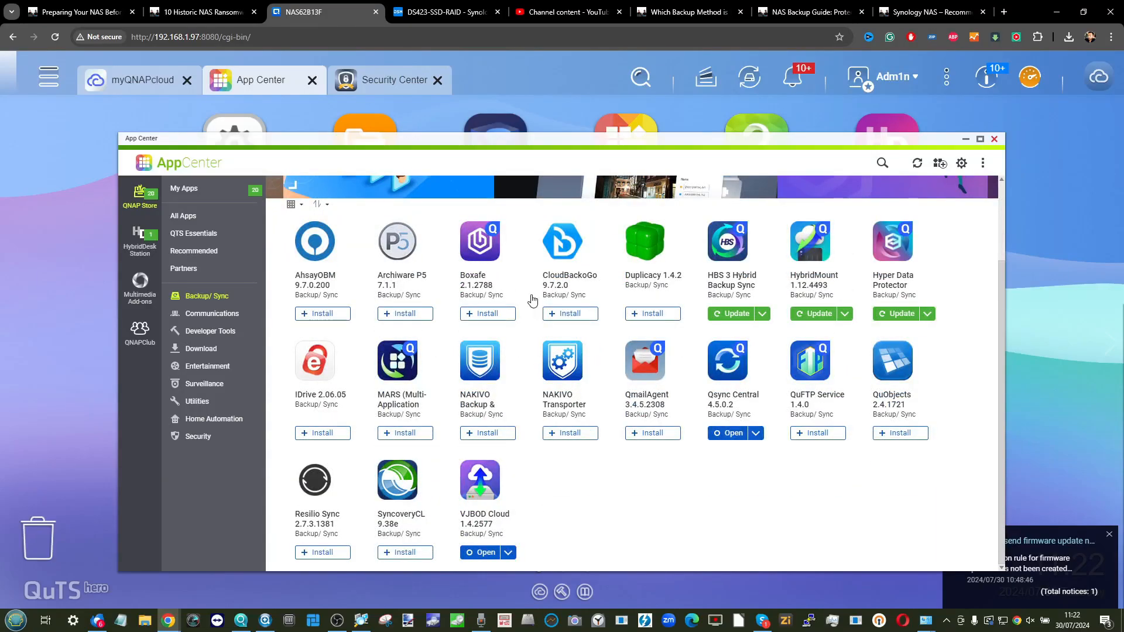
pyautogui.click(566, 12)
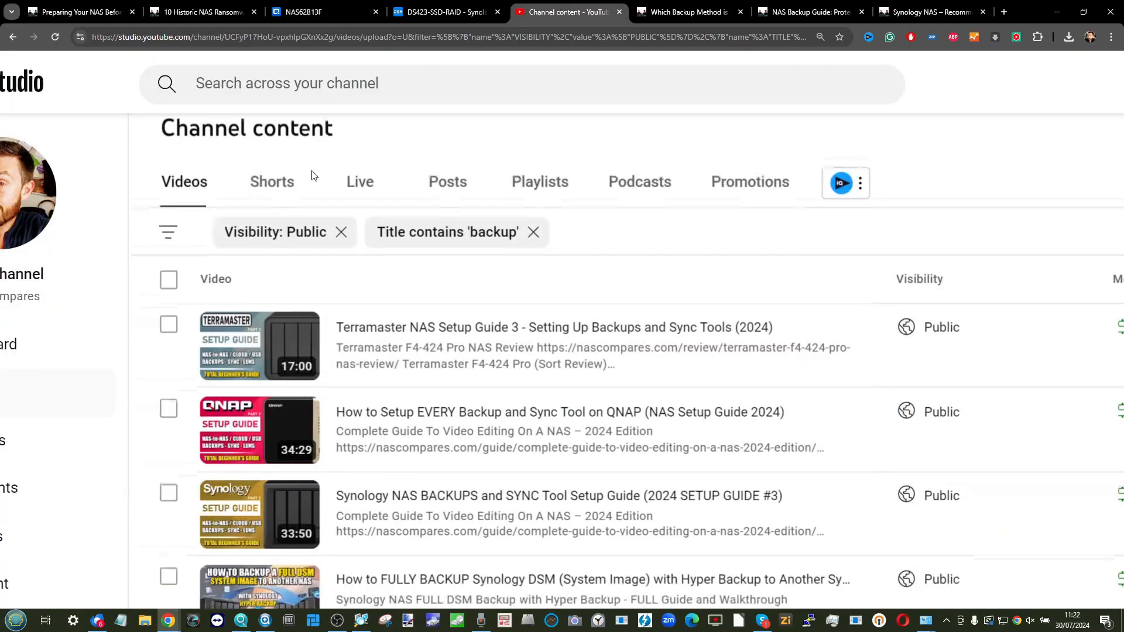
pyautogui.scroll(-3)
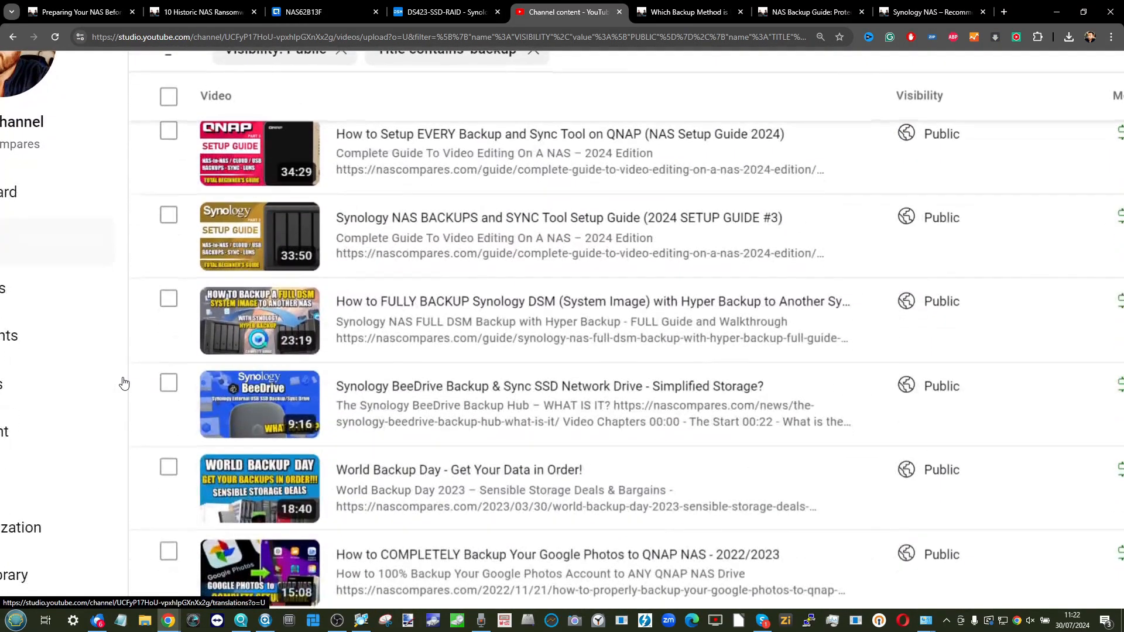
pyautogui.scroll(-3)
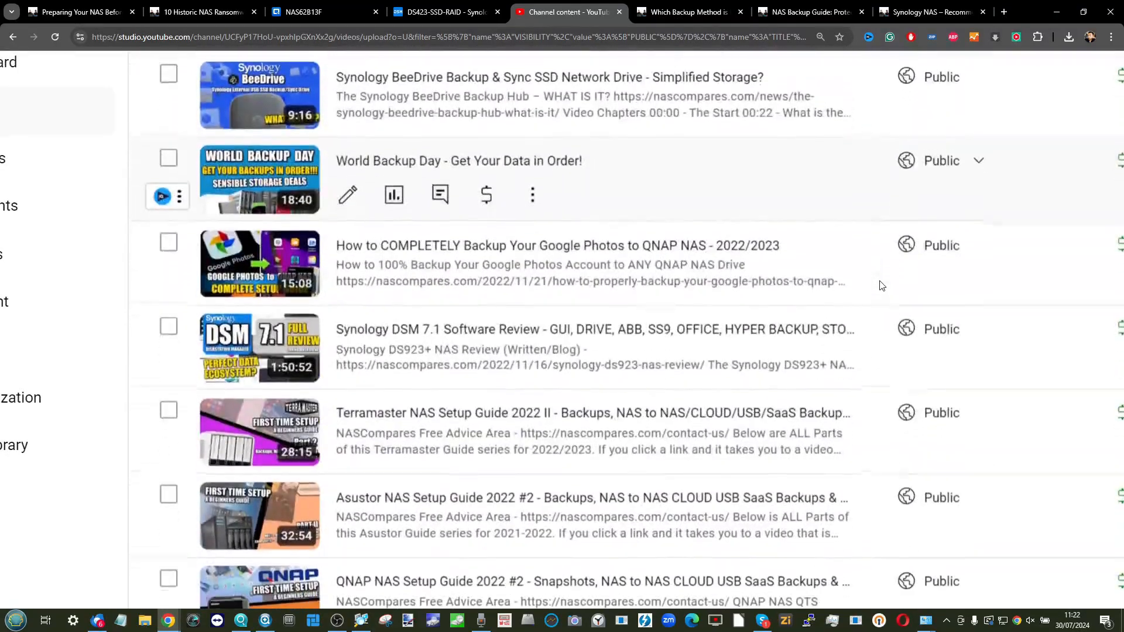
pyautogui.scroll(-3)
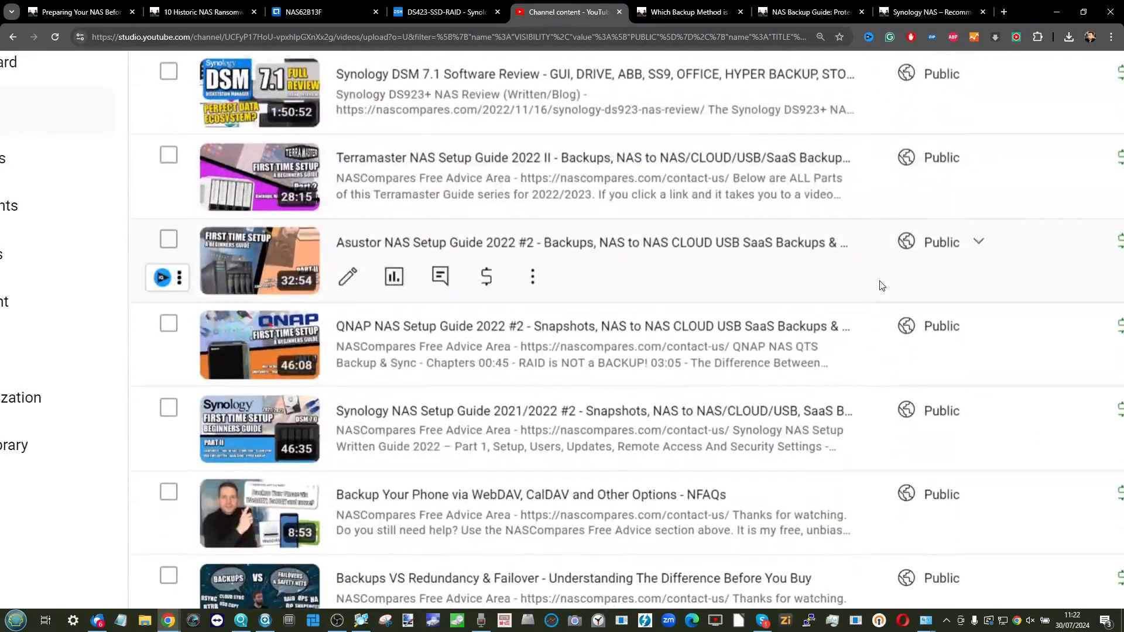
pyautogui.scroll(-3)
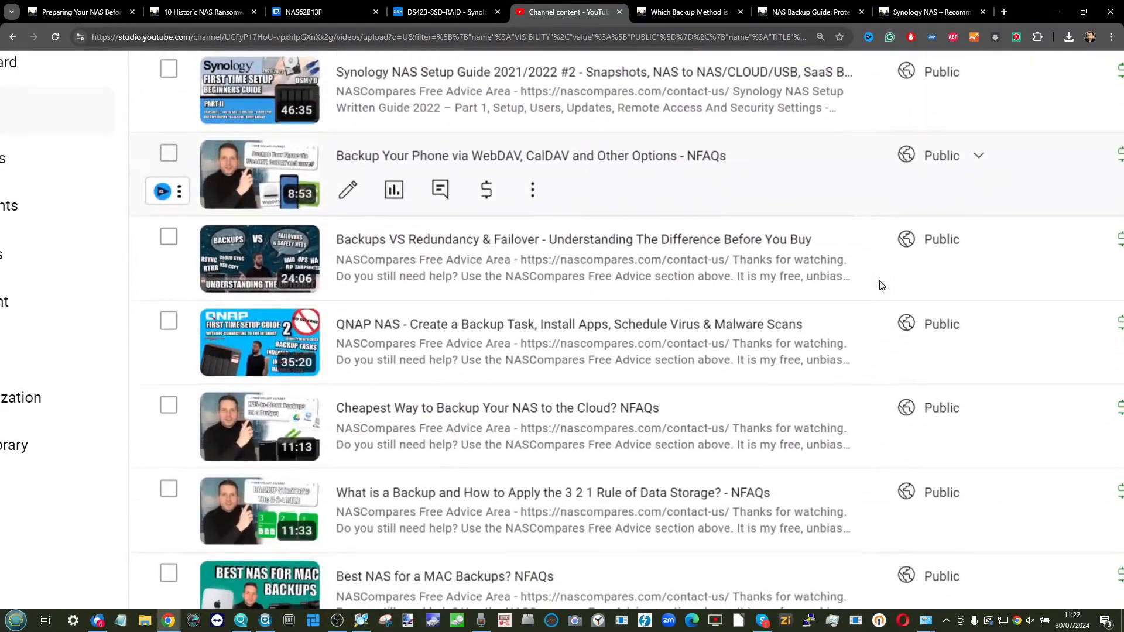
pyautogui.scroll(-3)
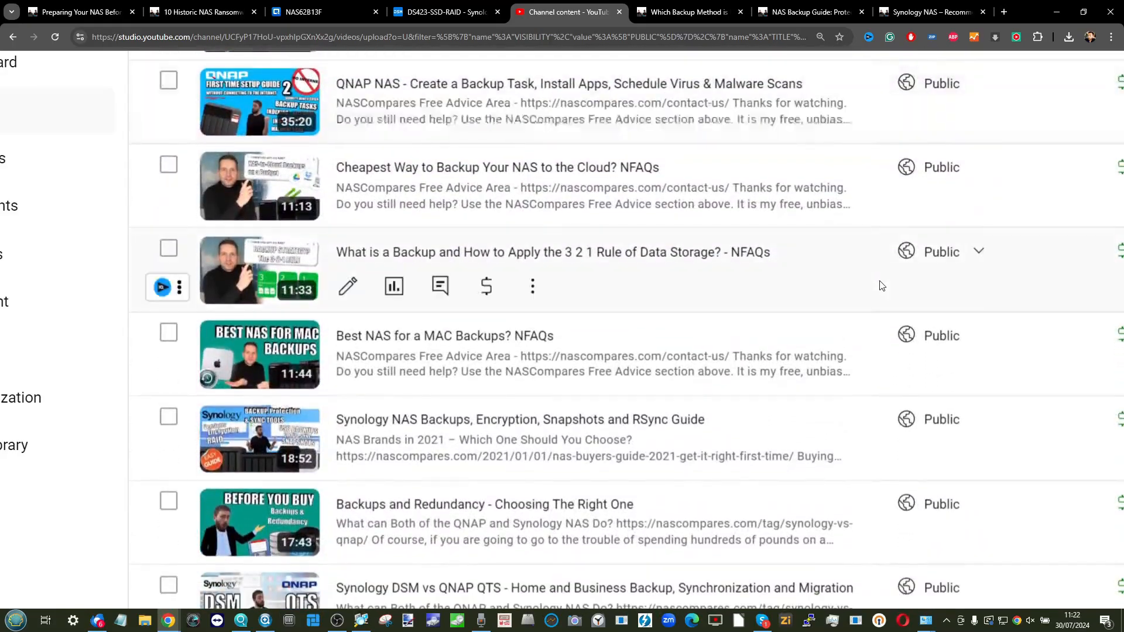
pyautogui.scroll(-3)
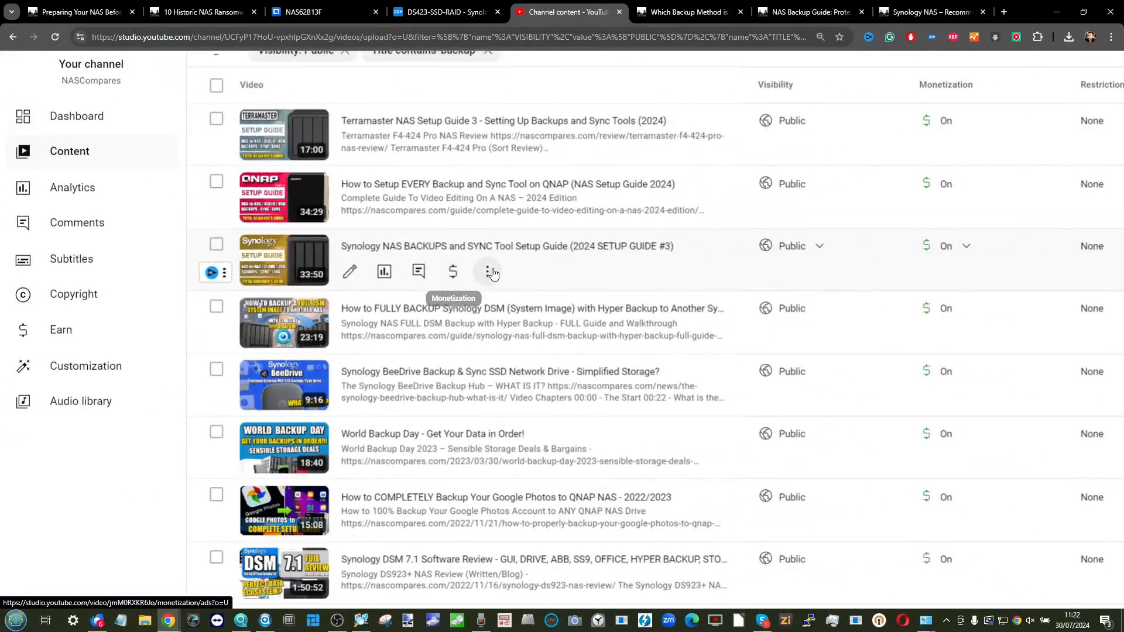
pyautogui.click(687, 12)
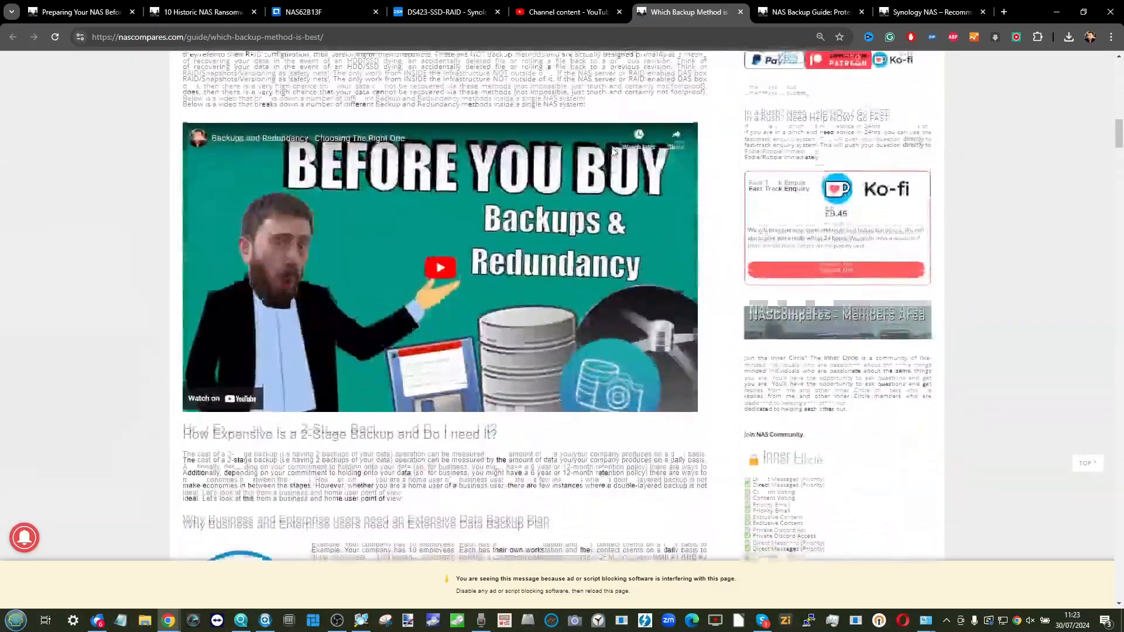
# Scroll through the NASCompares Synology backup, redundancy and data recovery beginner's guide.
pyautogui.click(809, 11)
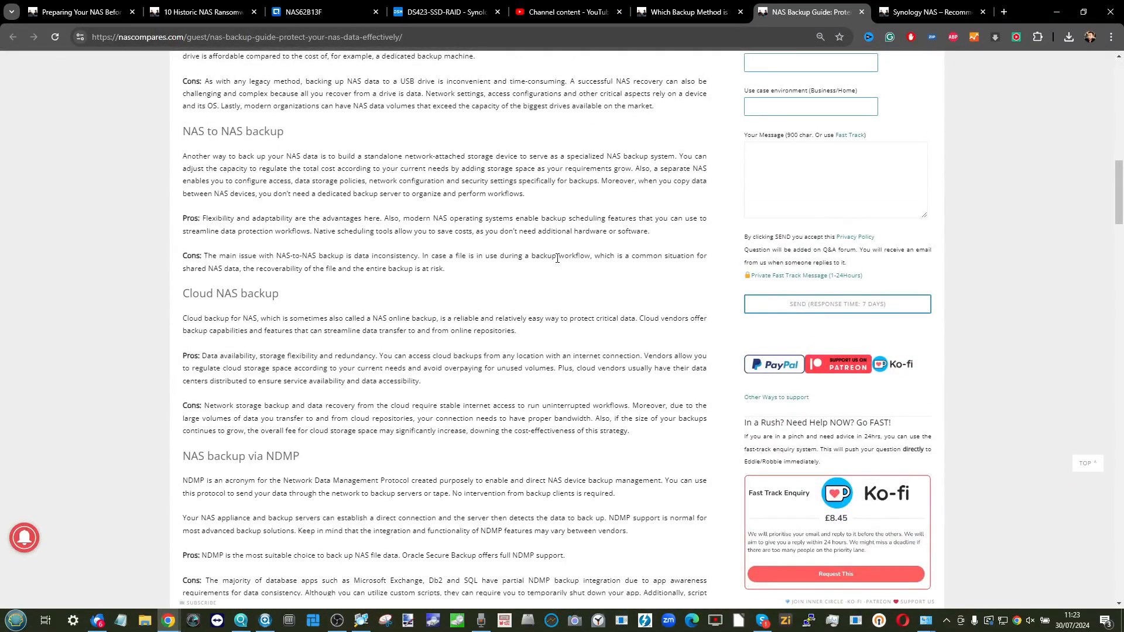
pyautogui.click(930, 12)
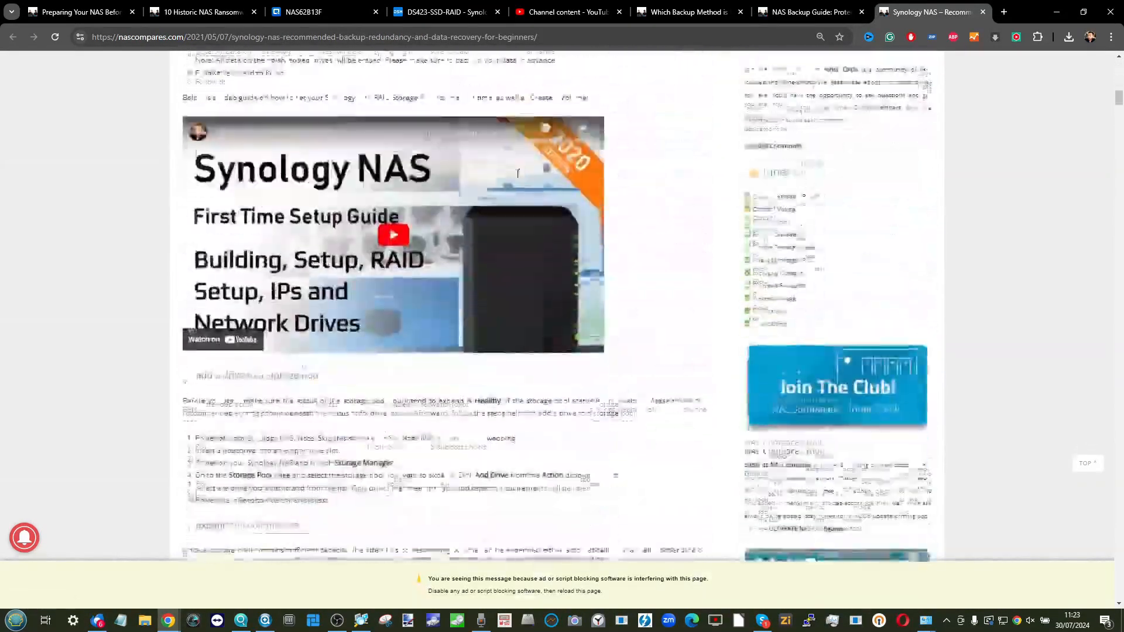
pyautogui.scroll(-3)
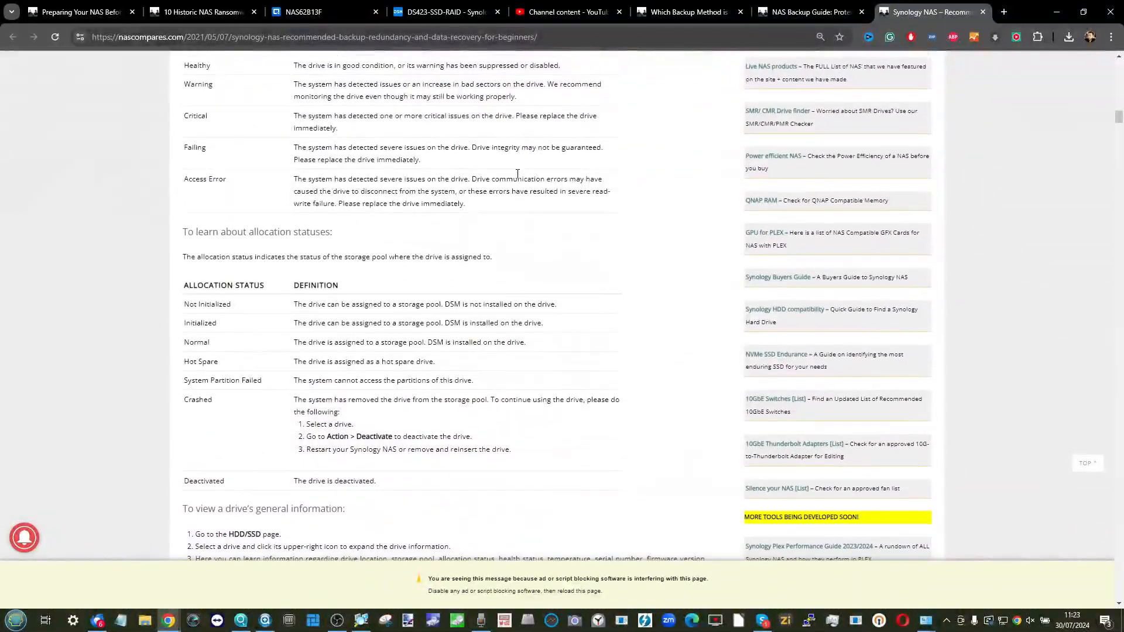